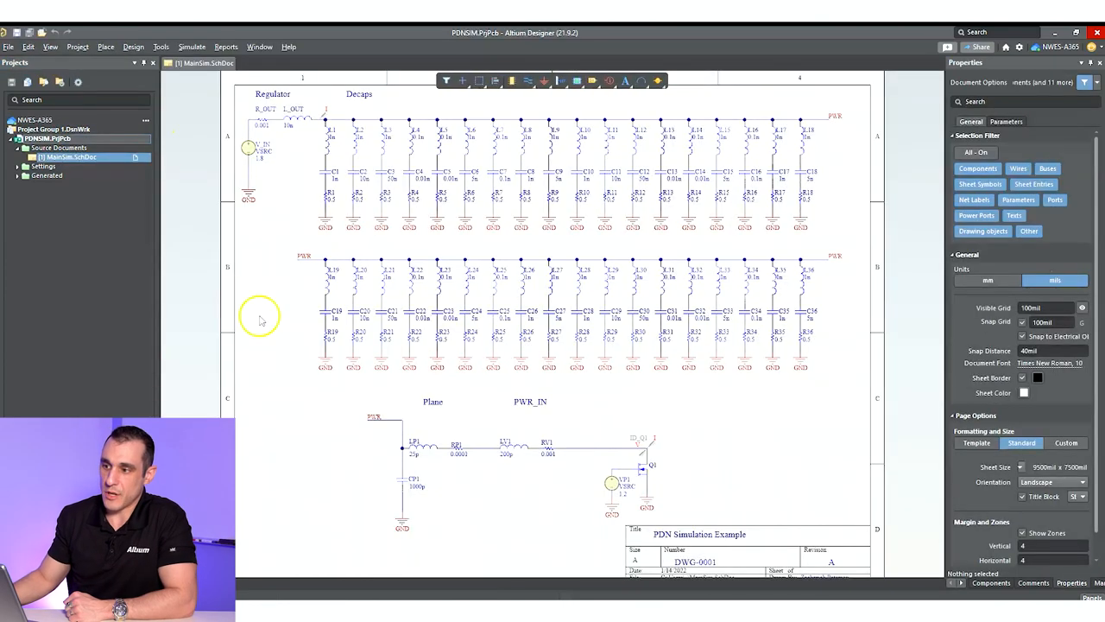
mouse_move(280, 388)
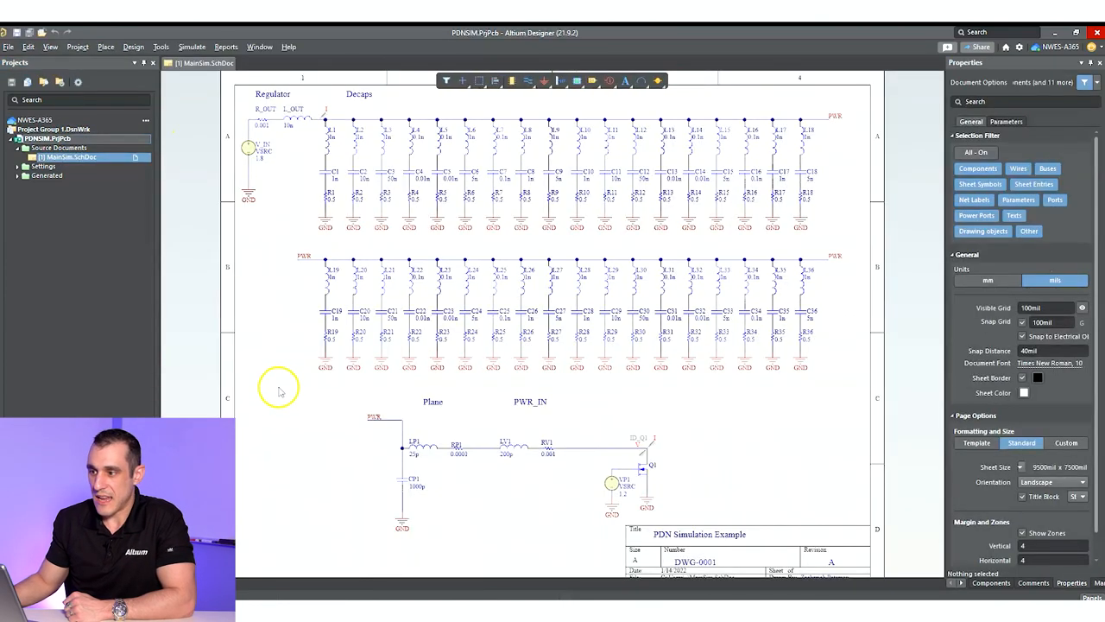
Inspect the decoupling capacitor C1 and resistor R1 (0.5) simulation parameters on the schematic.
scroll(down, 3)
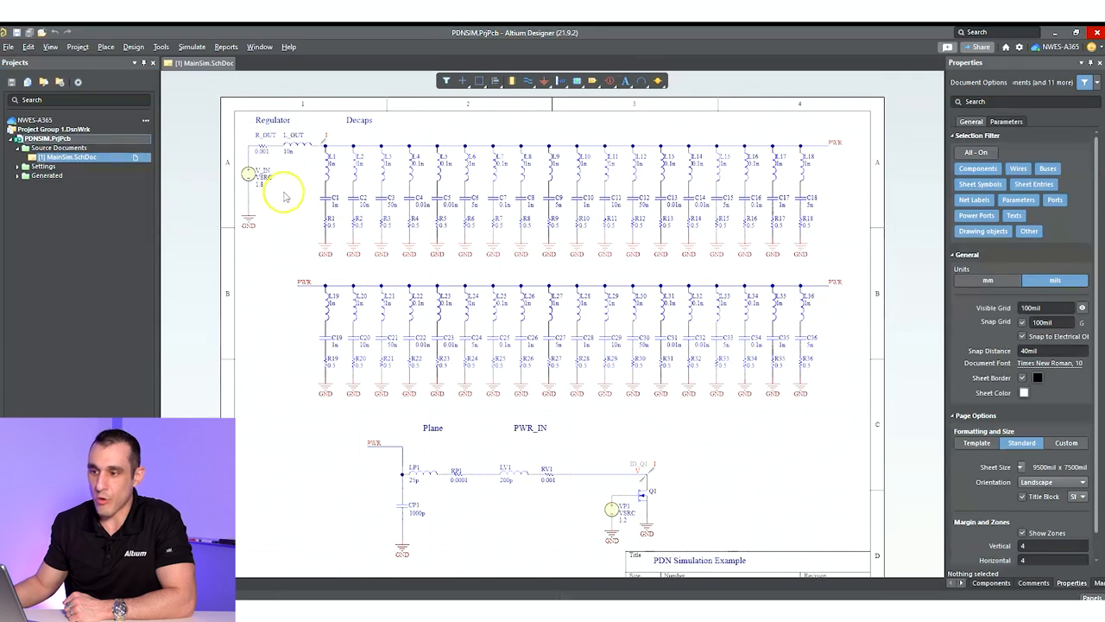
mouse_move(290, 263)
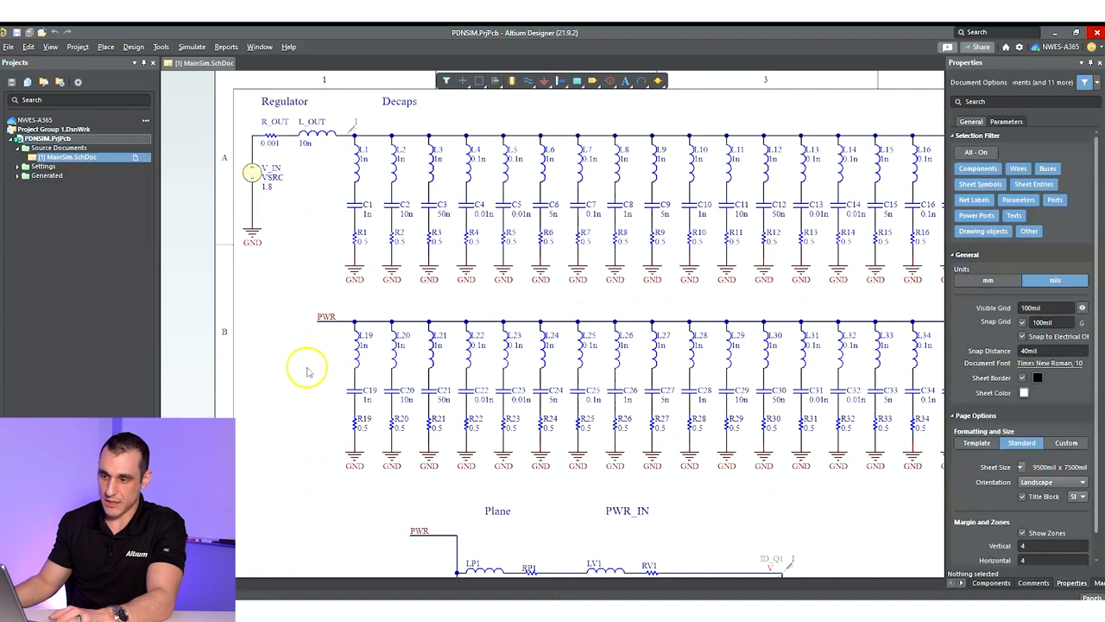
scroll(down, 3)
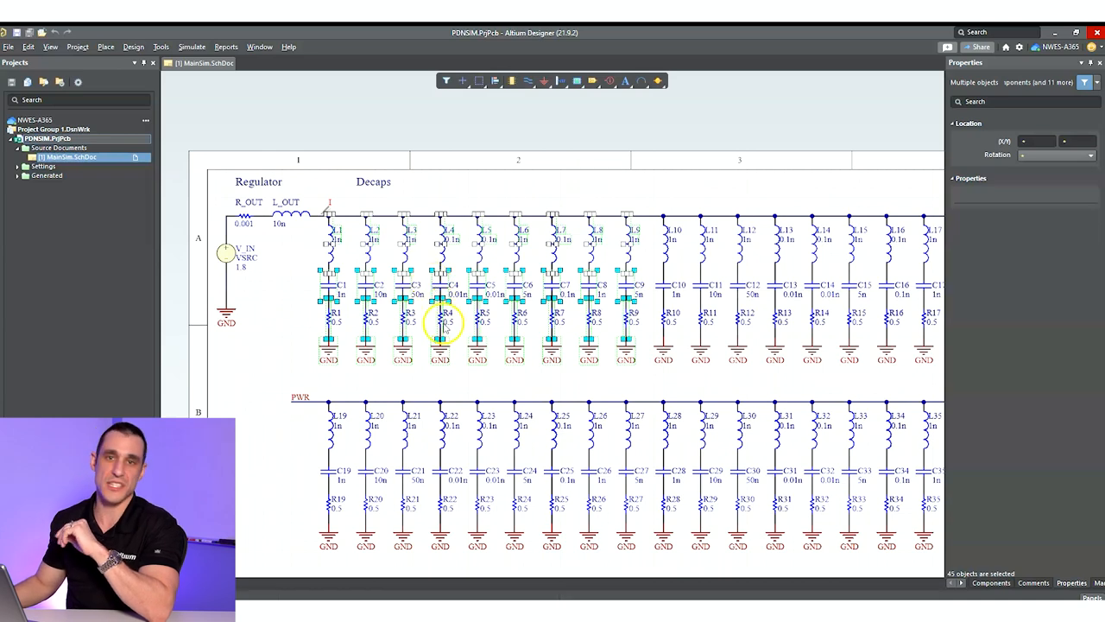
mouse_move(449, 377)
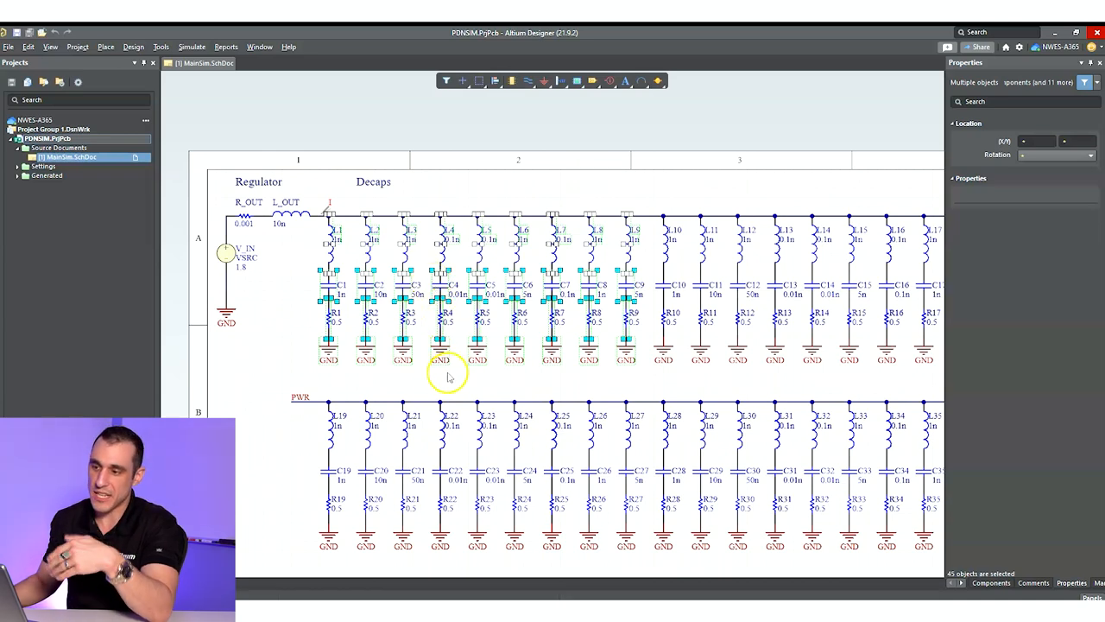
mouse_move(290, 371)
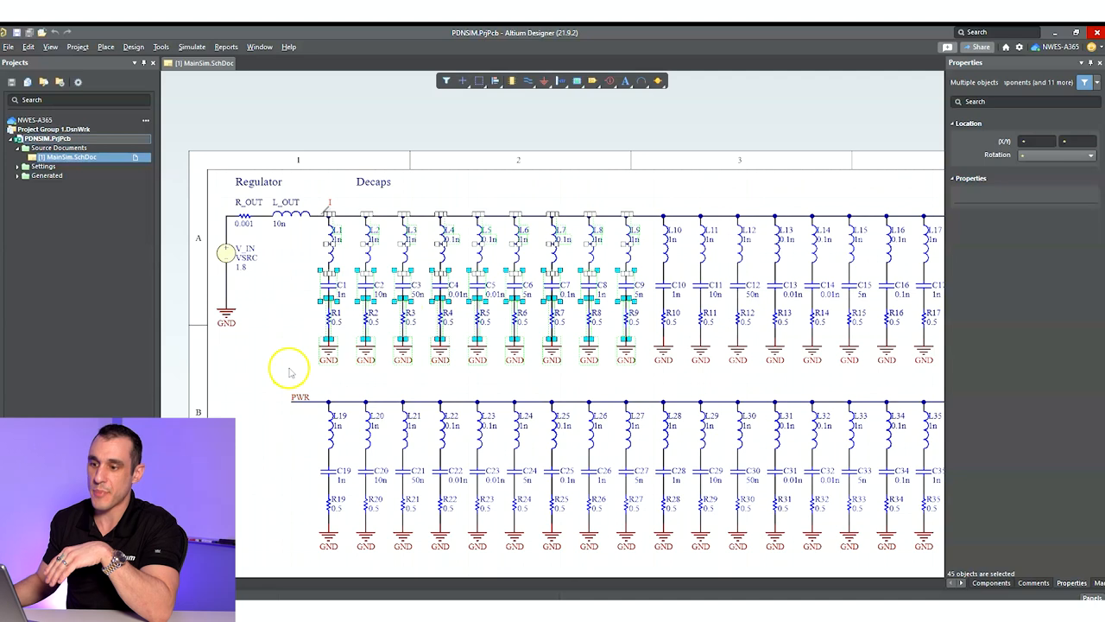
click(290, 371)
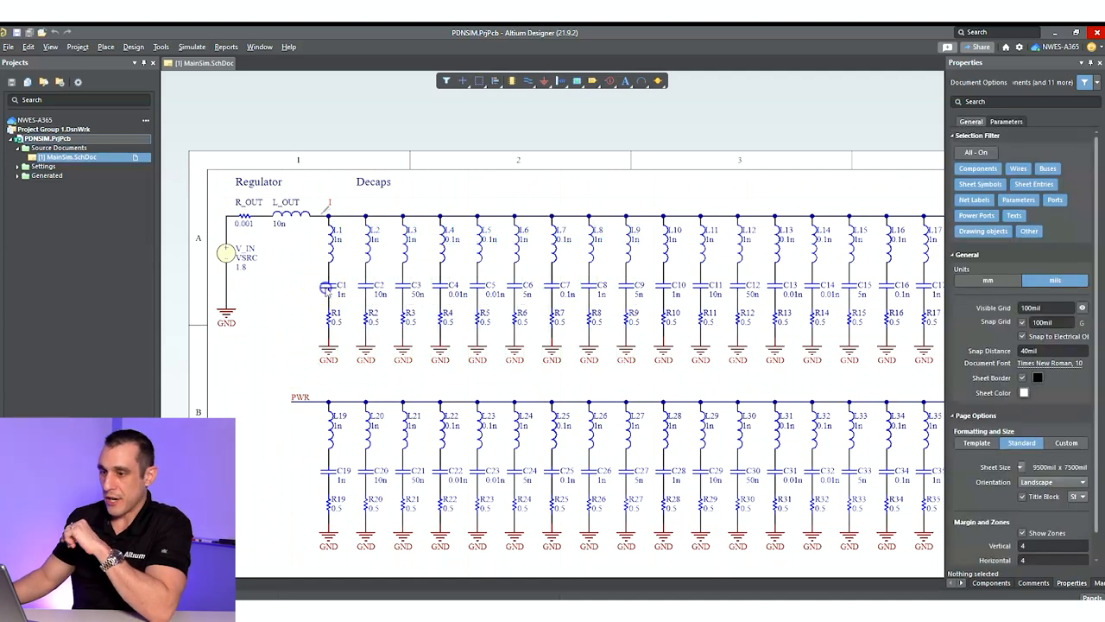
click(328, 287)
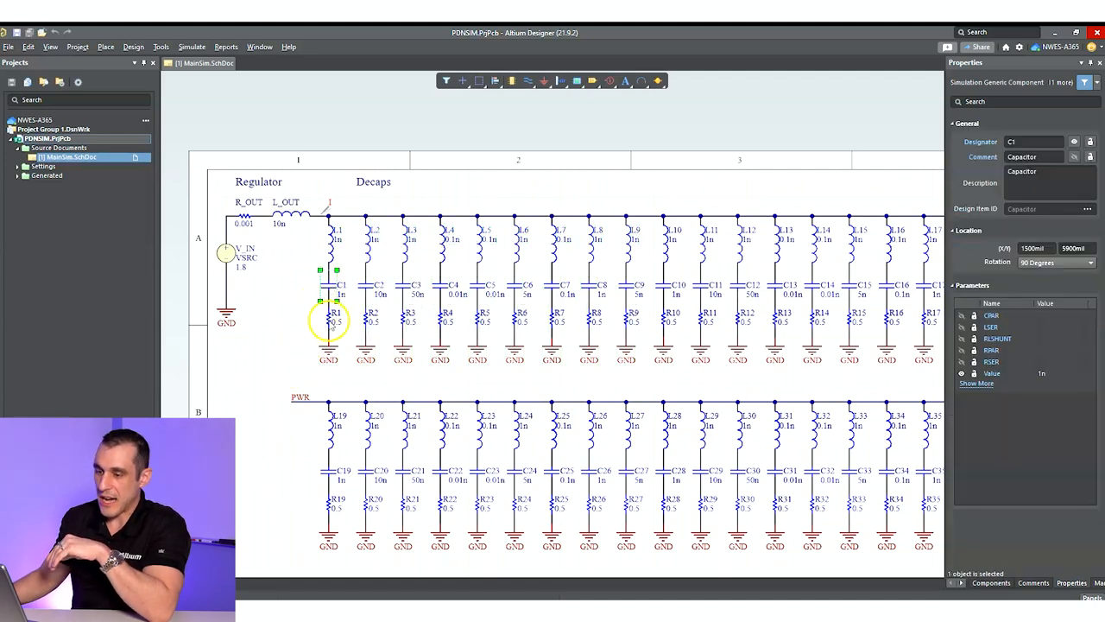
click(328, 317)
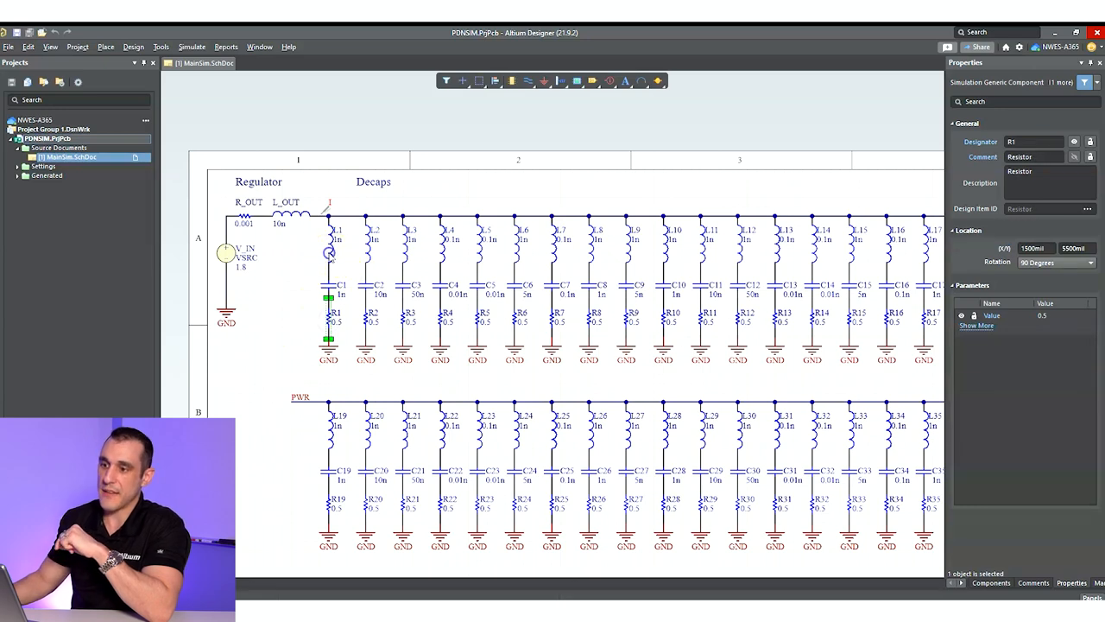
click(368, 251)
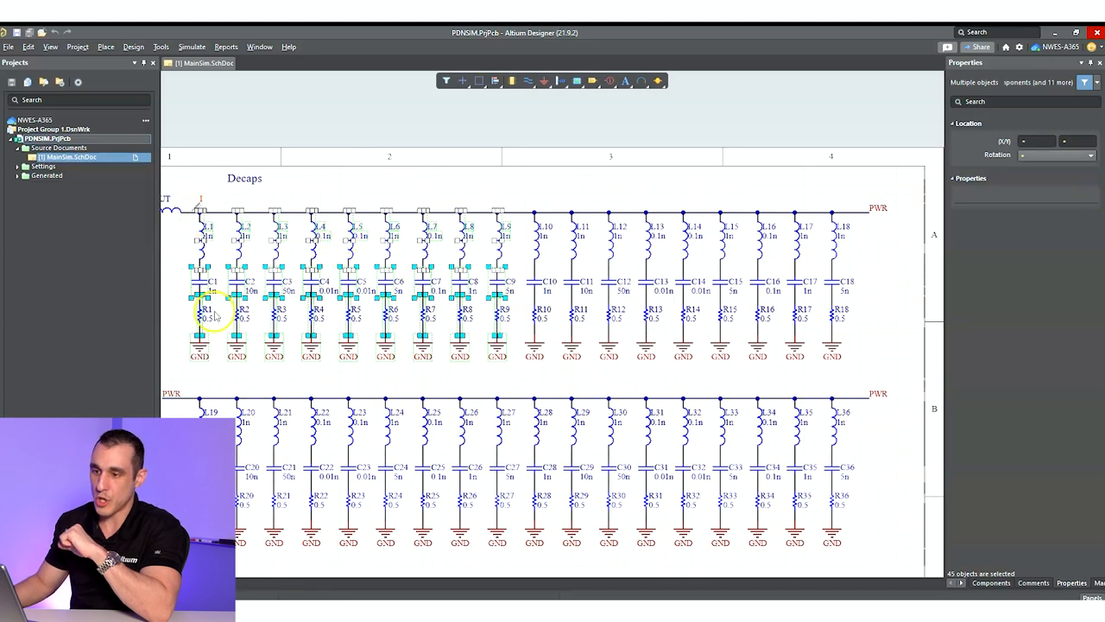
scroll(down, 3)
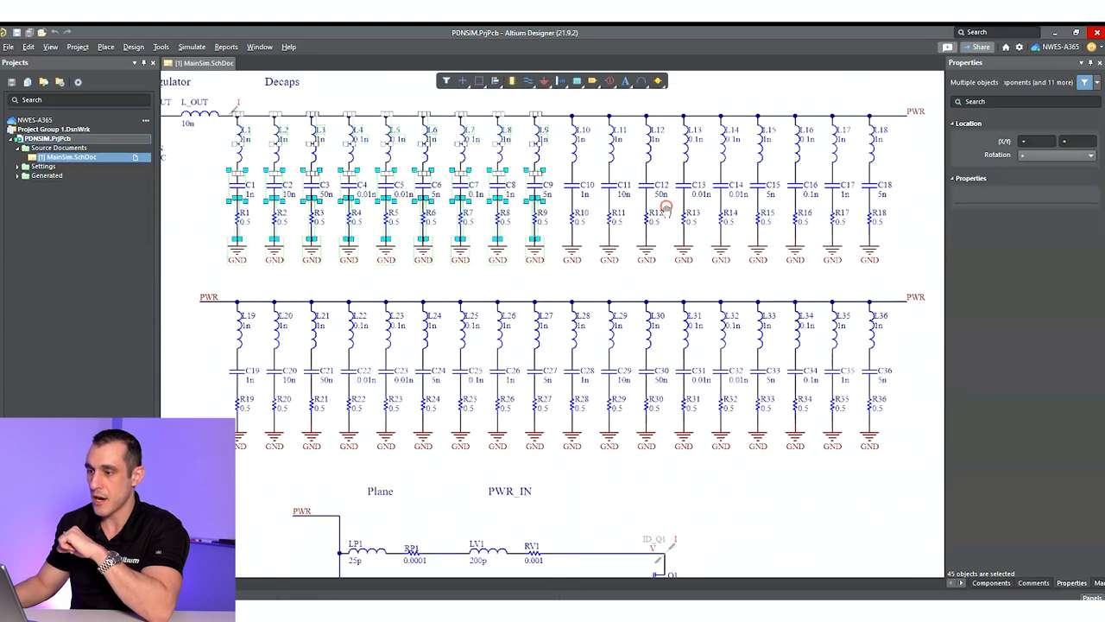
mouse_move(736, 380)
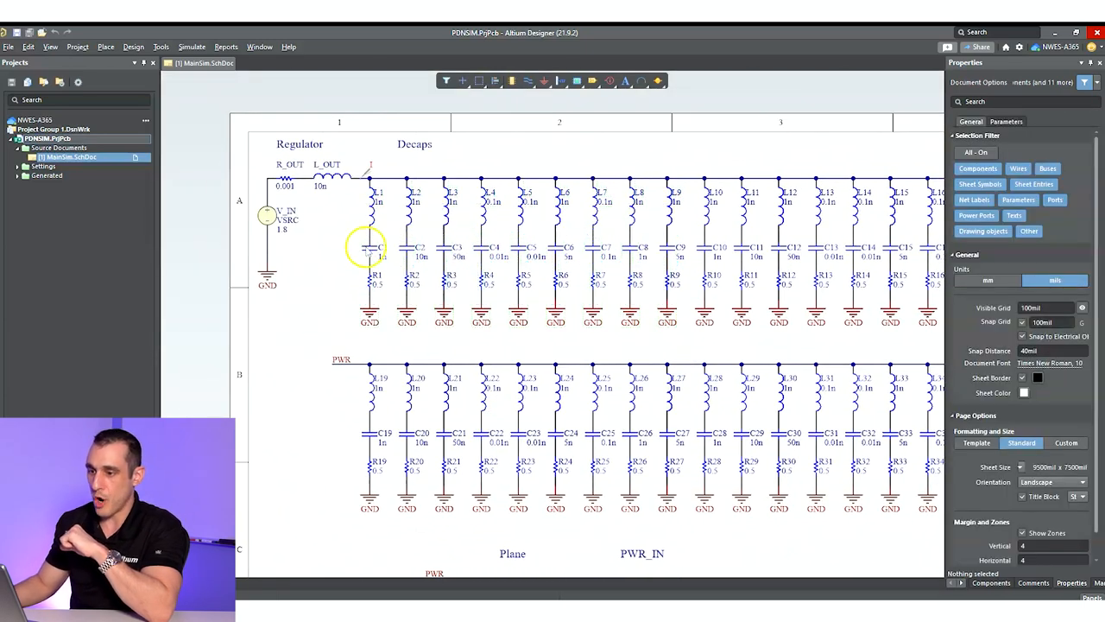
click(367, 250)
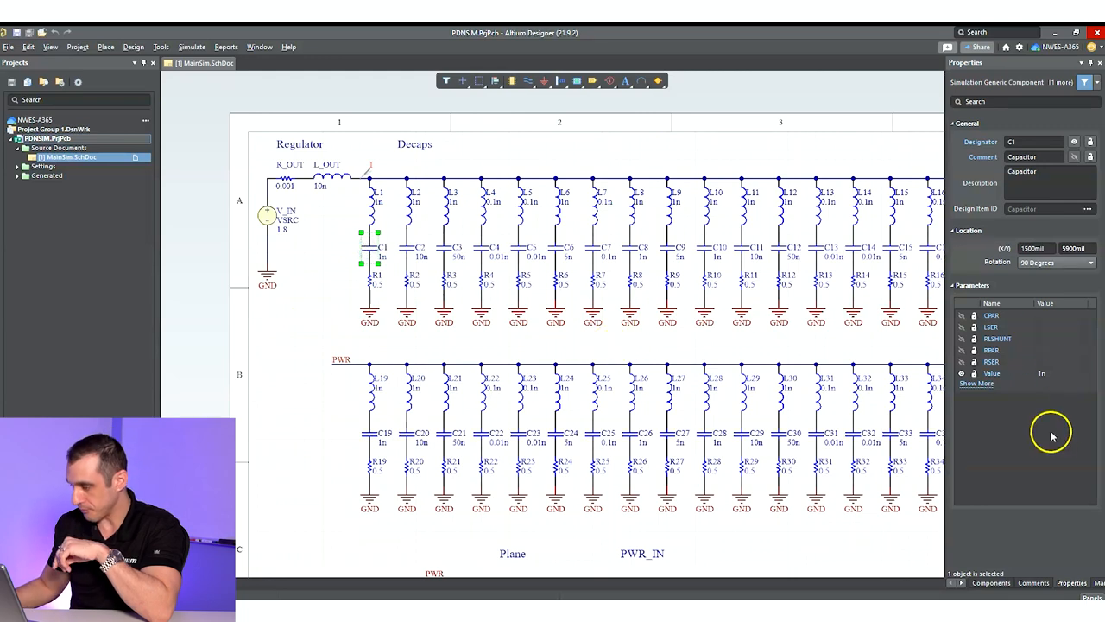
mouse_move(1005, 303)
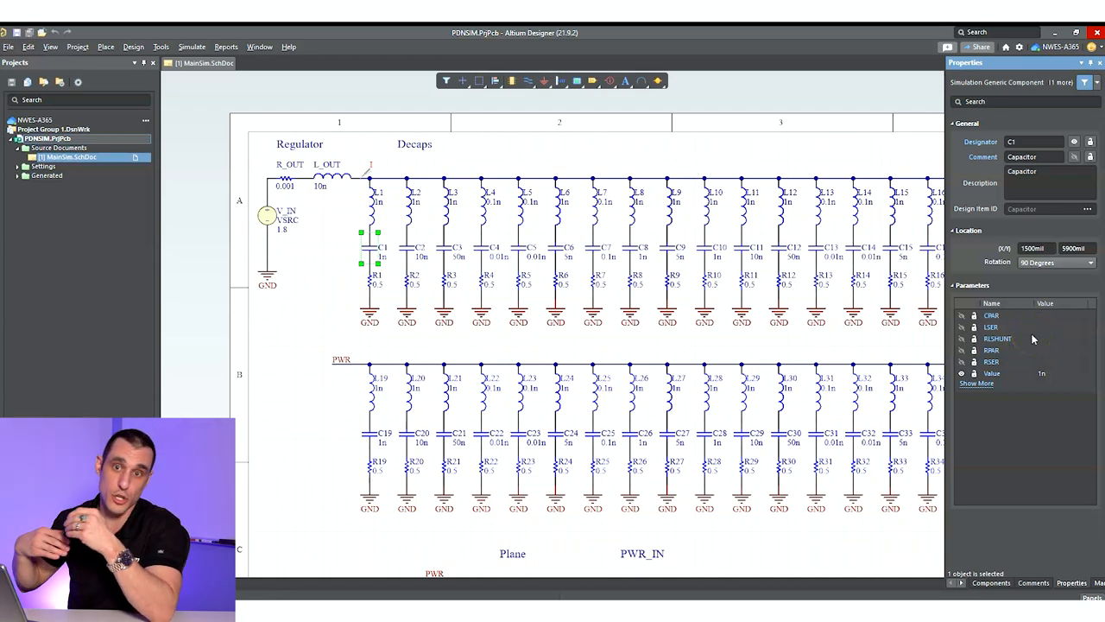
mouse_move(1021, 354)
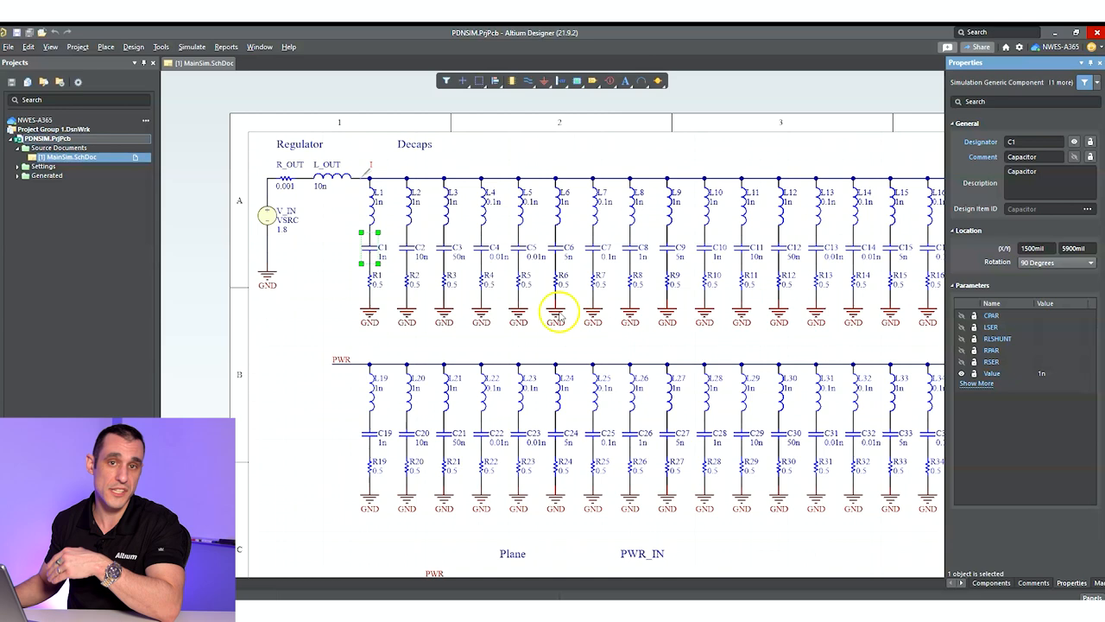
mouse_move(321, 311)
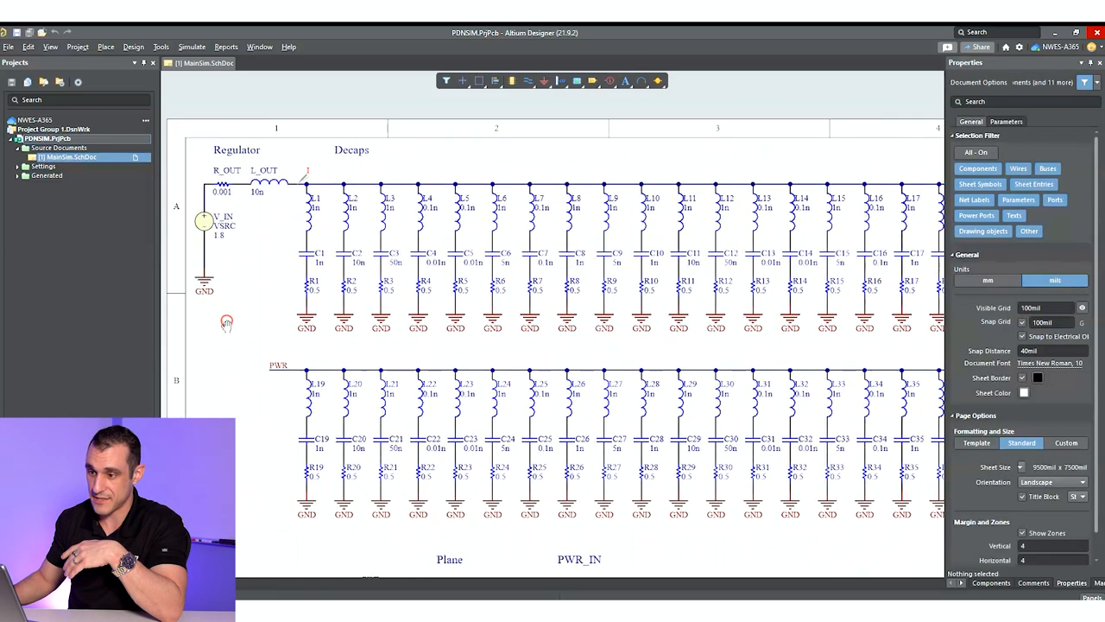
click(308, 252)
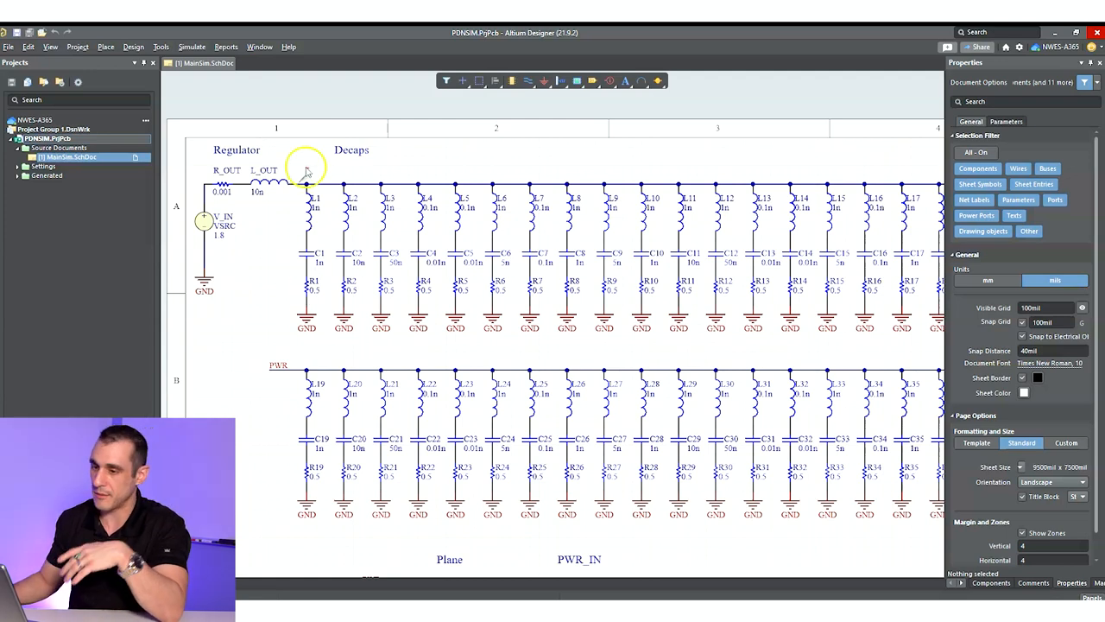
mouse_move(626, 216)
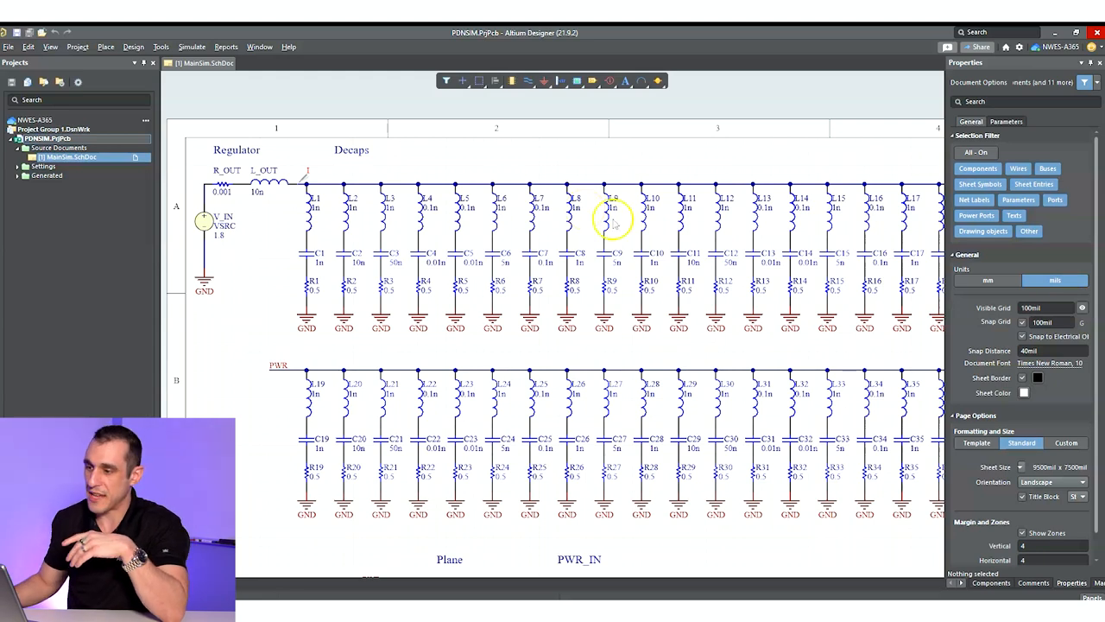
click(614, 209)
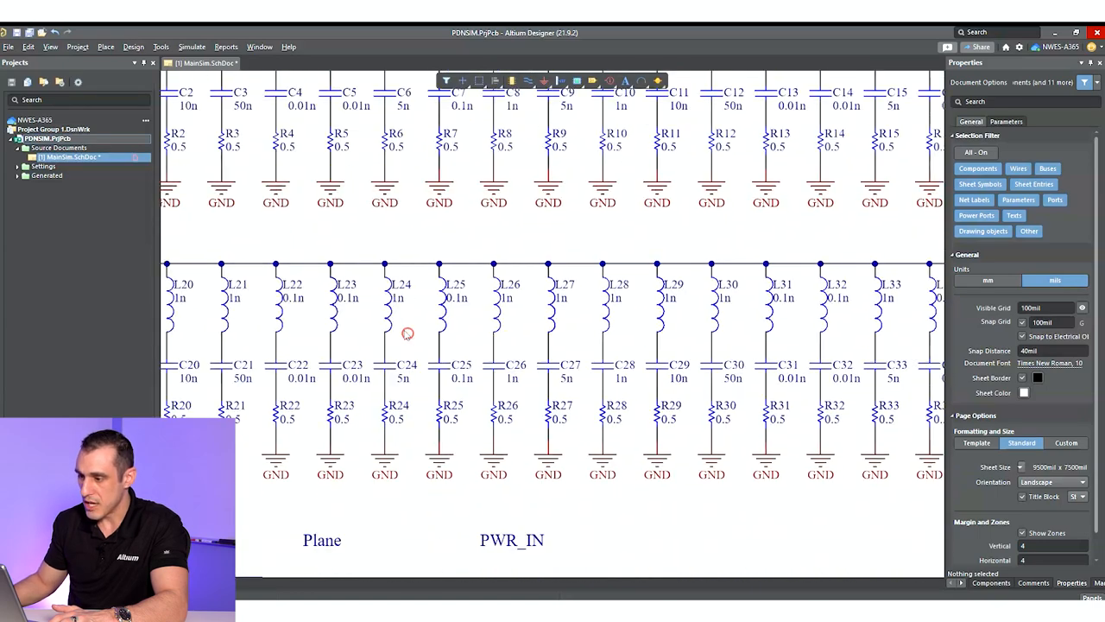
Inspect the plane capacitor CP1, plane inductance LP1 and the pulse source VP1 driving the load.
scroll(down, 3)
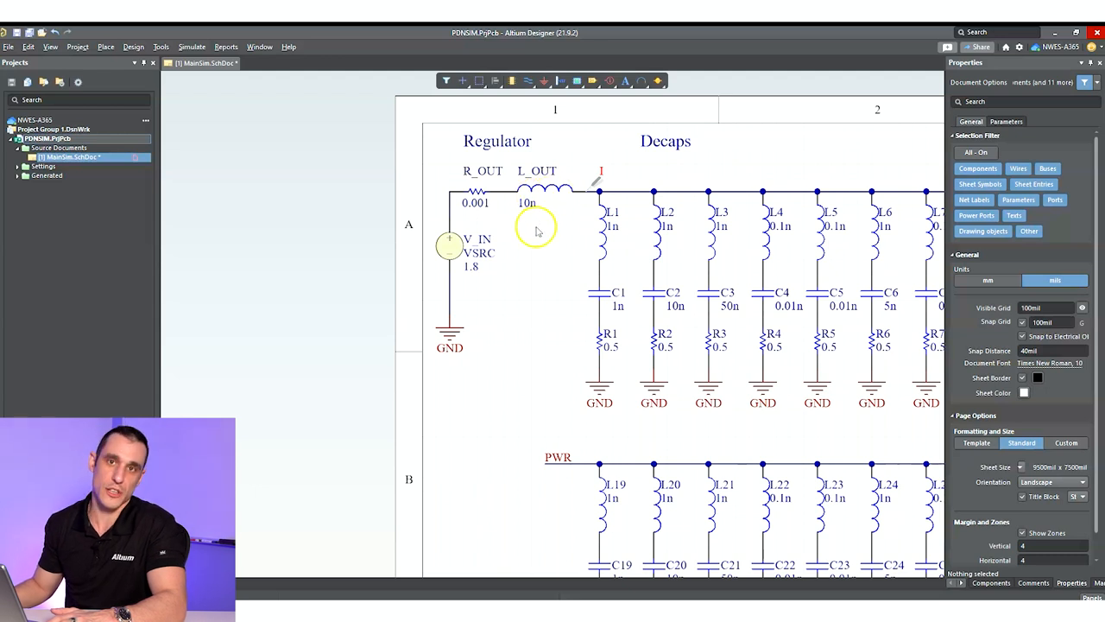
mouse_move(551, 266)
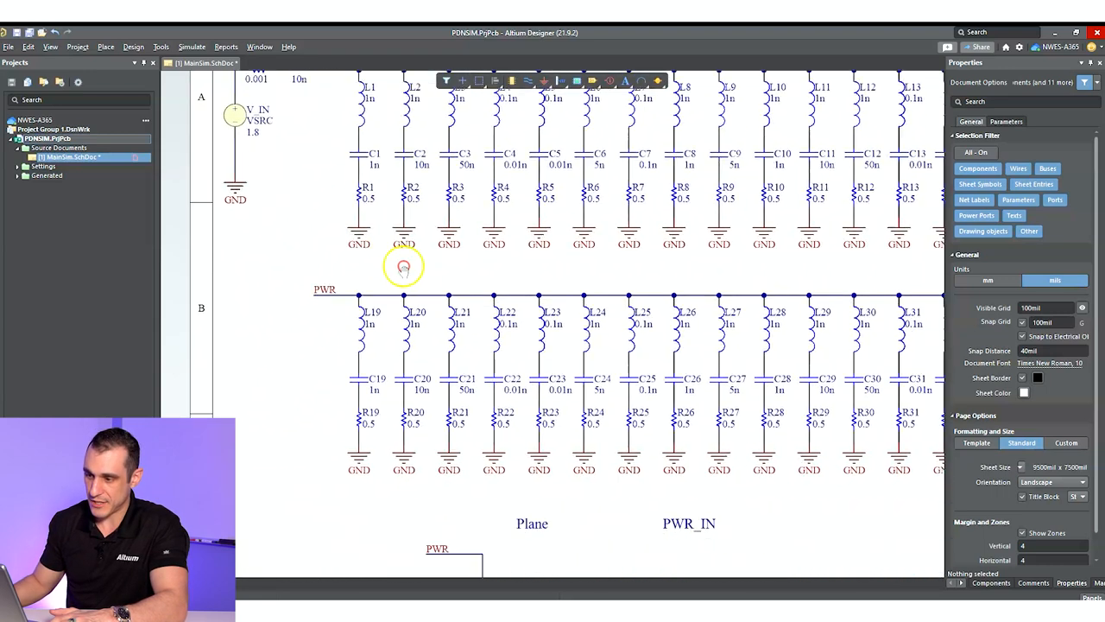
scroll(down, 3)
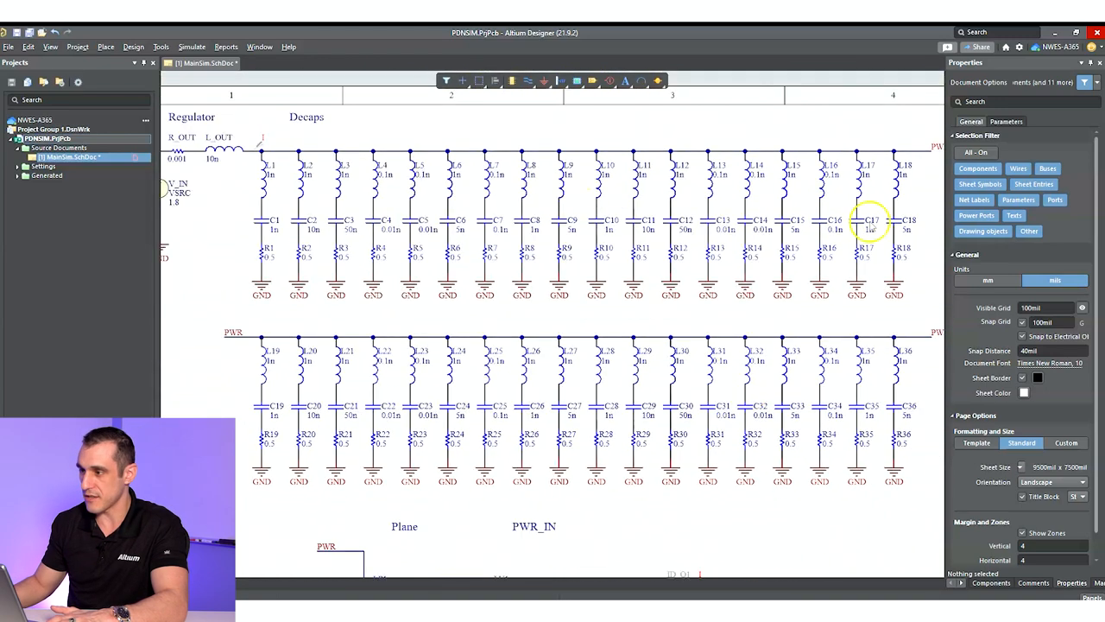
scroll(down, 3)
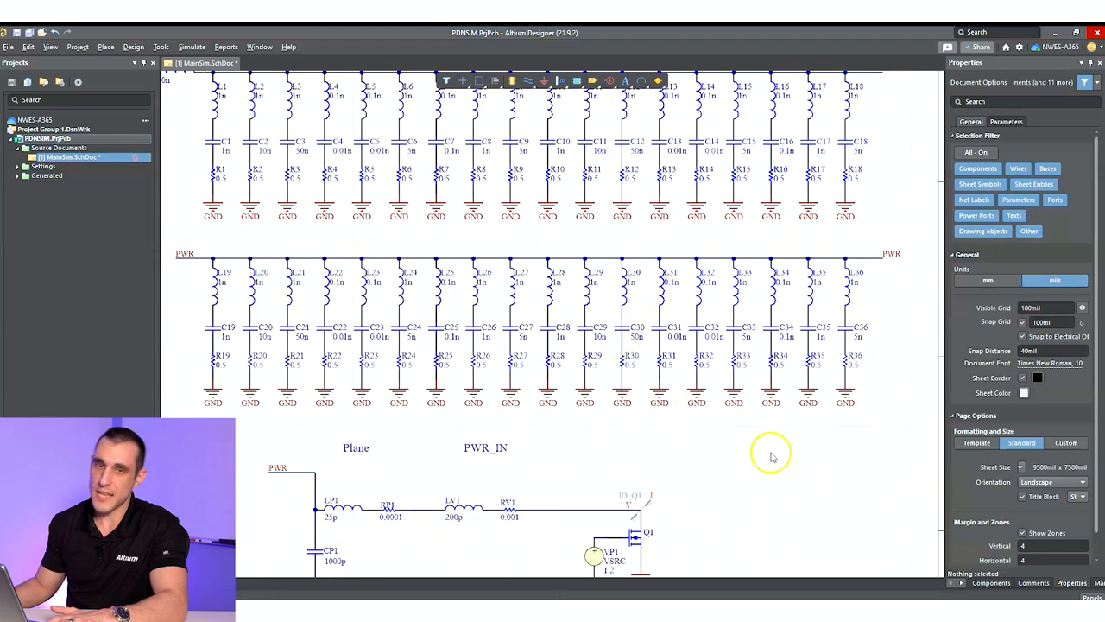
mouse_move(756, 477)
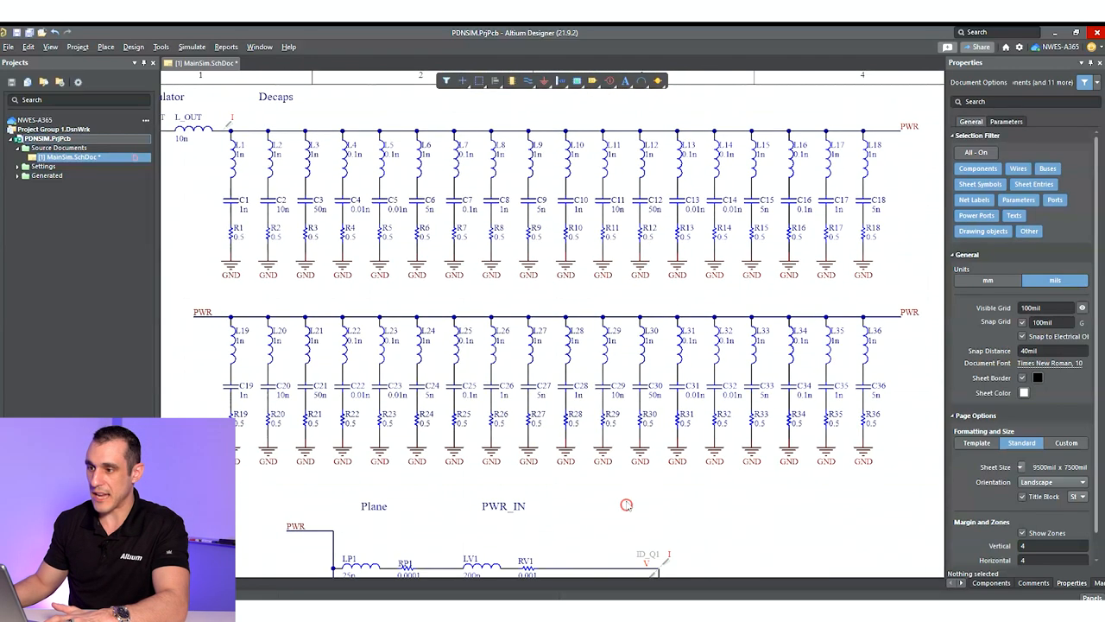
scroll(down, 3)
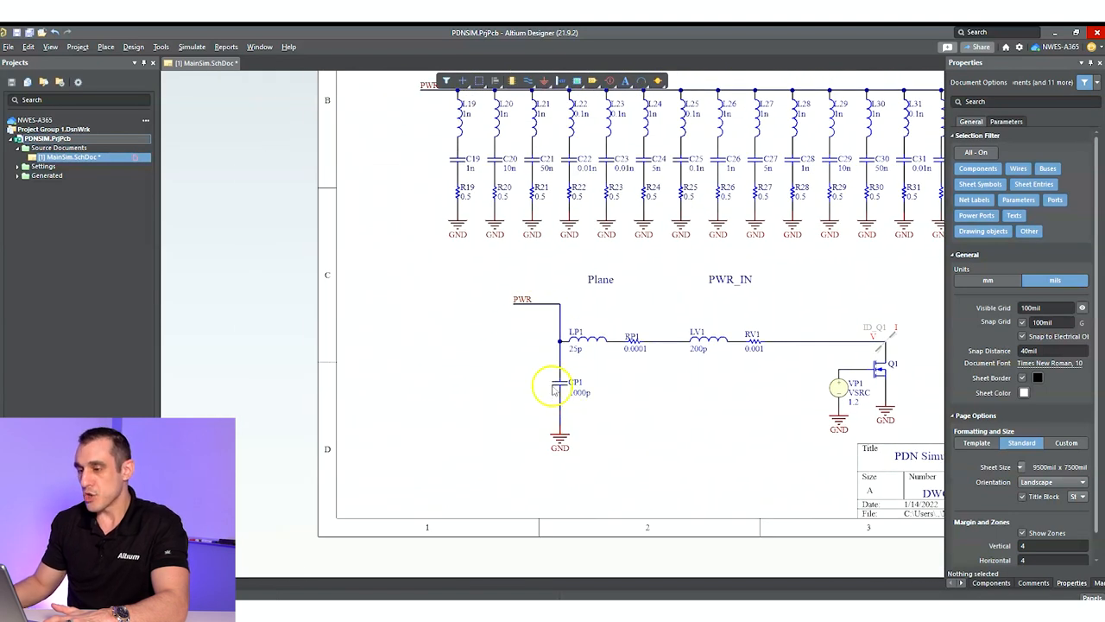
mouse_move(608, 411)
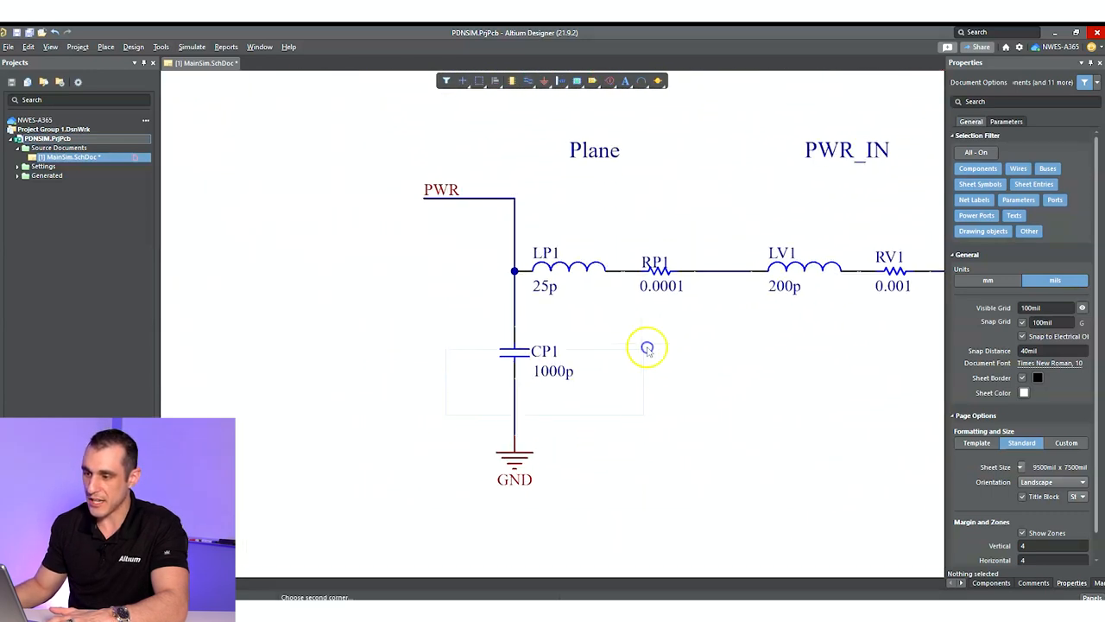
click(511, 353)
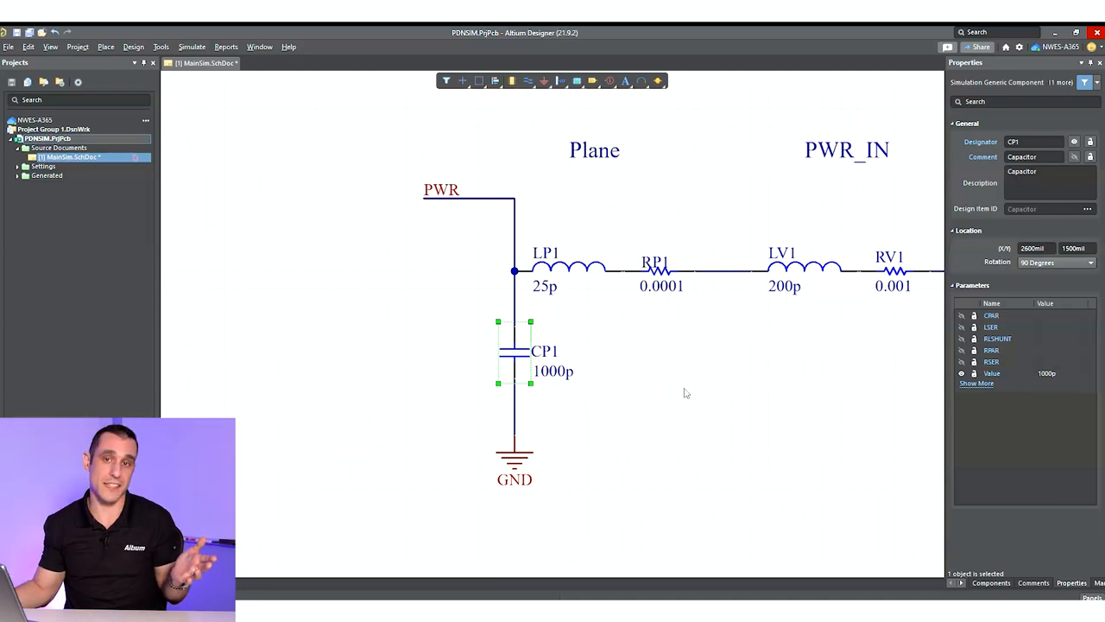
click(563, 376)
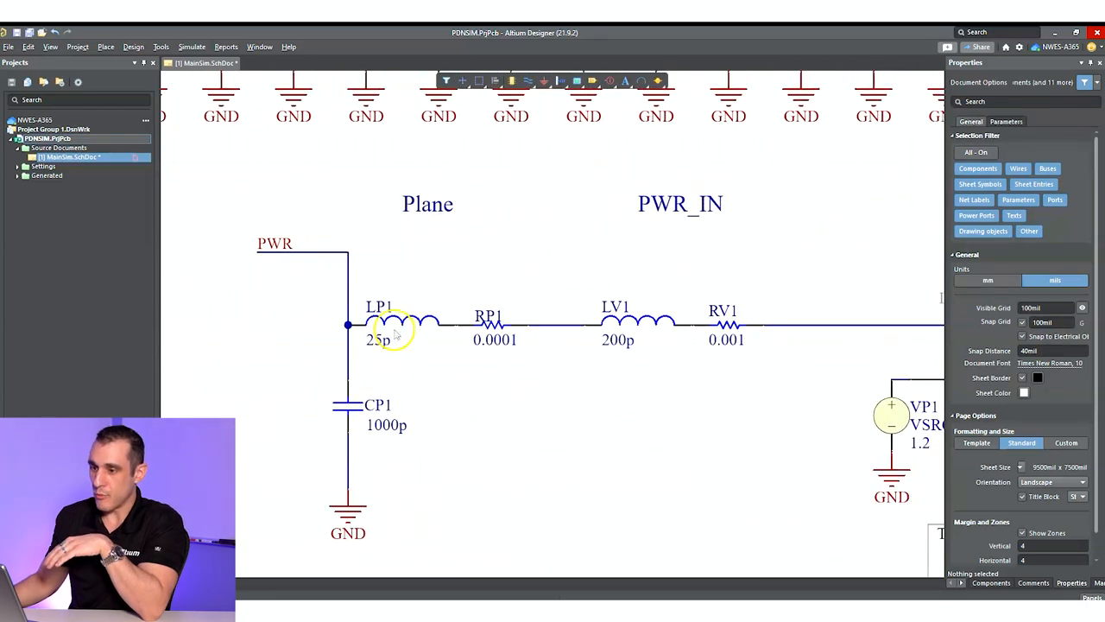
click(383, 323)
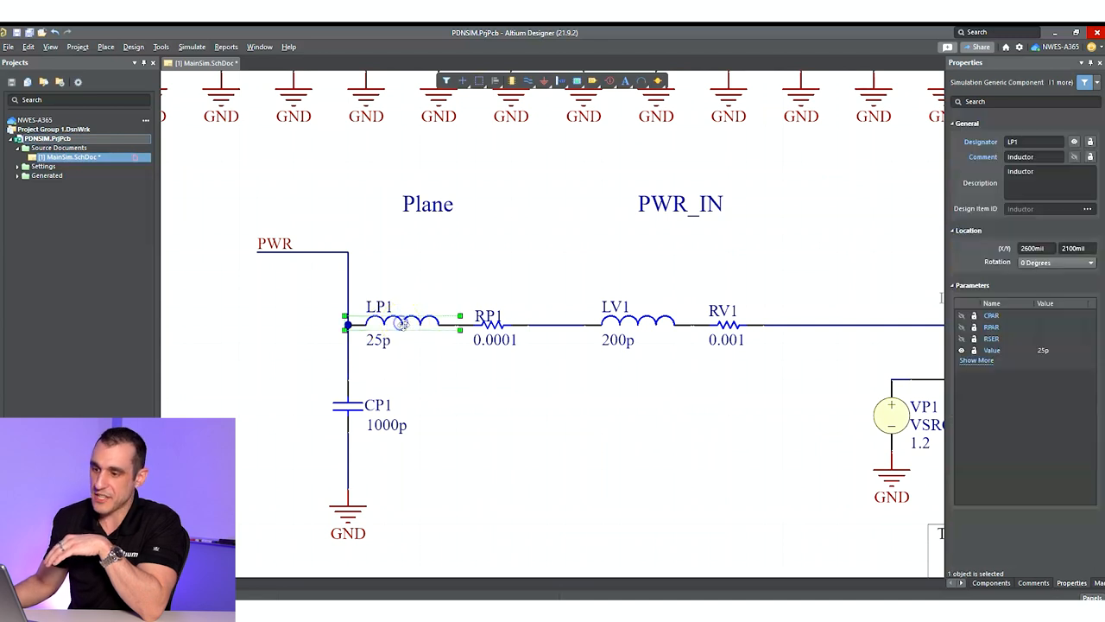
mouse_move(413, 280)
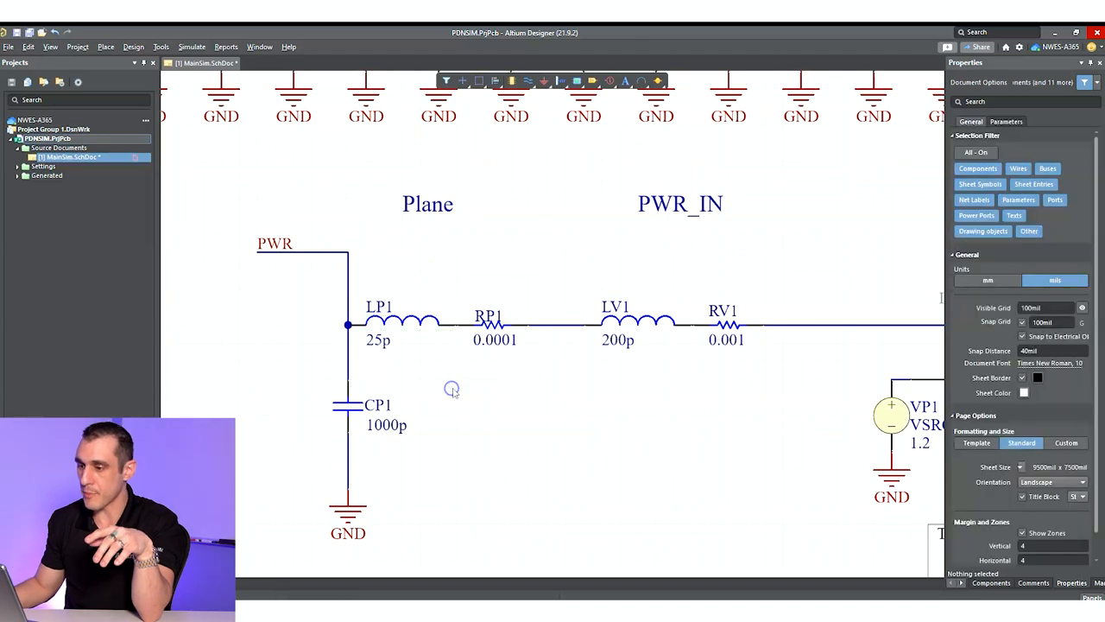
click(490, 324)
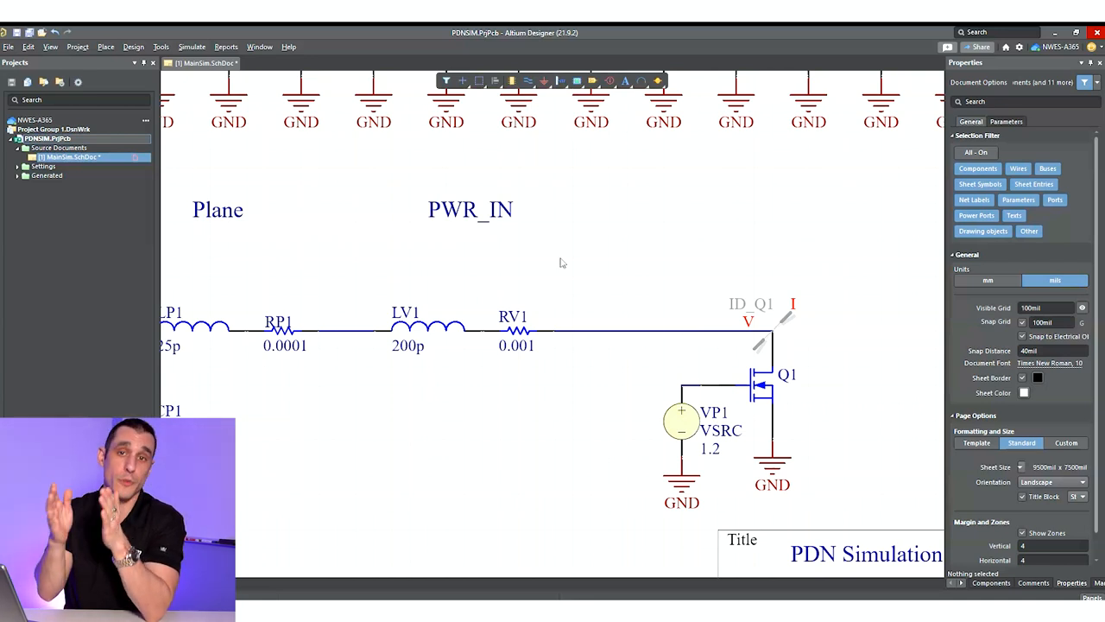
mouse_move(601, 269)
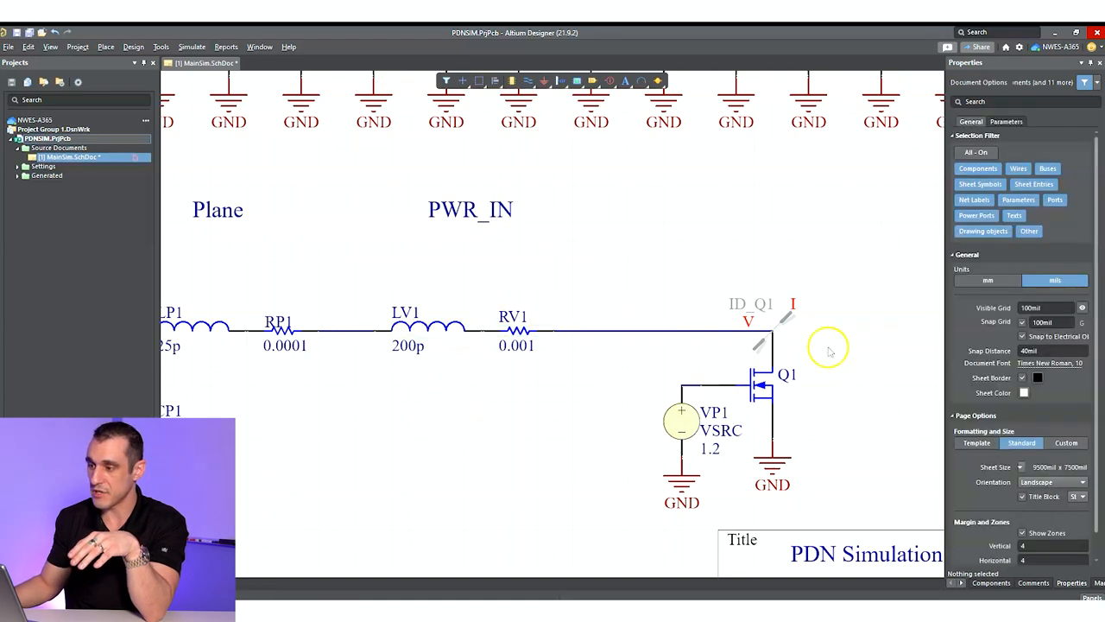
scroll(down, 3)
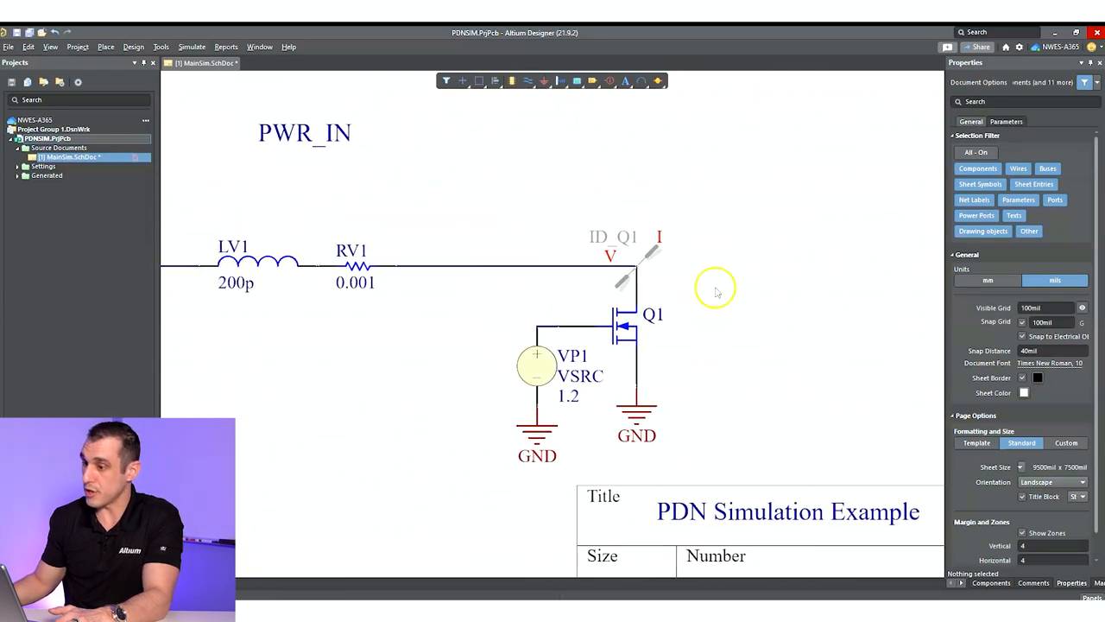
mouse_move(684, 356)
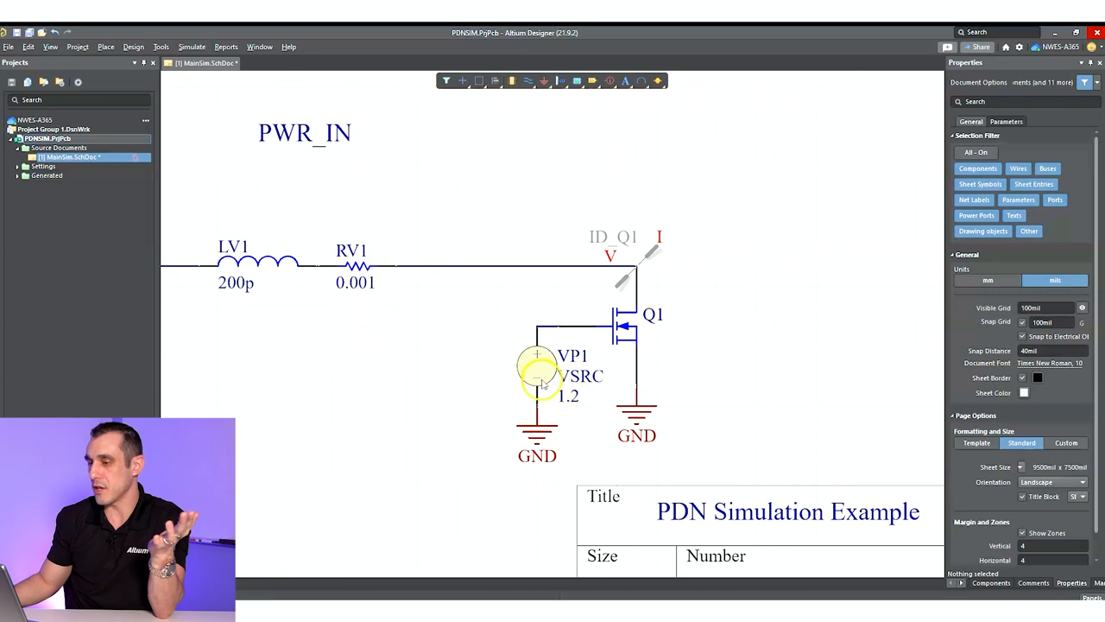
click(532, 380)
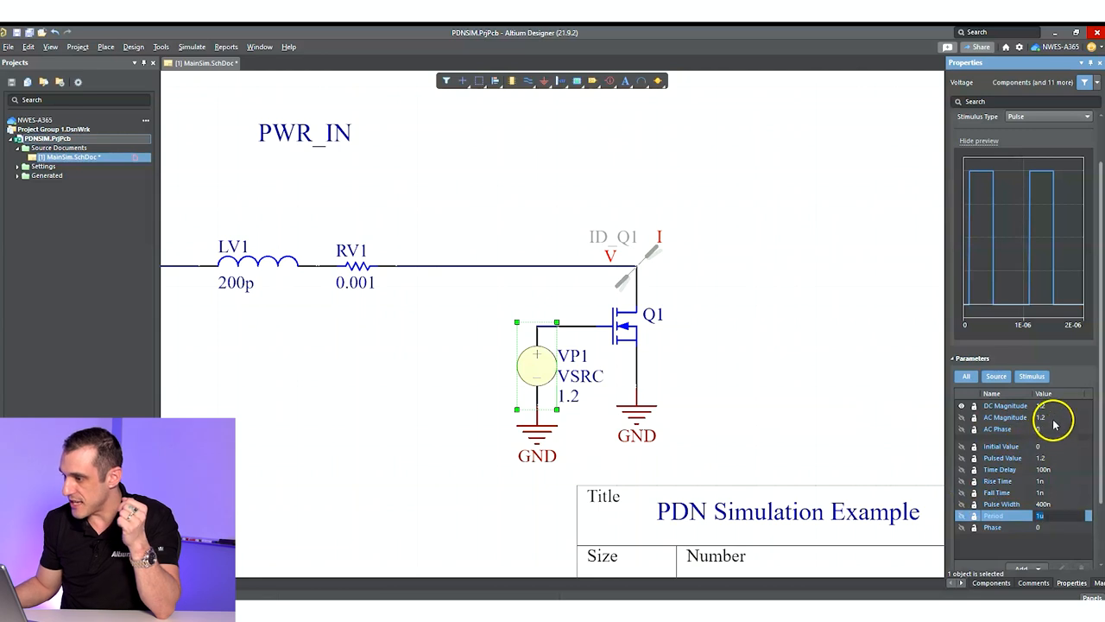
click(749, 397)
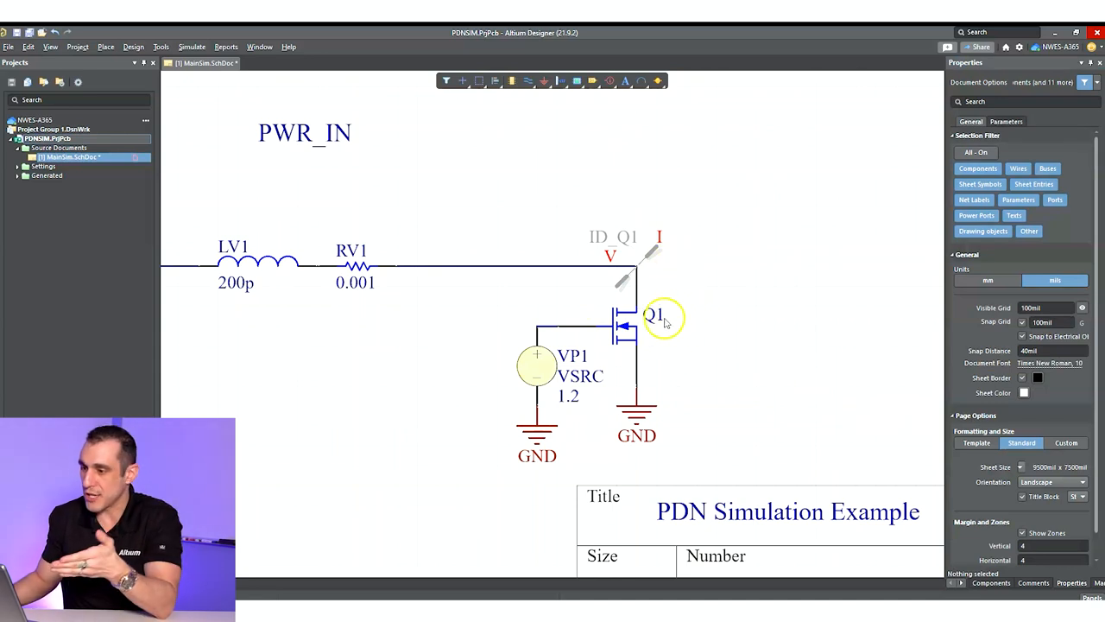
mouse_move(715, 304)
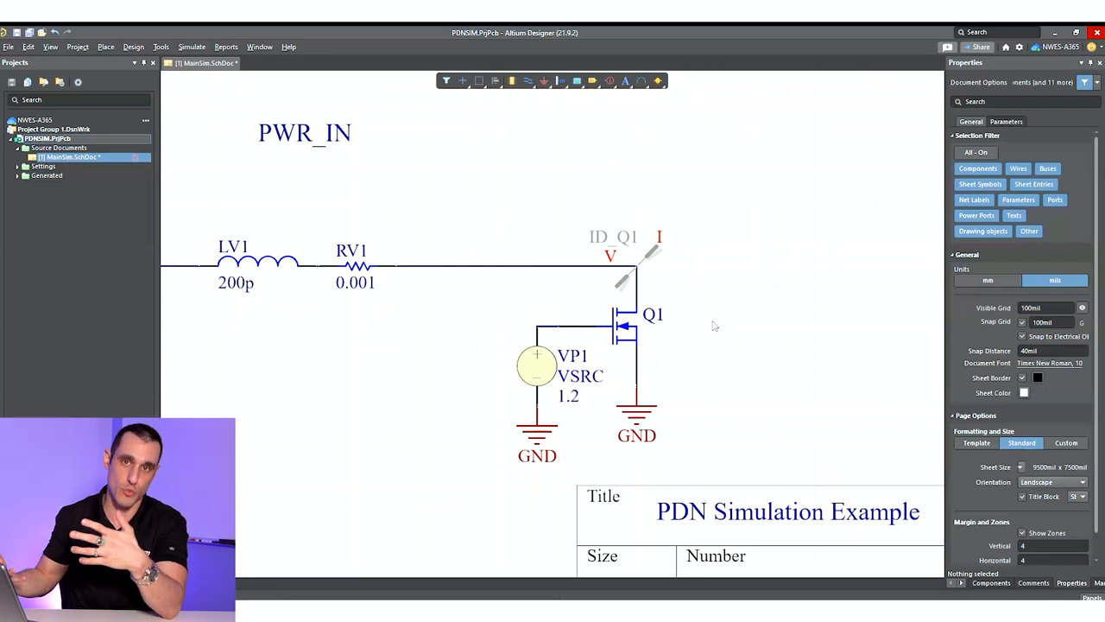
mouse_move(725, 335)
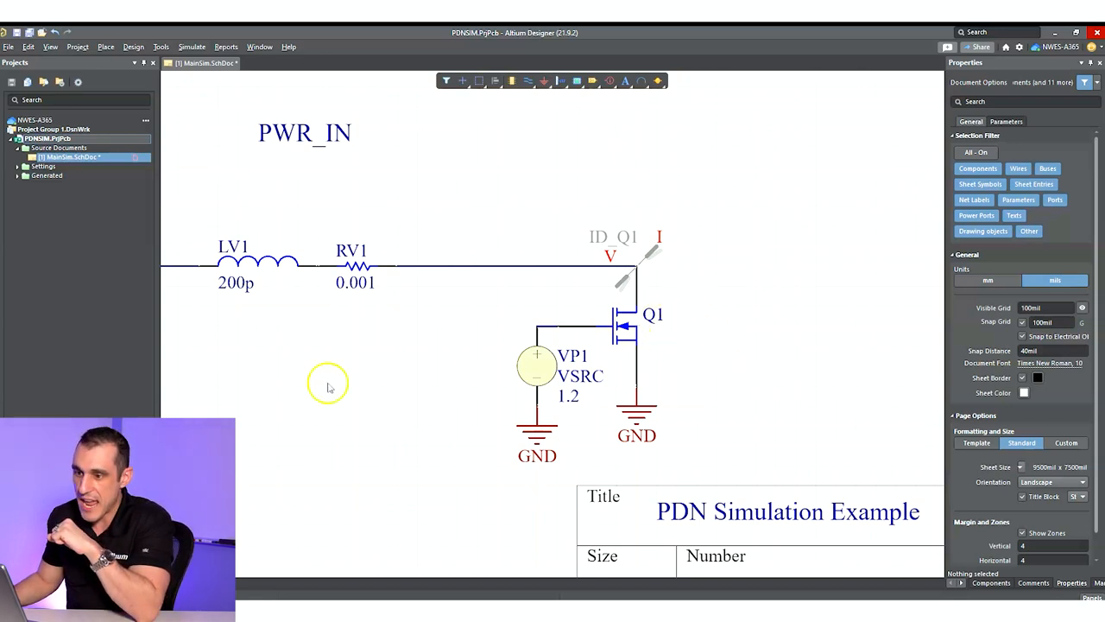
mouse_move(791, 319)
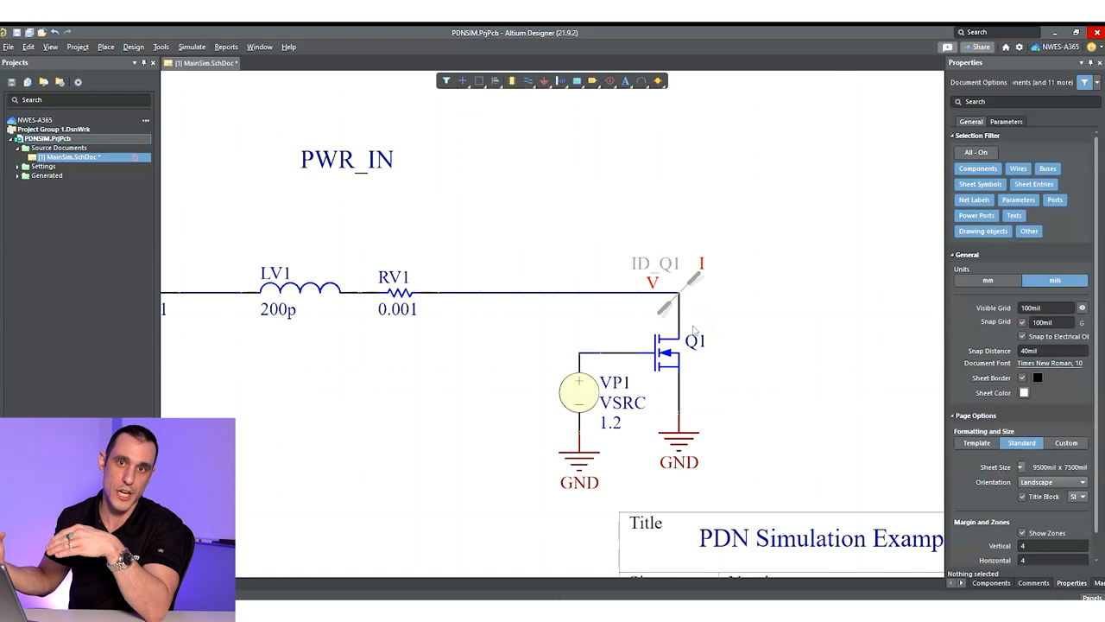
mouse_move(556, 327)
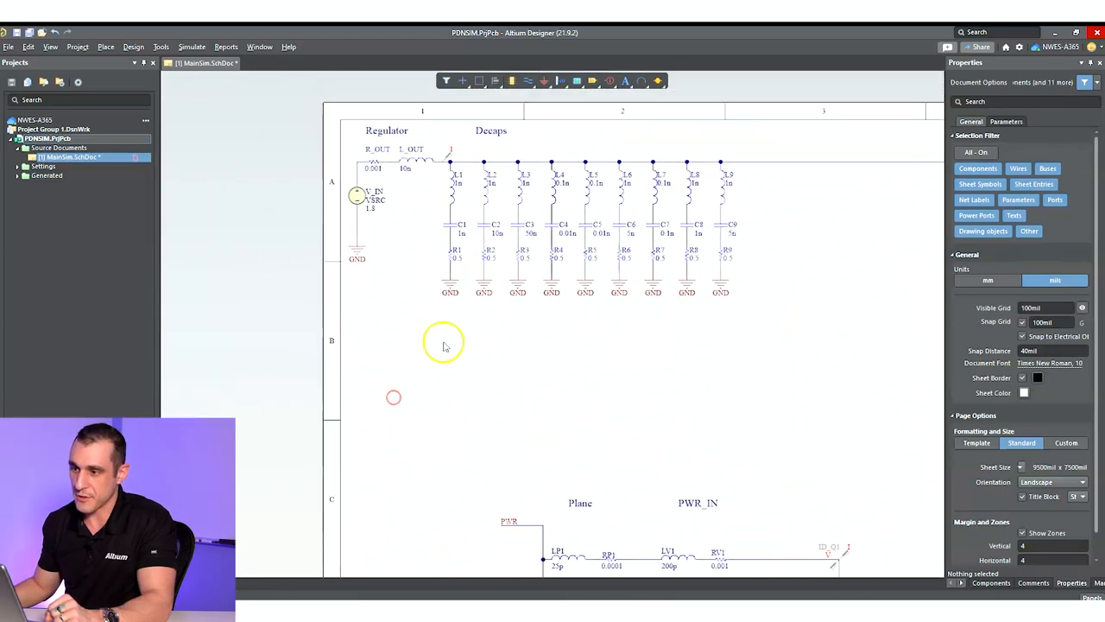
Change plane capacitor CP1's value from 1000p to 40p.
scroll(down, 3)
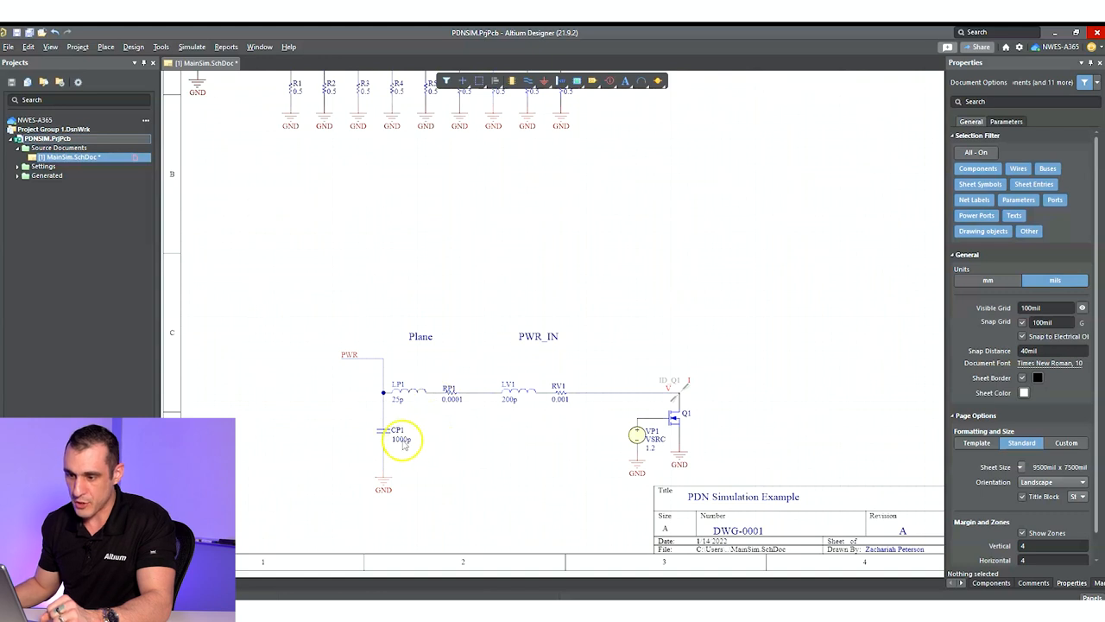
click(390, 435)
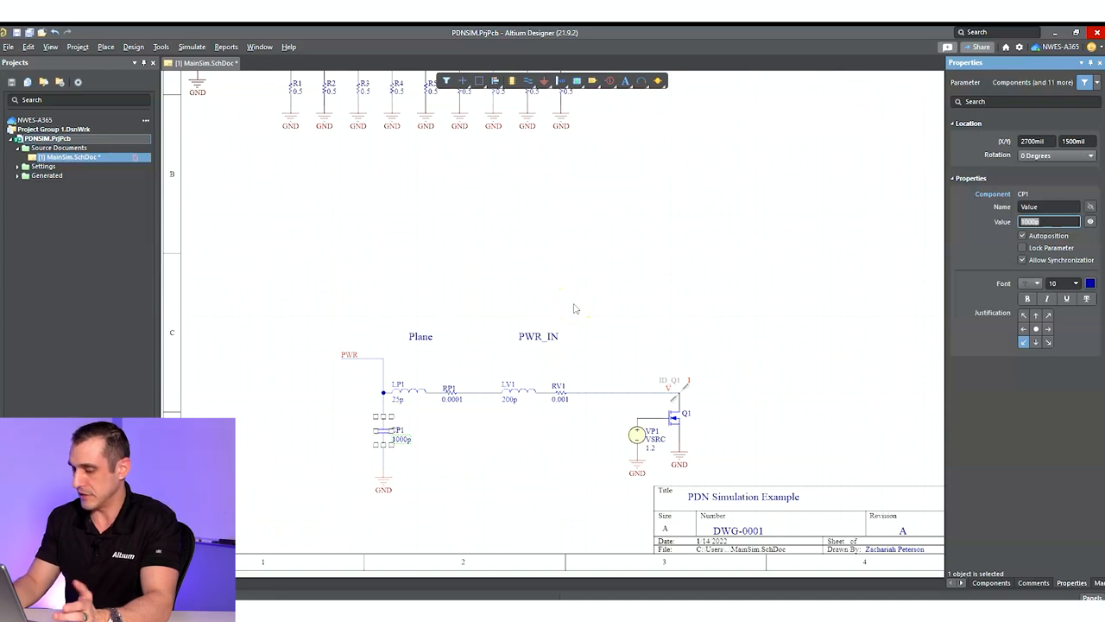
text(40p)
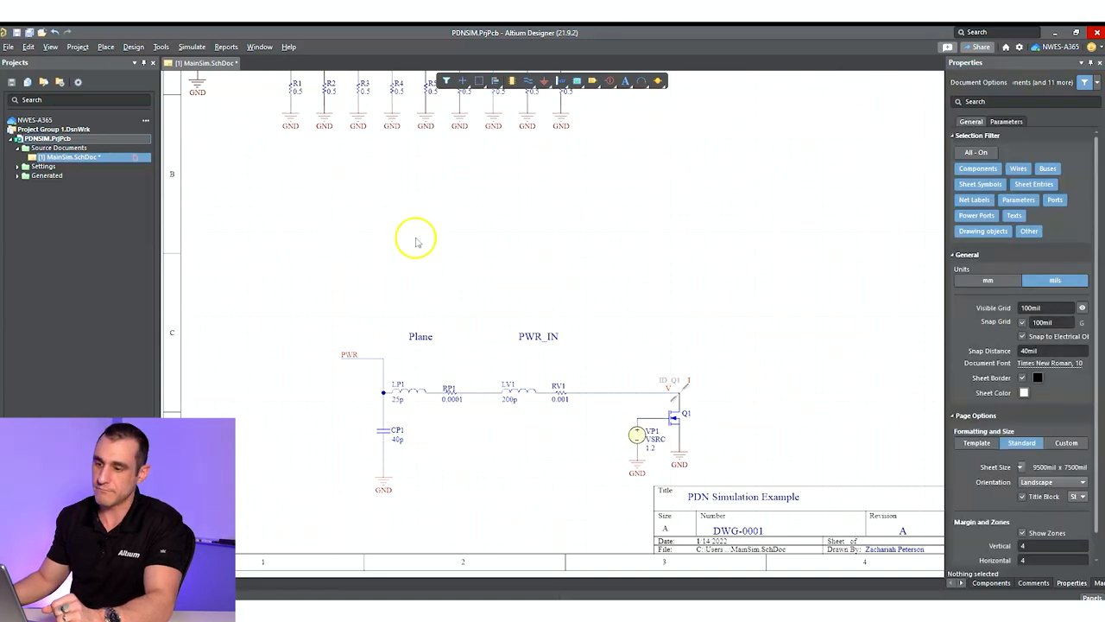
click(291, 46)
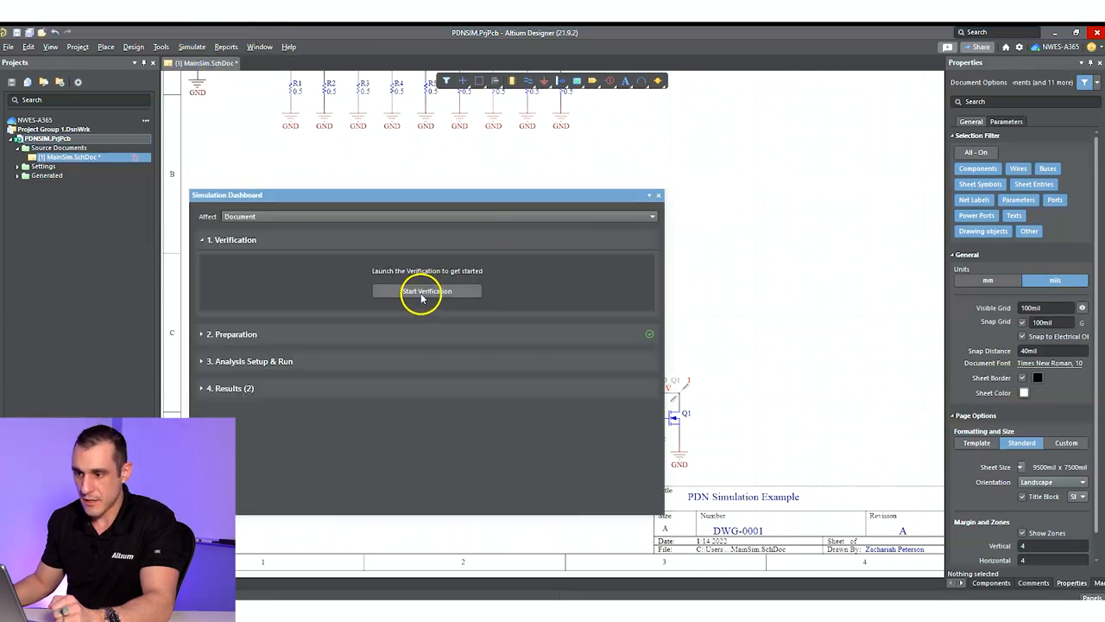
Verify the schematic, then configure the transient analysis time range in the Simulation Dashboard.
click(425, 290)
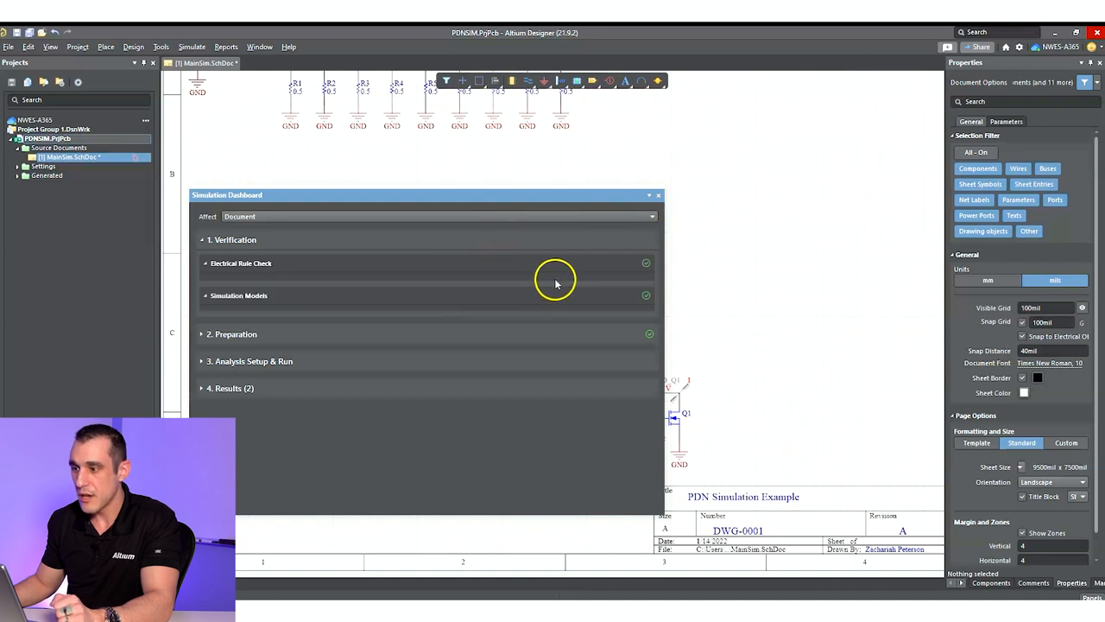
mouse_move(383, 351)
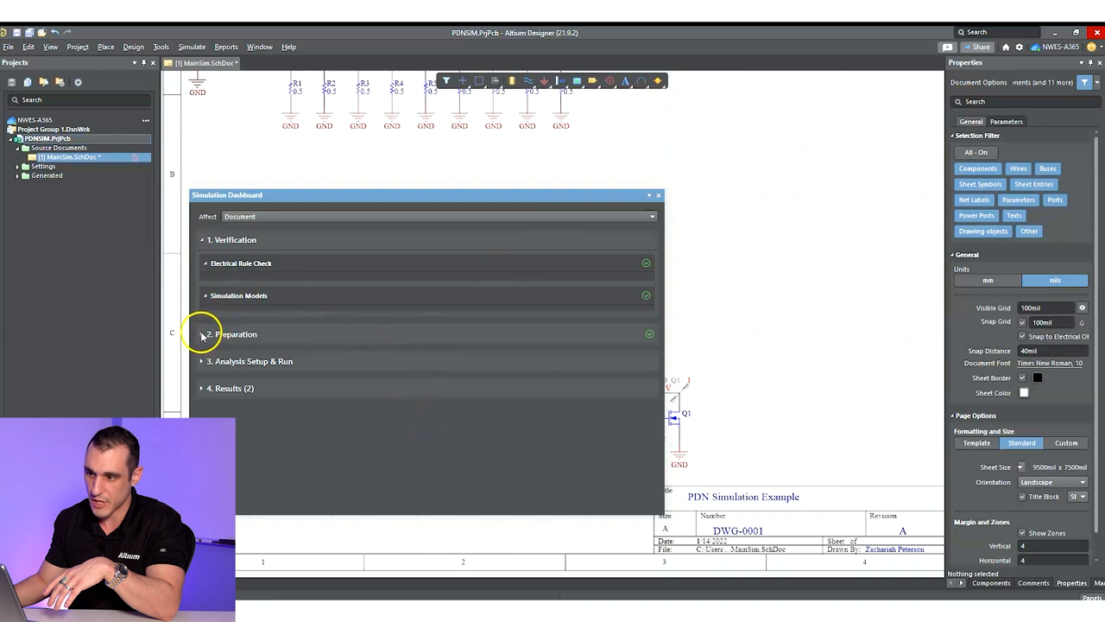
click(202, 333)
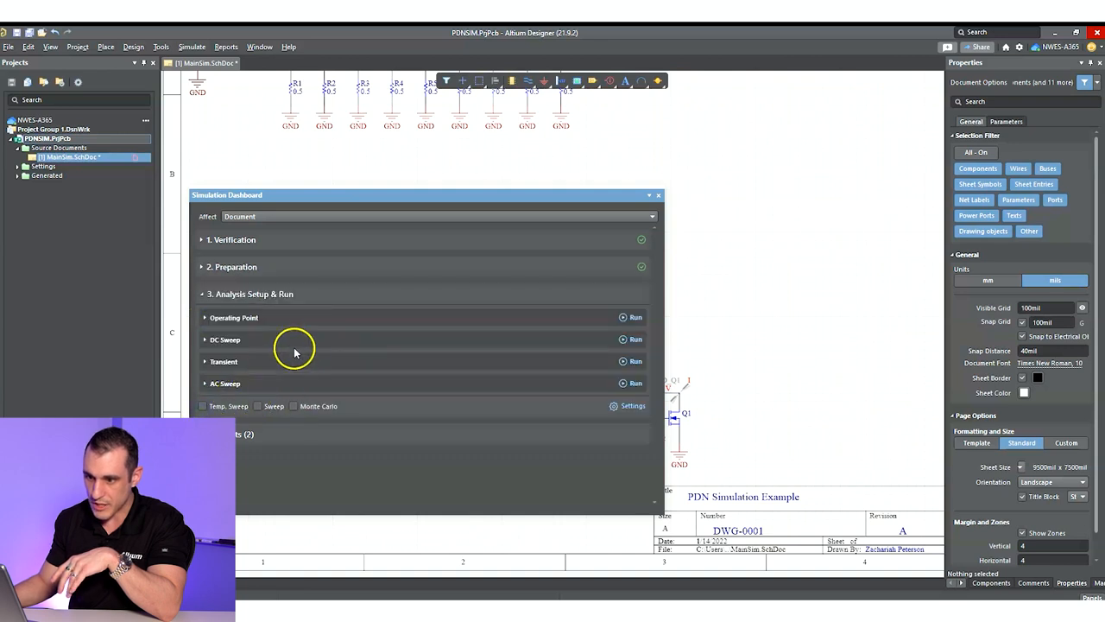
click(222, 361)
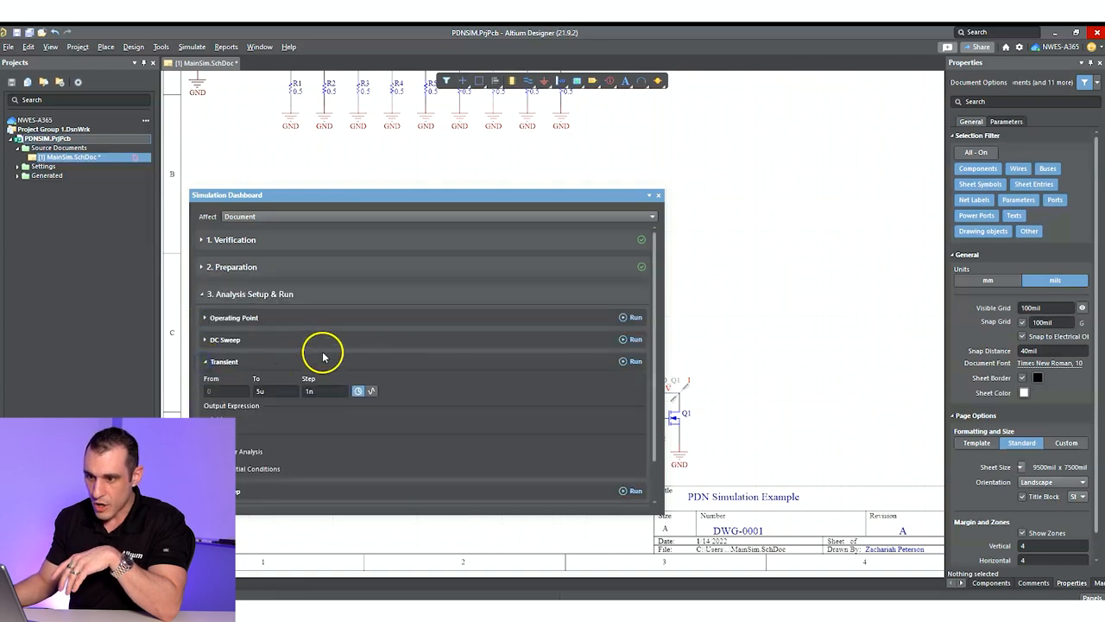
click(273, 391)
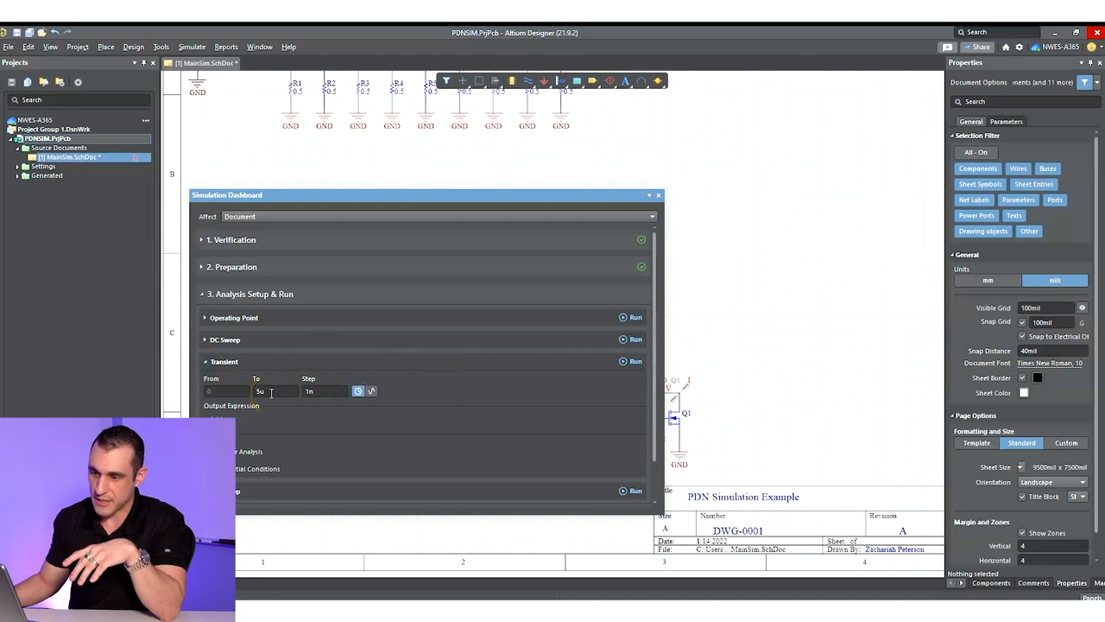
click(325, 390)
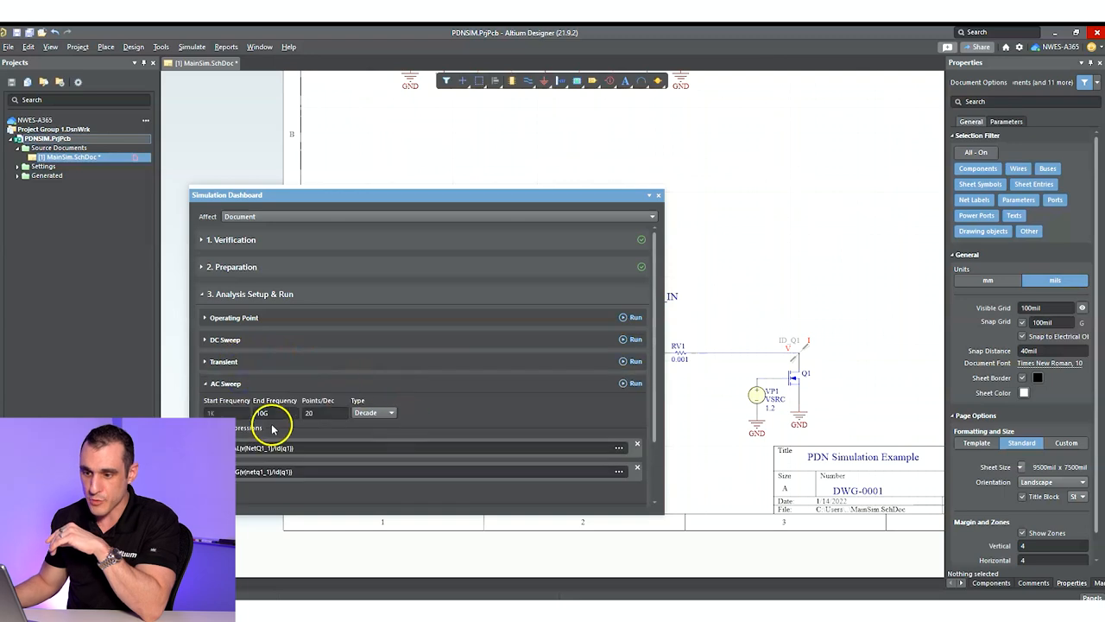
Set the AC sweep start frequency and run the transient analysis.
click(275, 413)
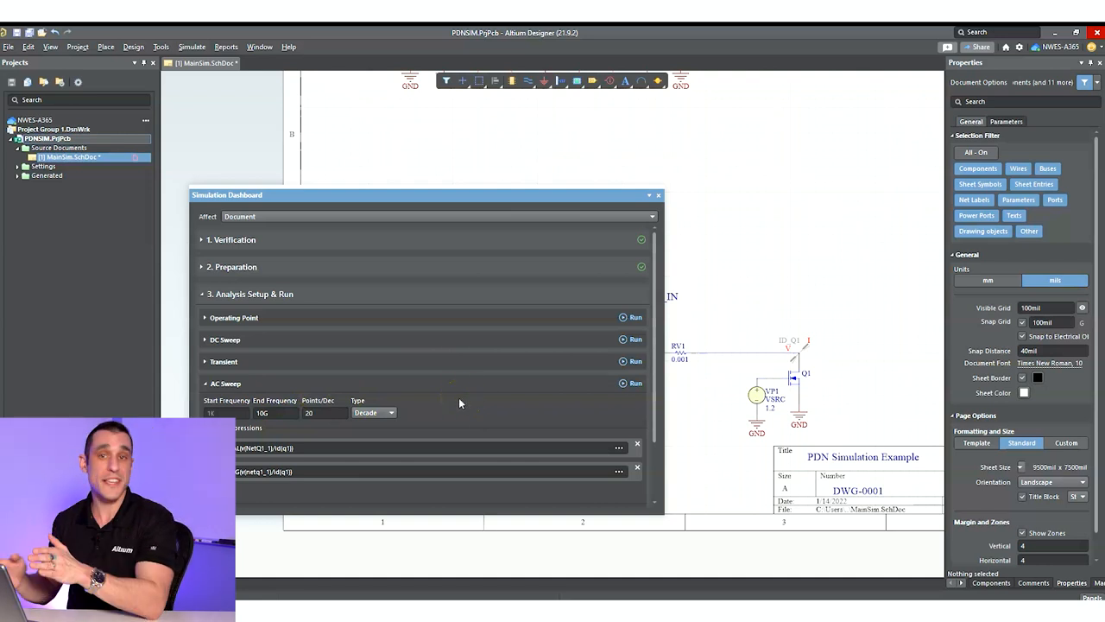
click(269, 413)
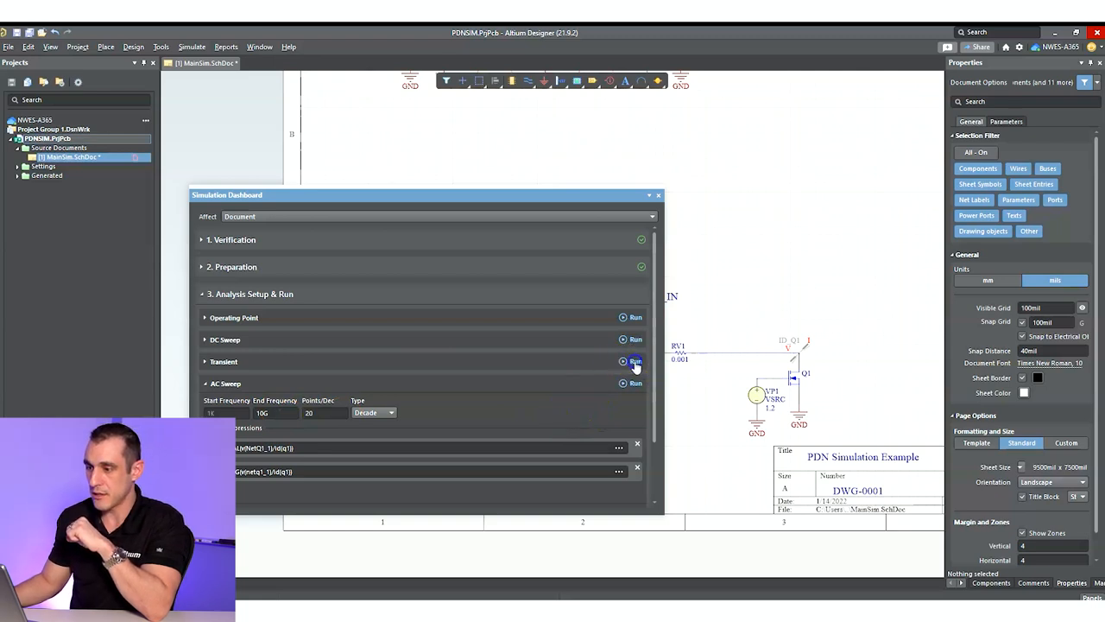
click(632, 361)
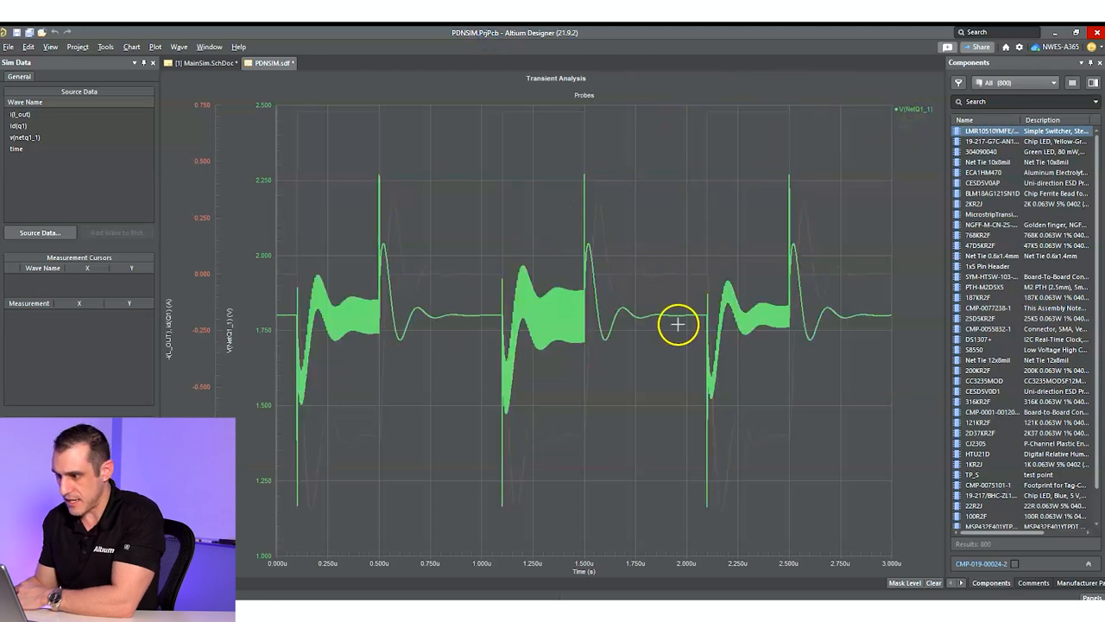
mouse_move(353, 323)
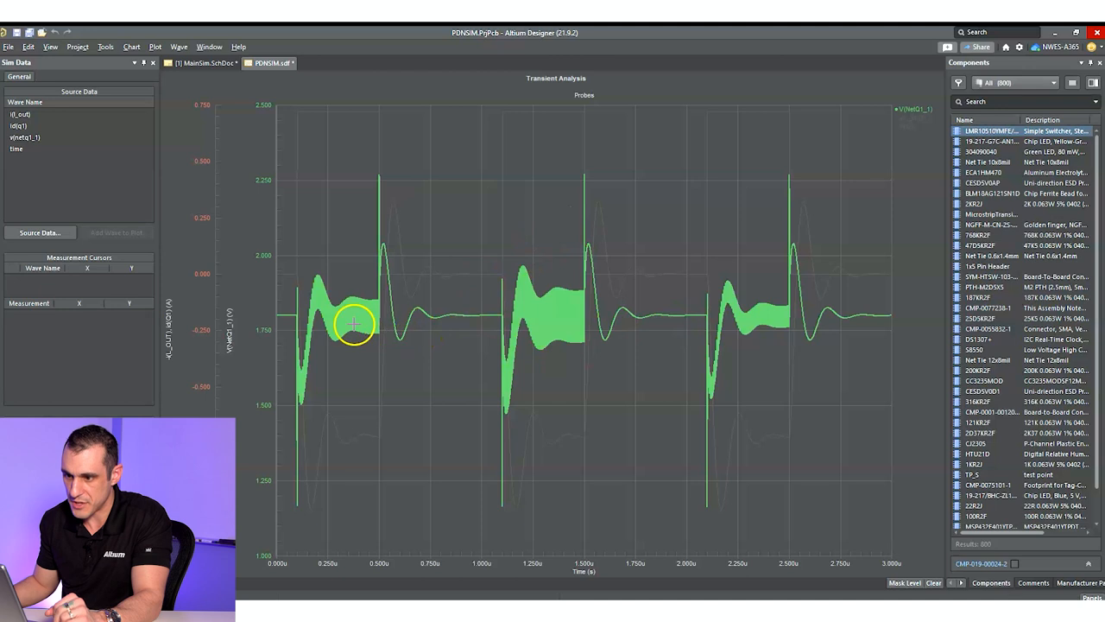
mouse_move(657, 349)
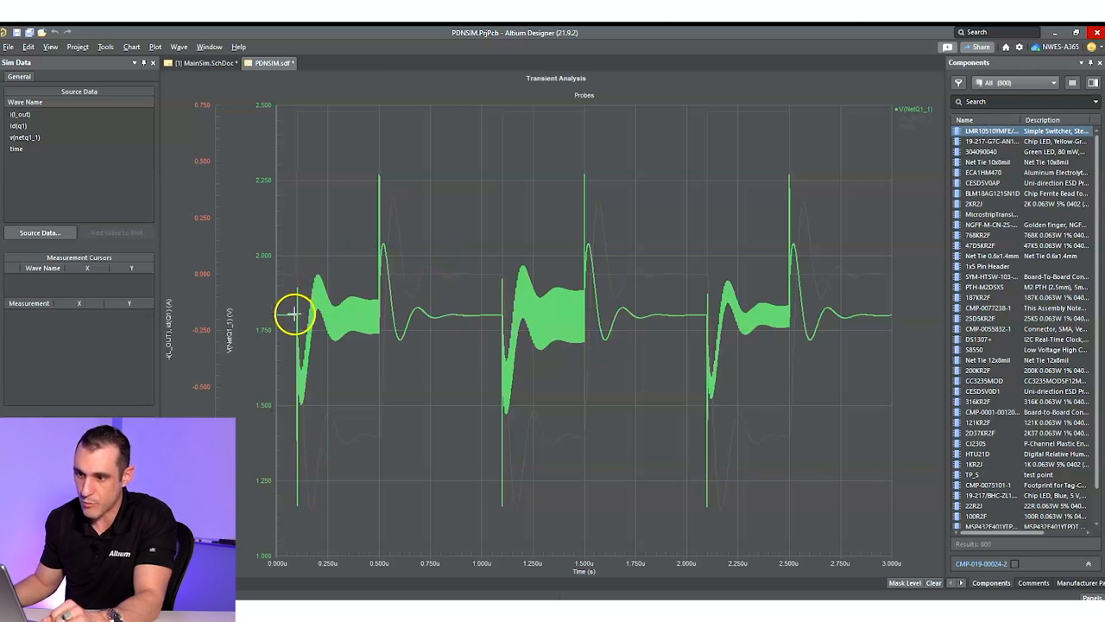
mouse_move(304, 404)
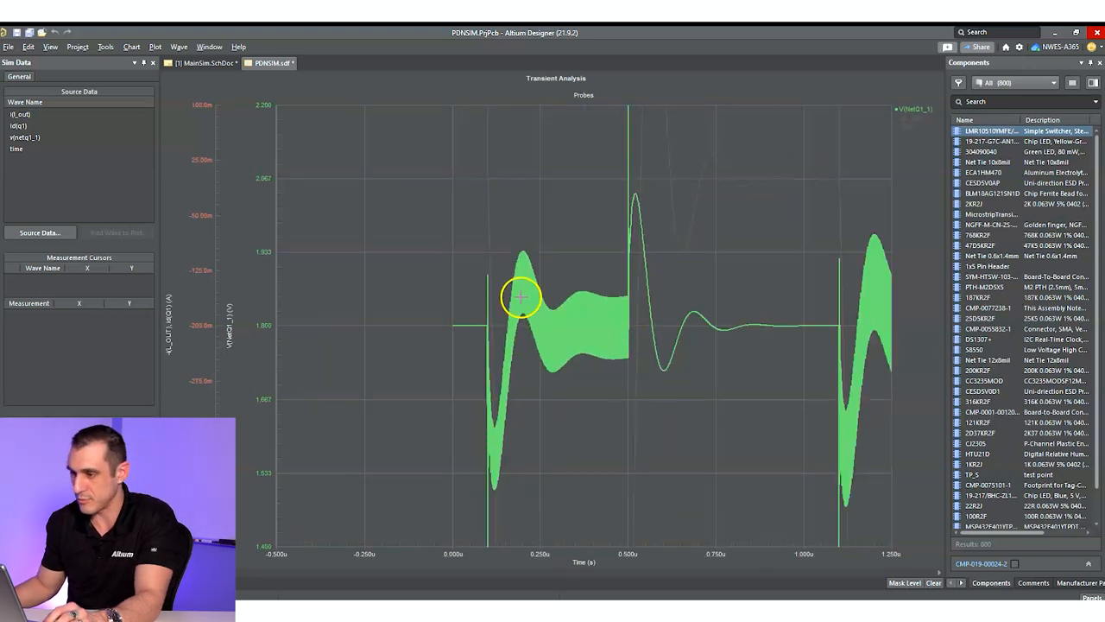
mouse_move(670, 326)
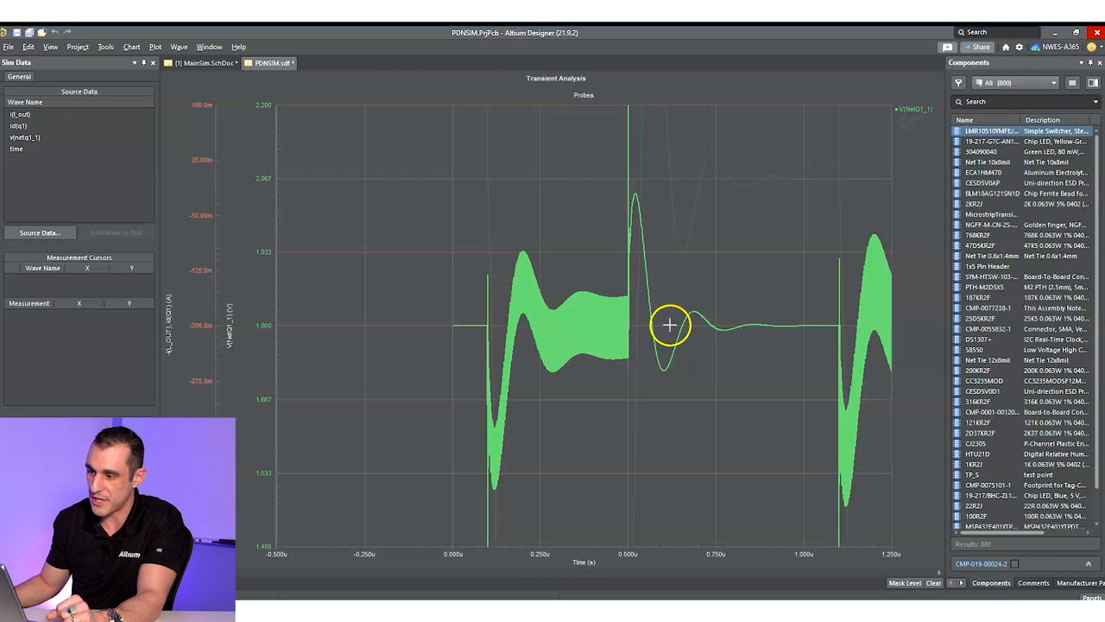
mouse_move(566, 337)
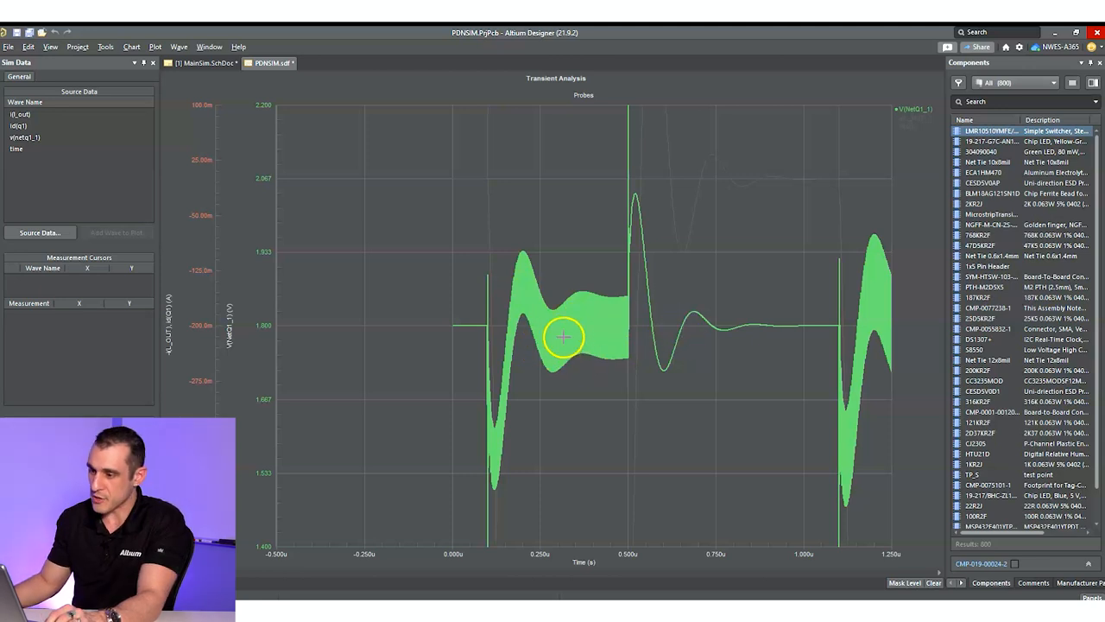
mouse_move(743, 245)
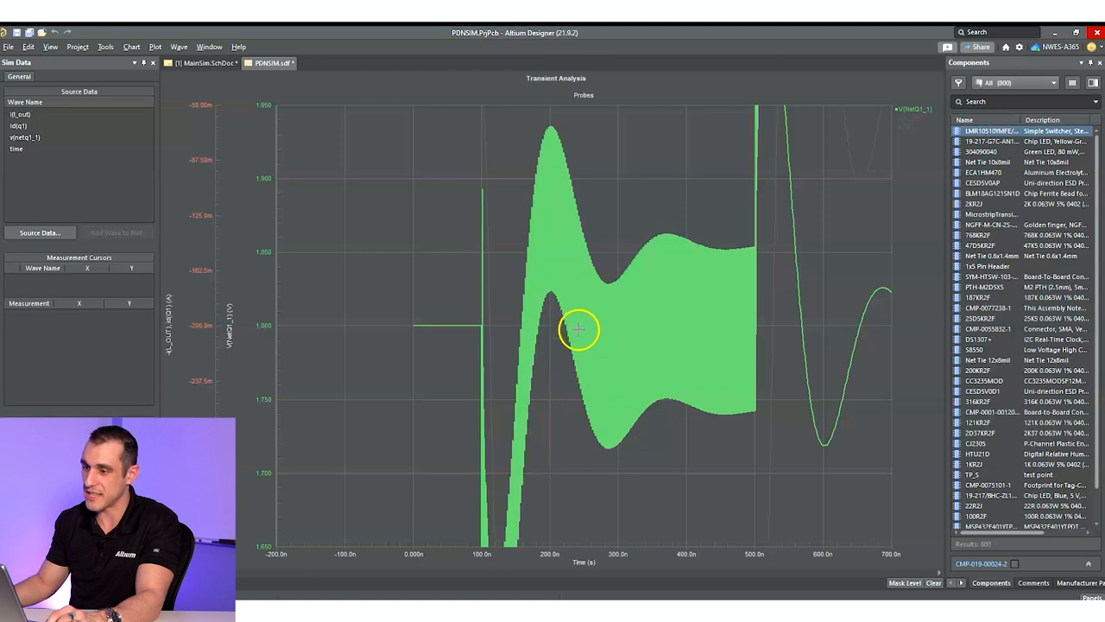
mouse_move(660, 277)
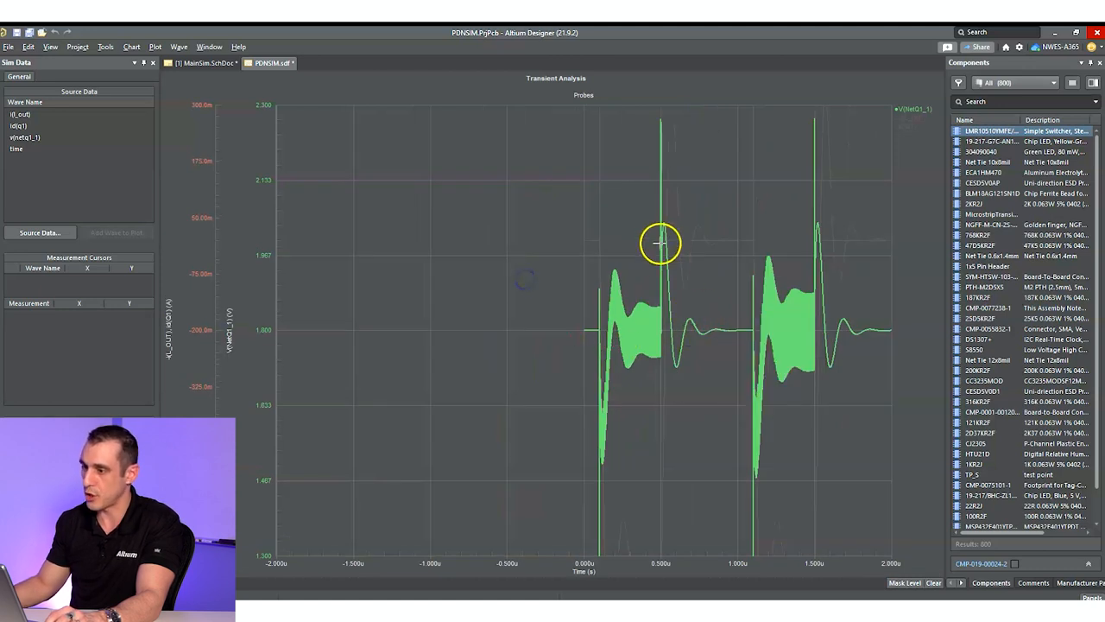
mouse_move(687, 252)
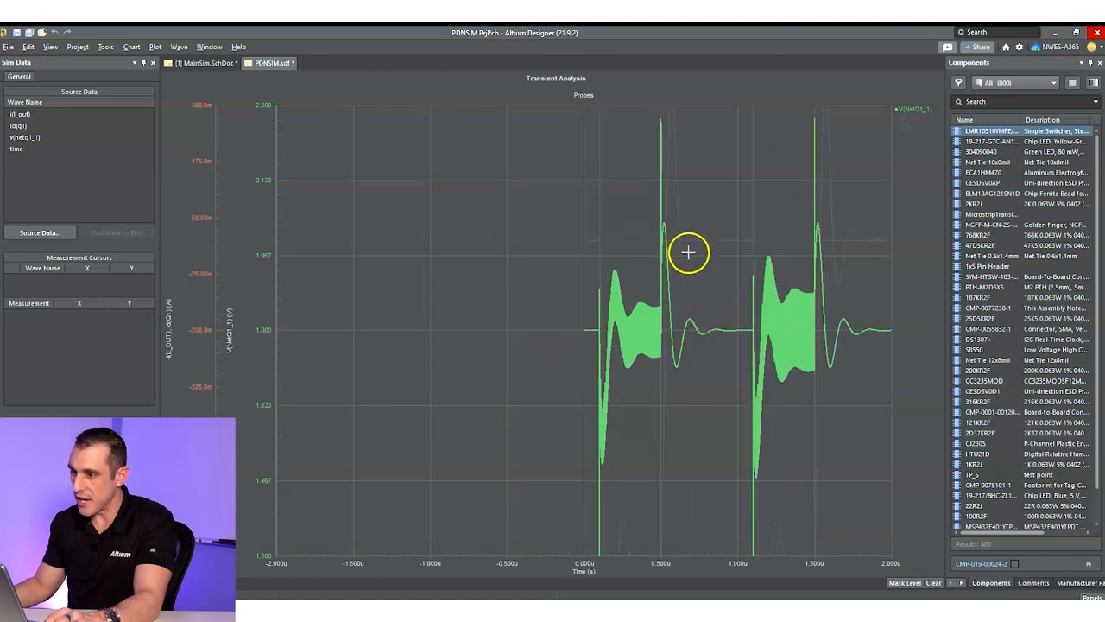
mouse_move(417, 335)
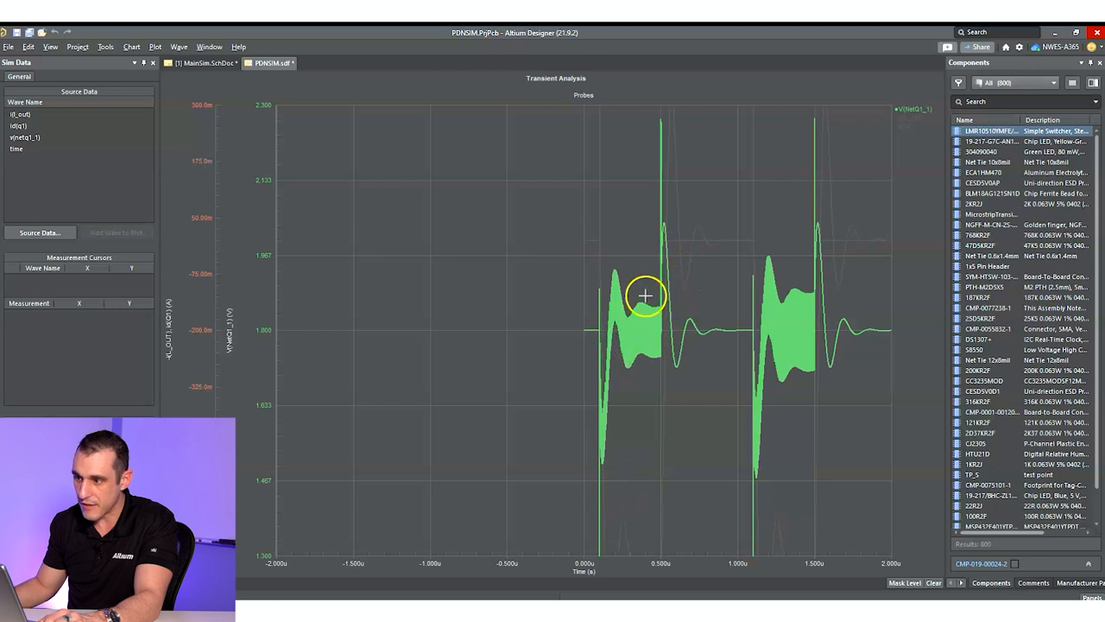
mouse_move(660, 211)
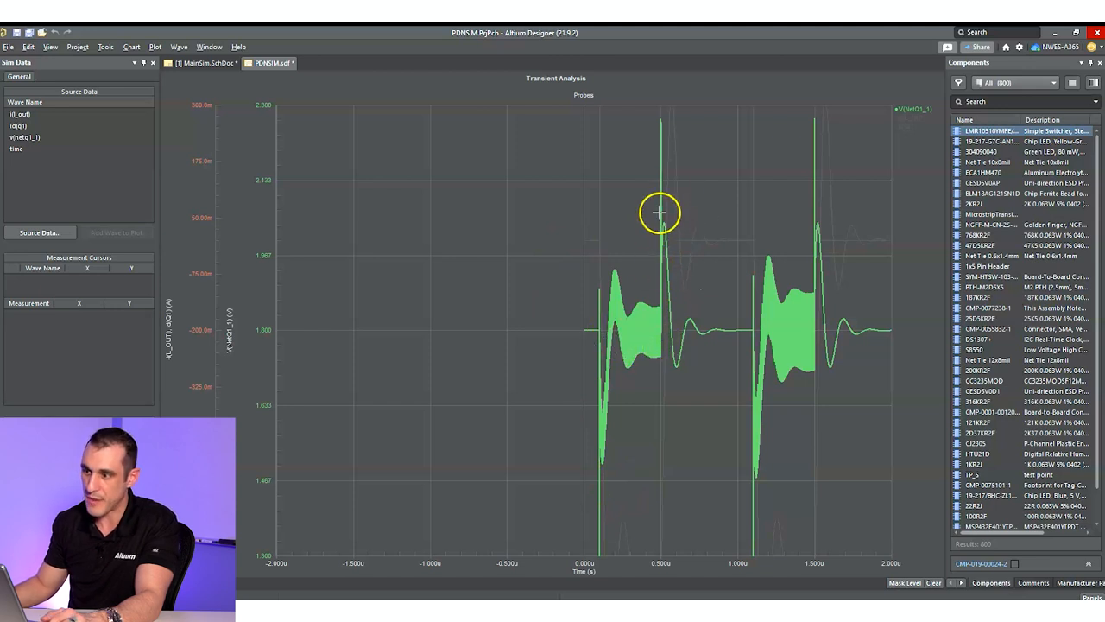
mouse_move(663, 399)
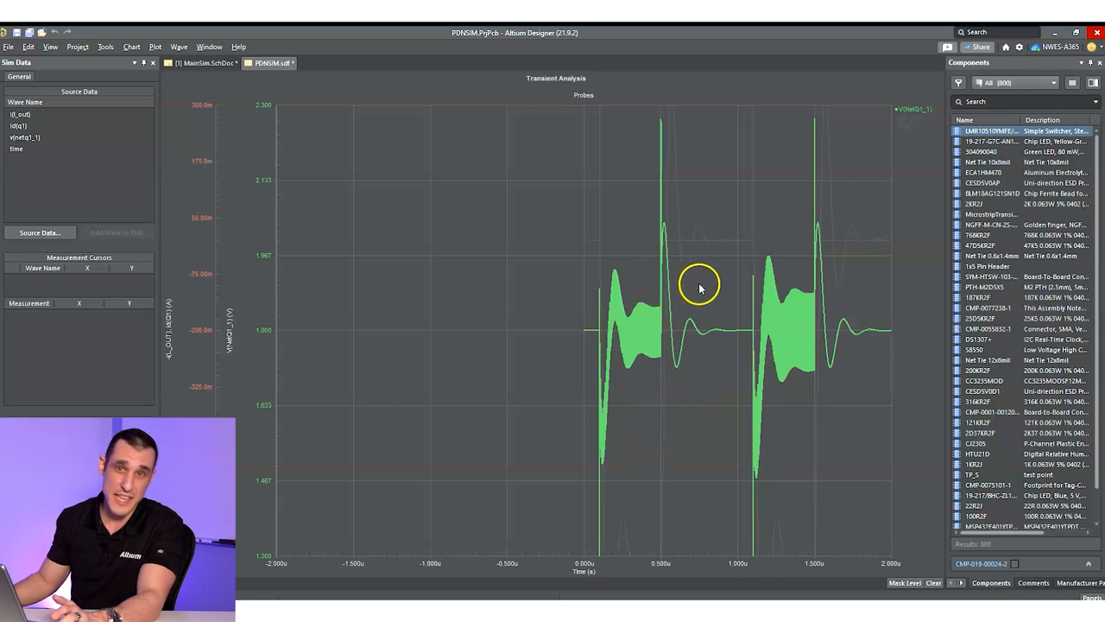
mouse_move(698, 291)
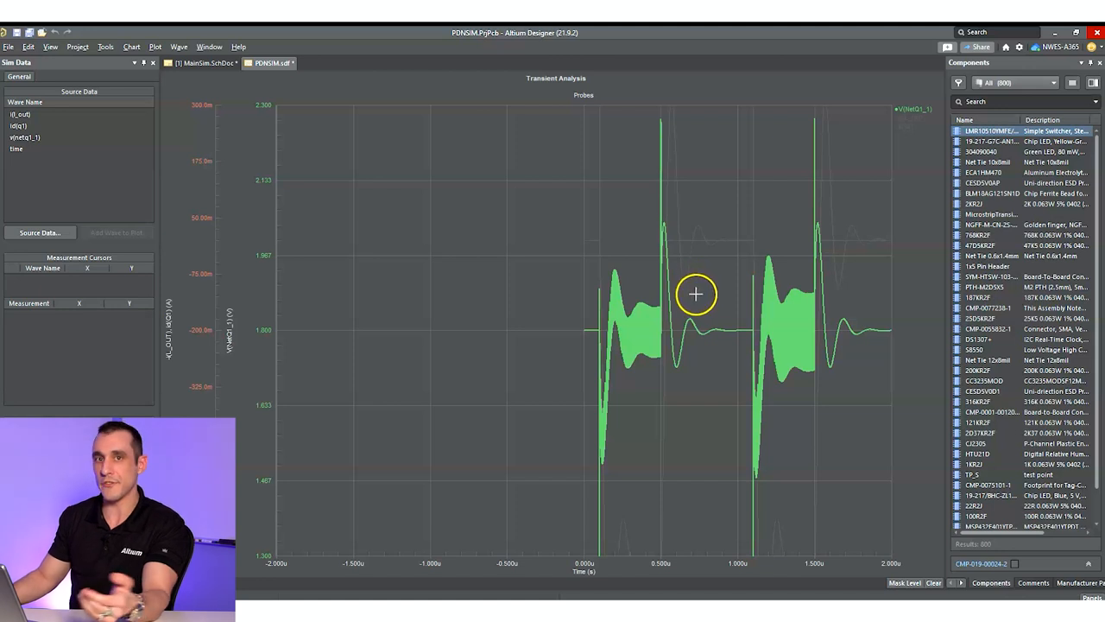
mouse_move(701, 292)
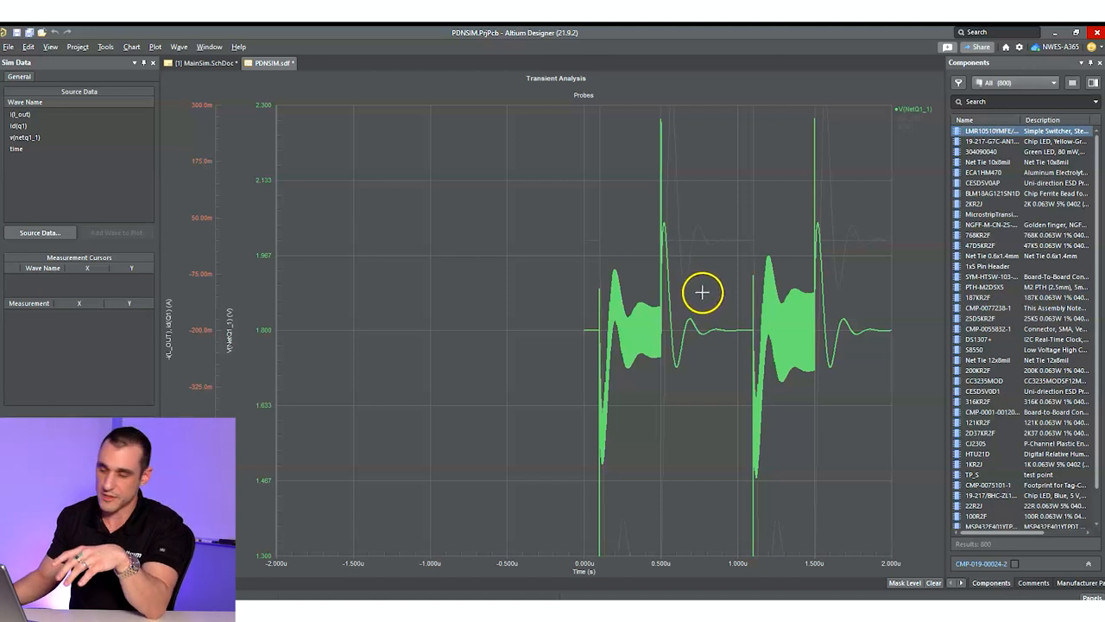
mouse_move(708, 285)
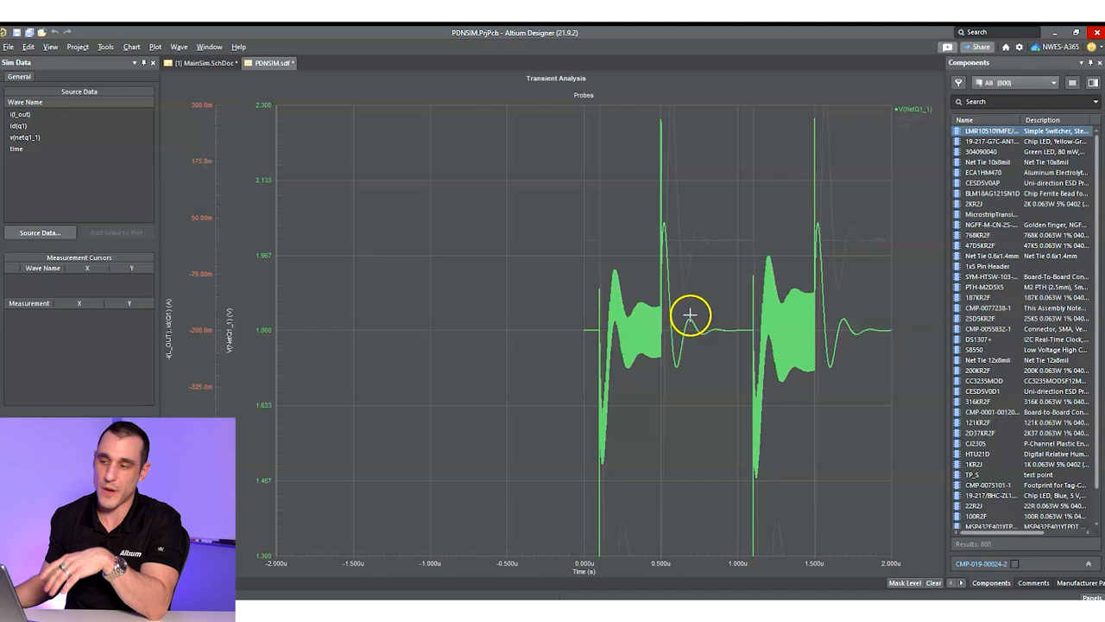
mouse_move(677, 318)
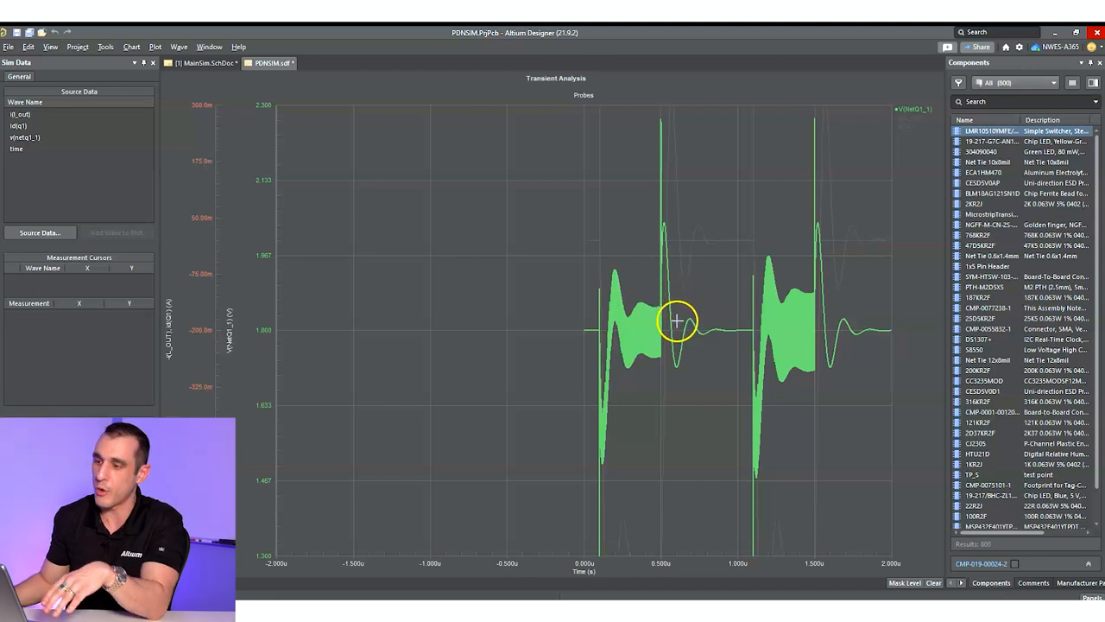
mouse_move(542, 312)
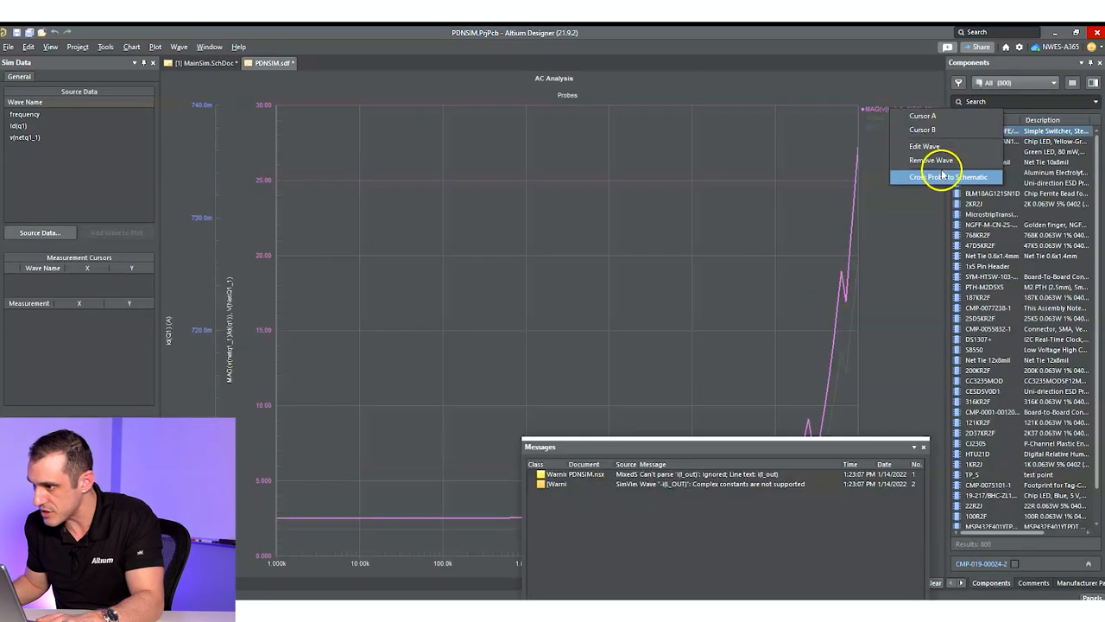
Replot the AC wave as a dB impedance expression, dismiss the warning list, and return to the schematic.
click(936, 145)
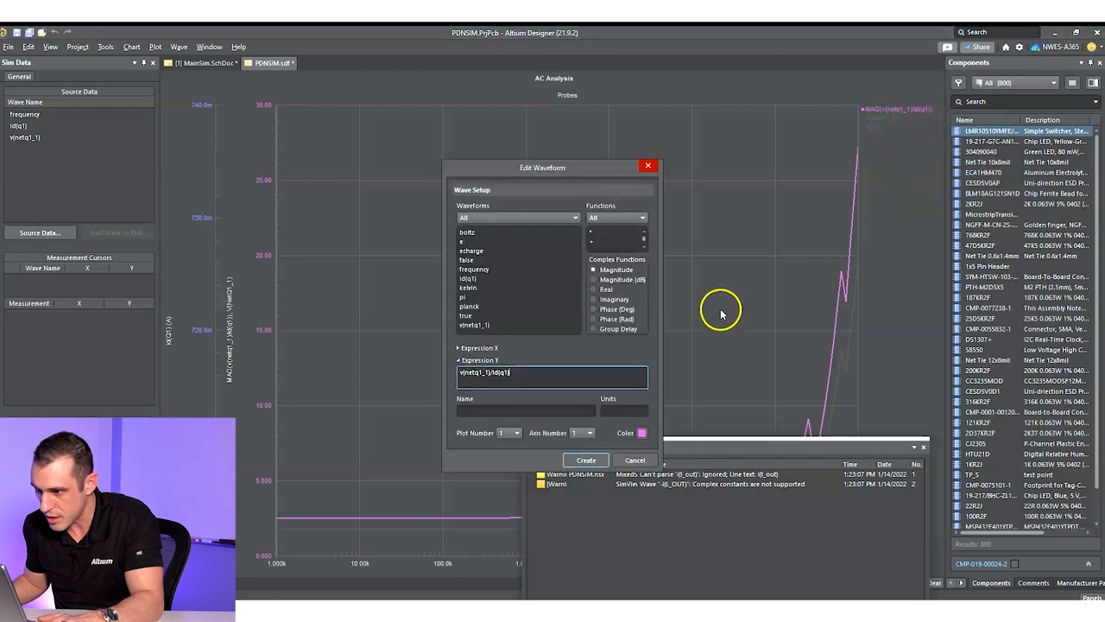
click(587, 459)
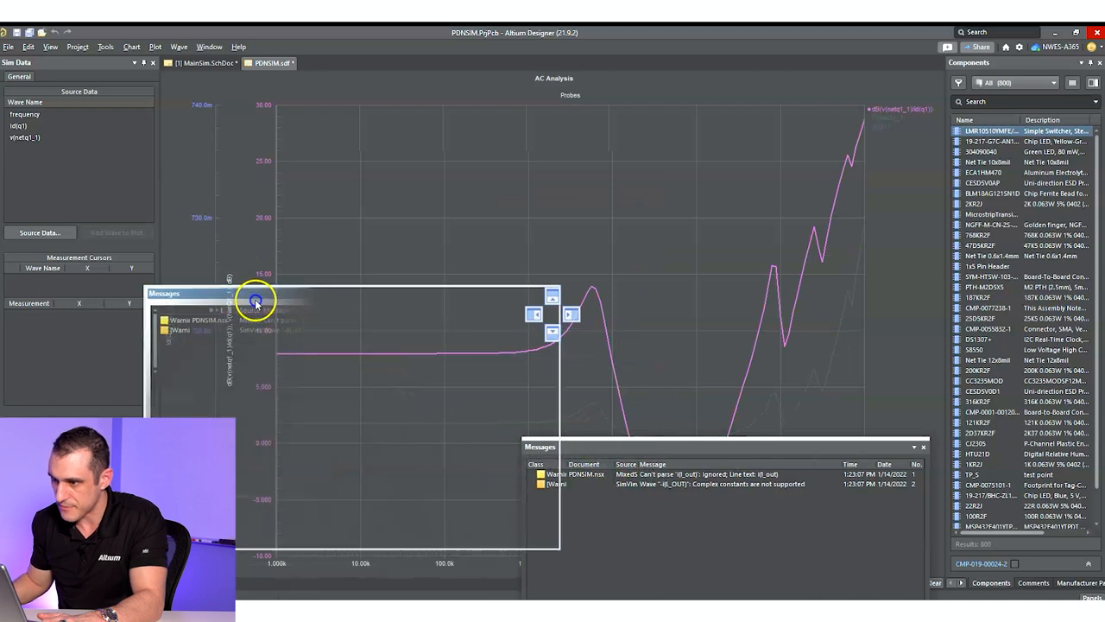
drag(256, 297, 302, 221)
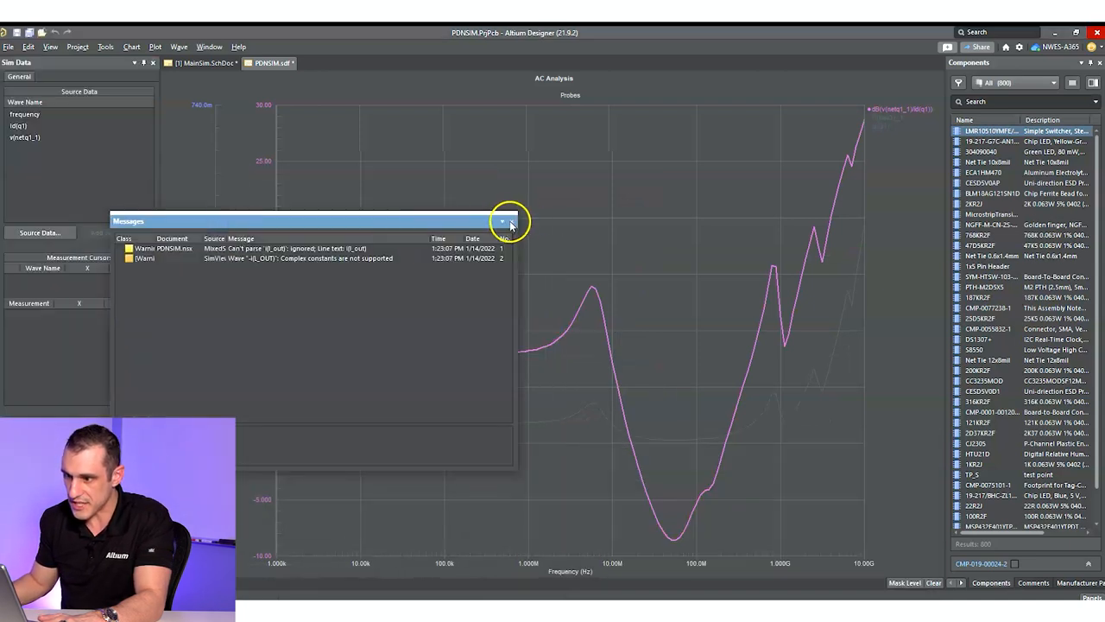
click(504, 221)
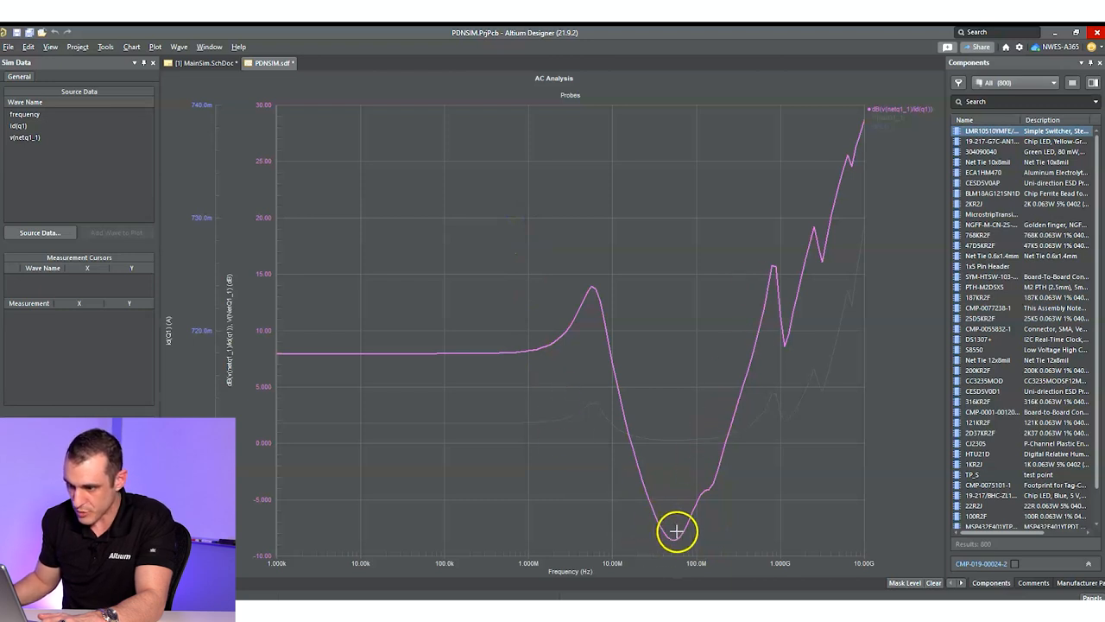
mouse_move(727, 508)
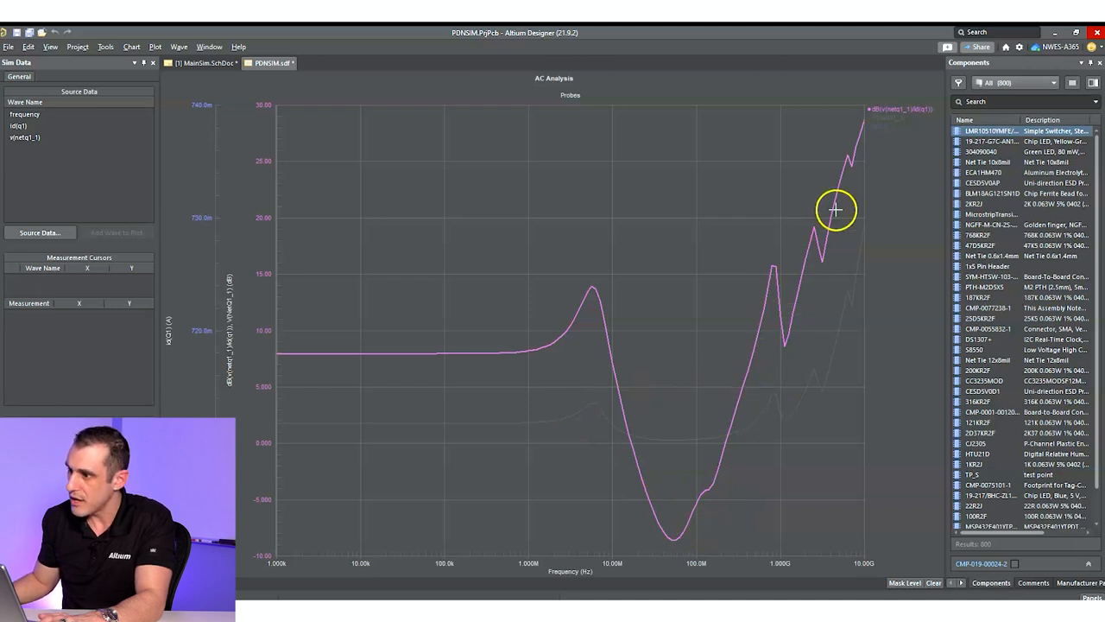
mouse_move(860, 121)
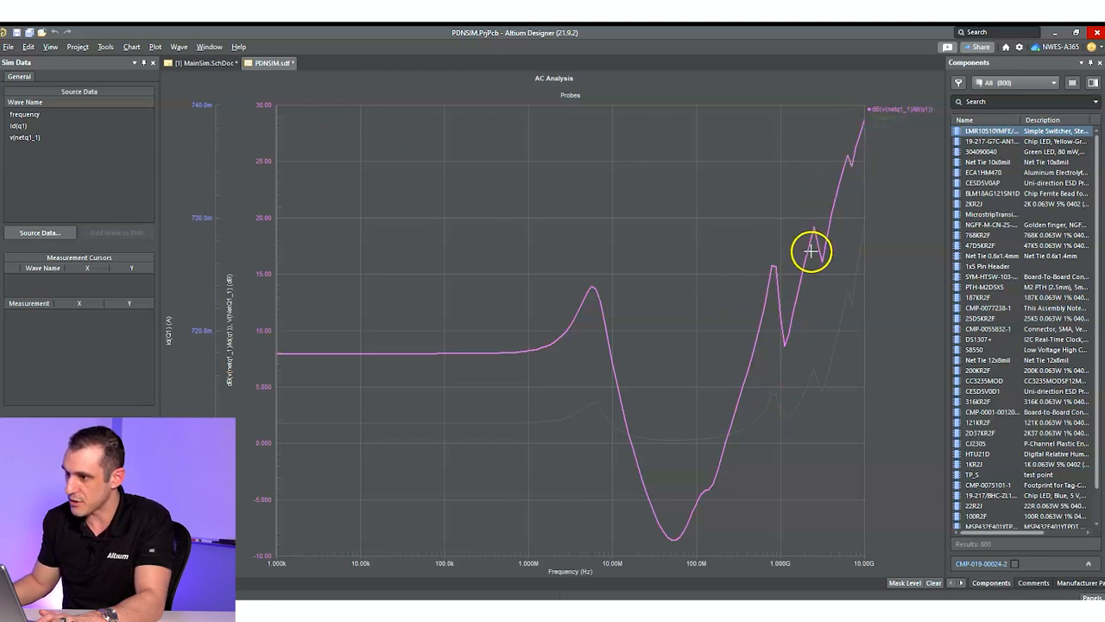
mouse_move(812, 242)
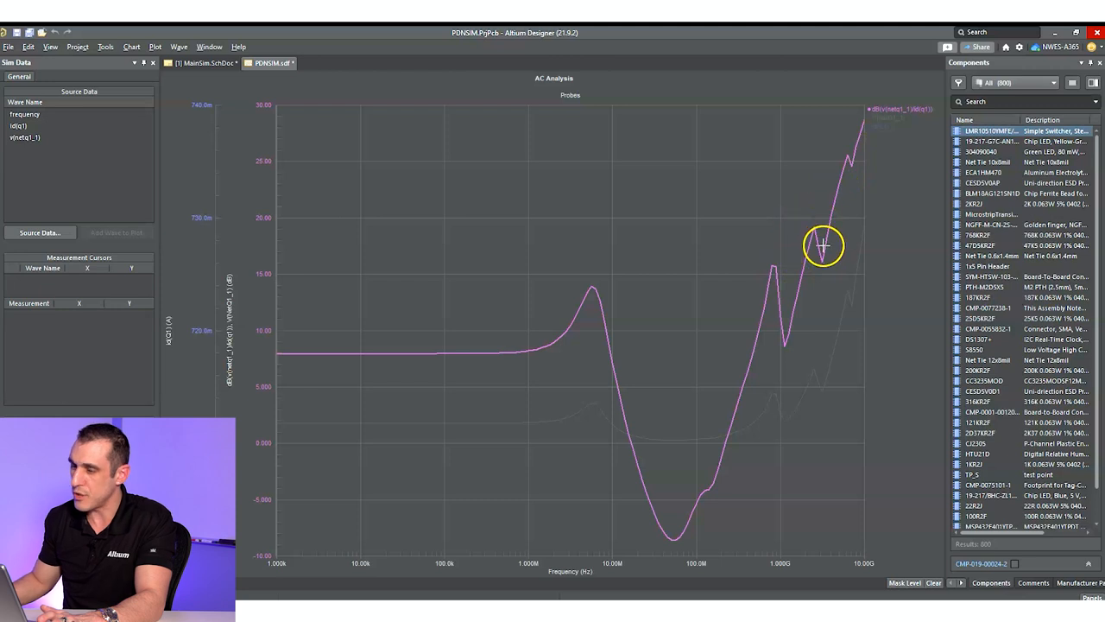
mouse_move(767, 287)
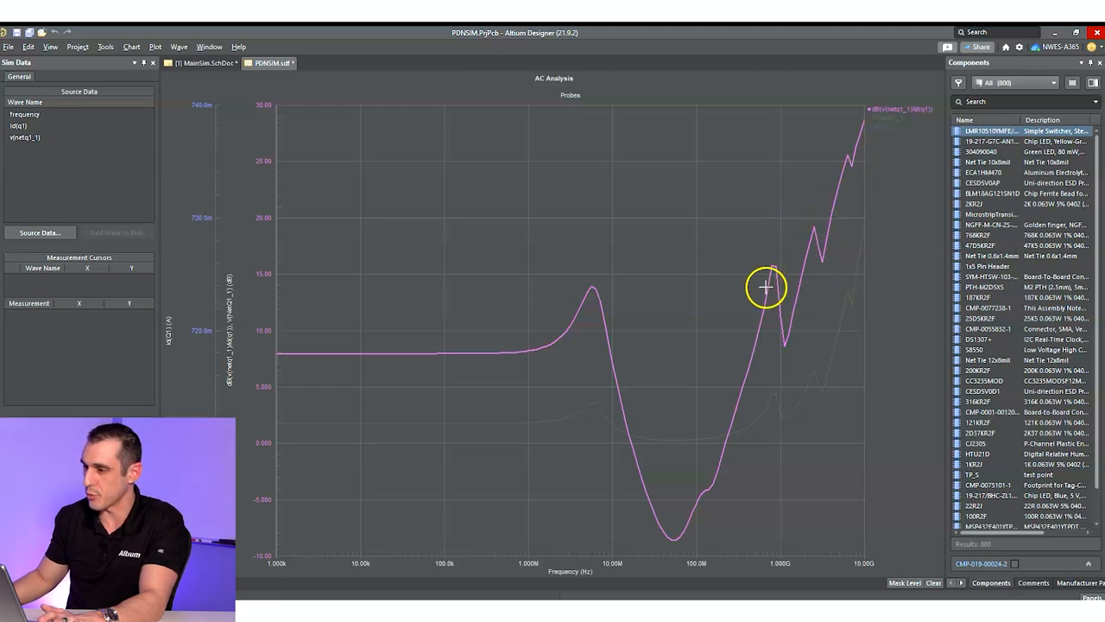
mouse_move(801, 221)
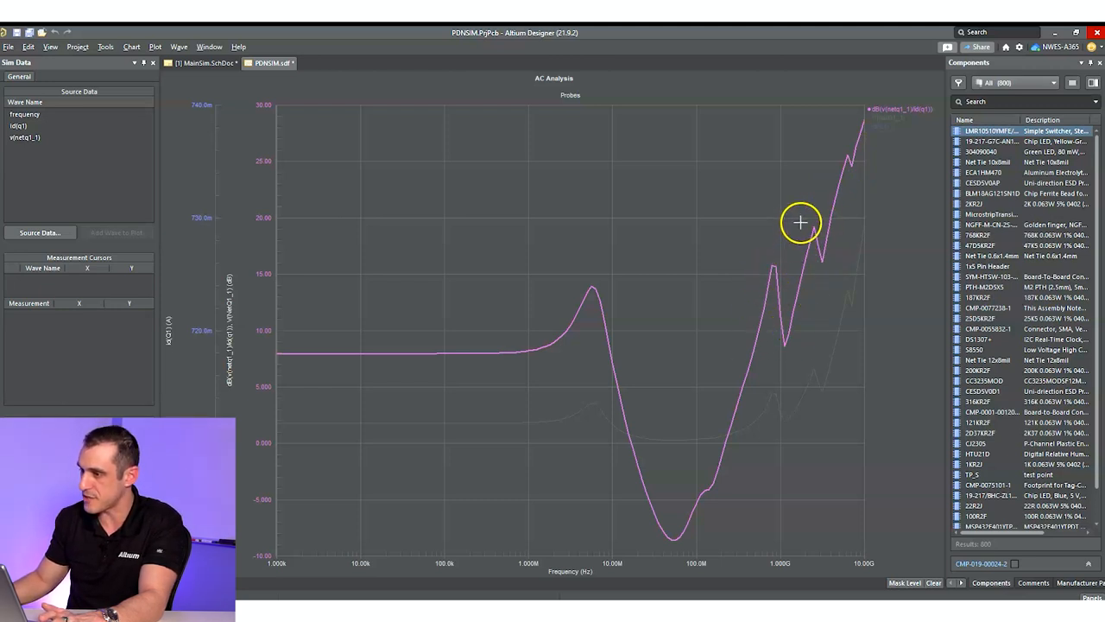
mouse_move(677, 283)
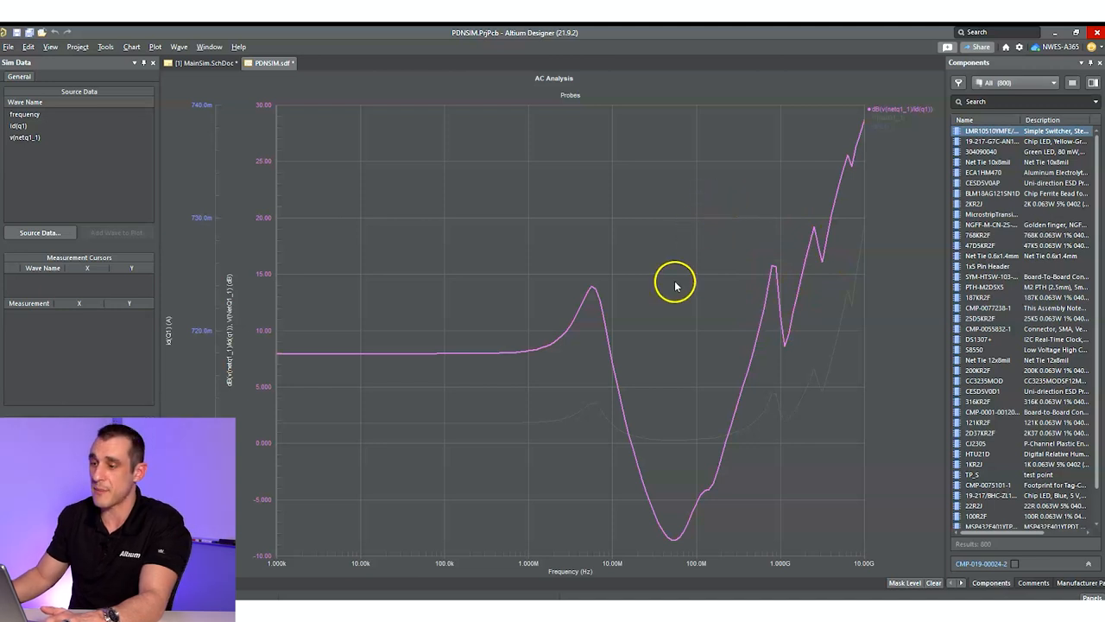
mouse_move(211, 114)
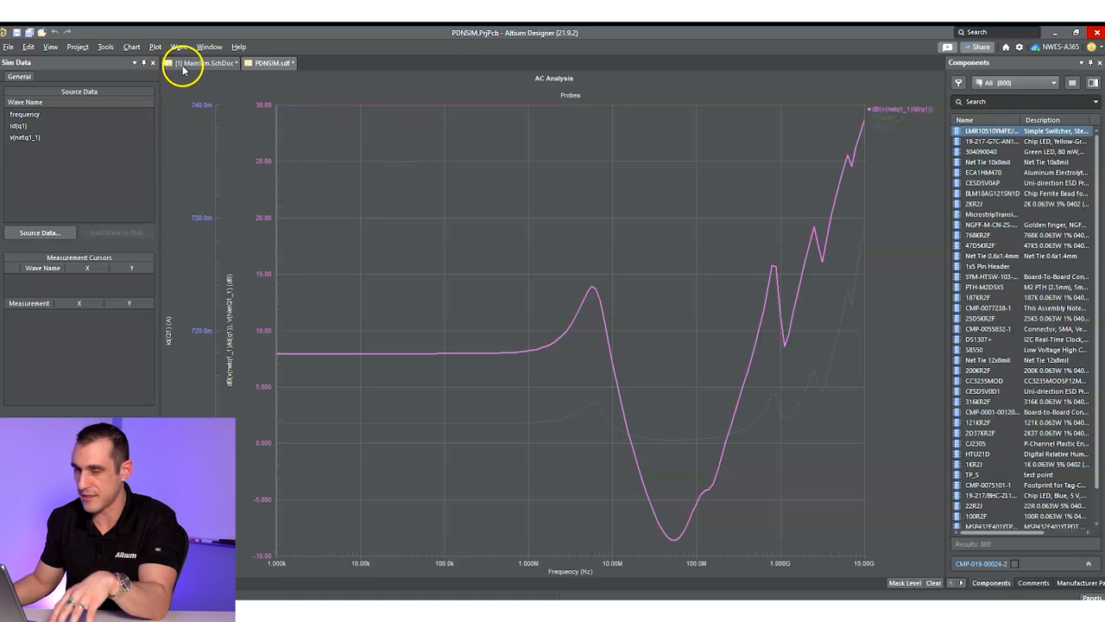
click(189, 64)
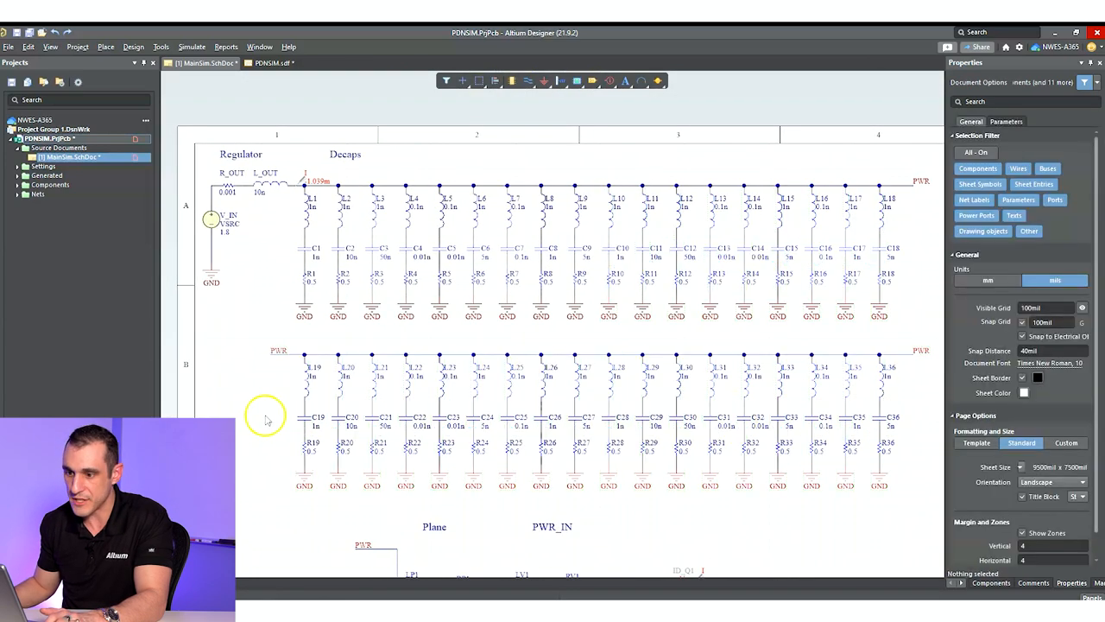
Run the simulation again from the Simulate menu and dismiss the warning list over the new AC curve.
click(192, 46)
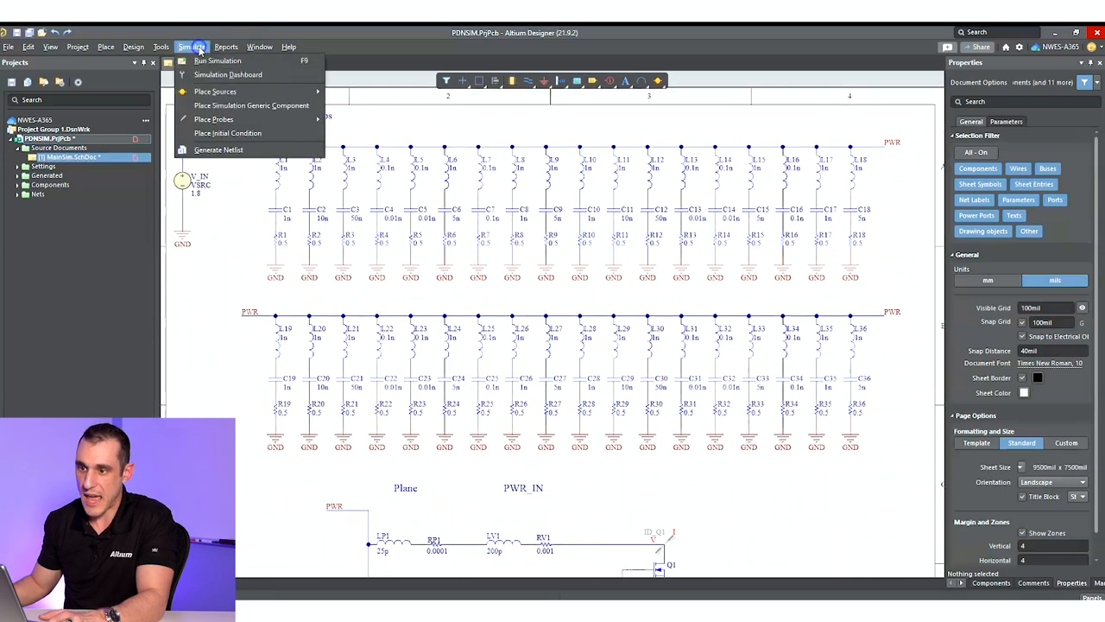
click(223, 60)
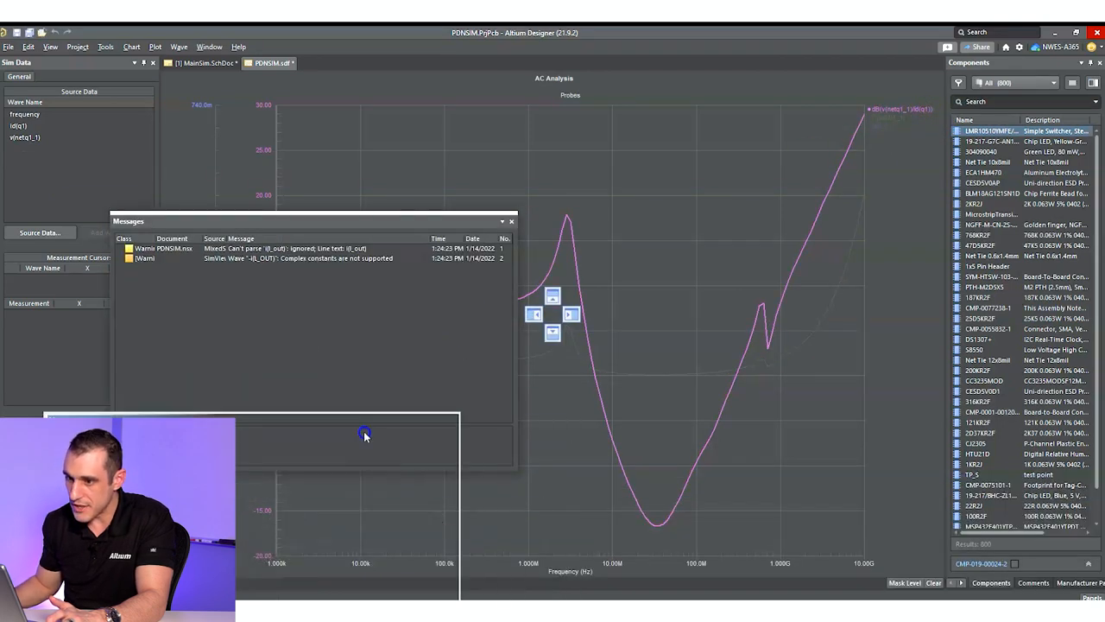
click(512, 221)
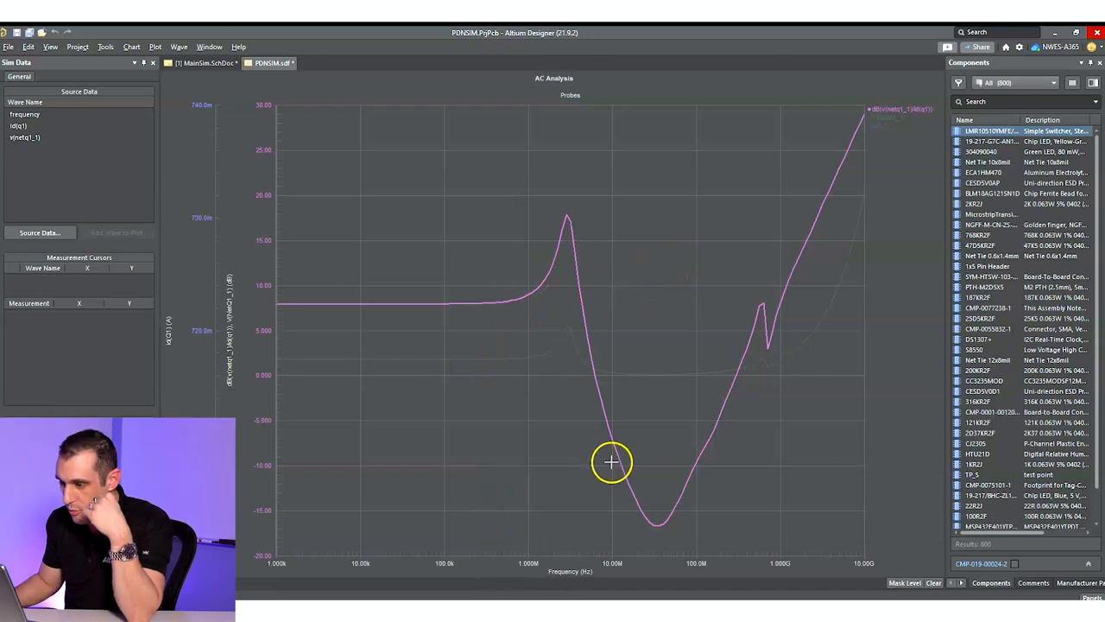
mouse_move(667, 532)
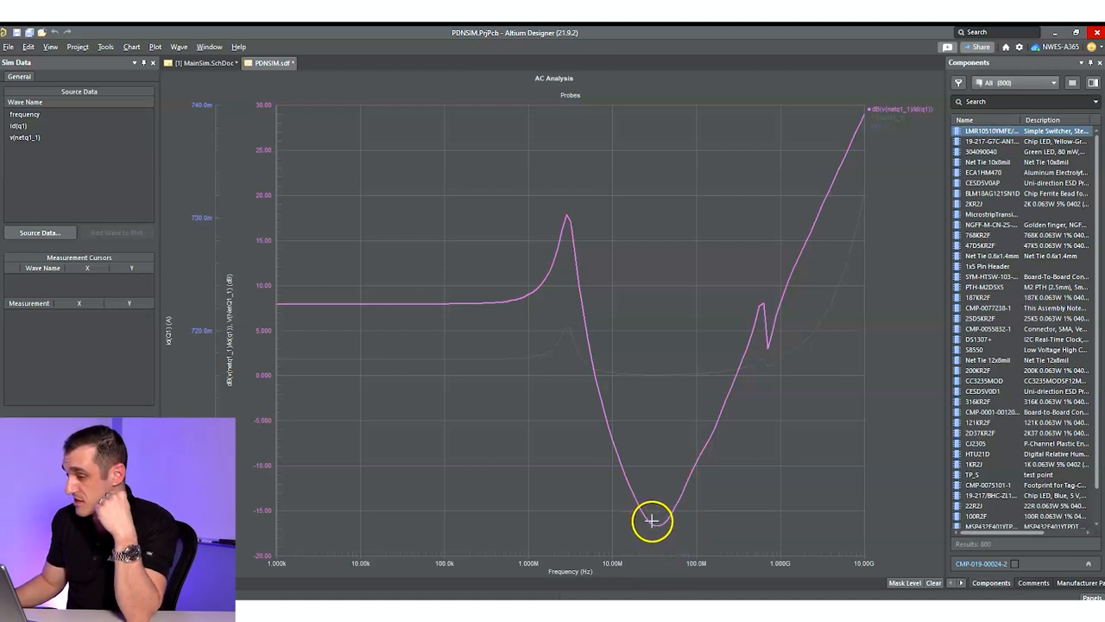
mouse_move(553, 209)
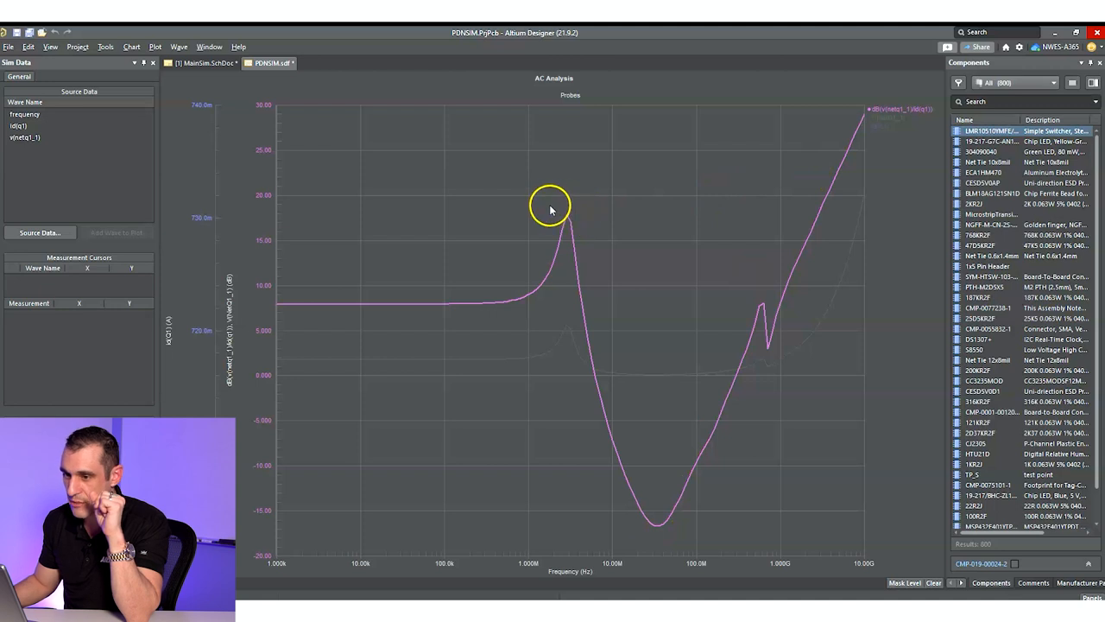
mouse_move(624, 307)
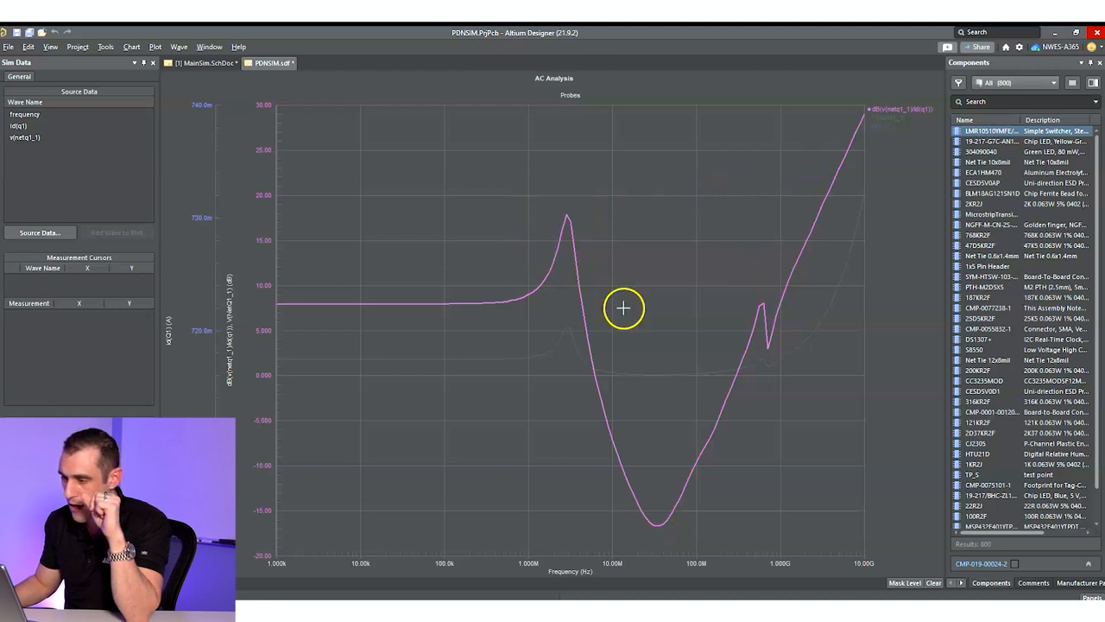
mouse_move(770, 295)
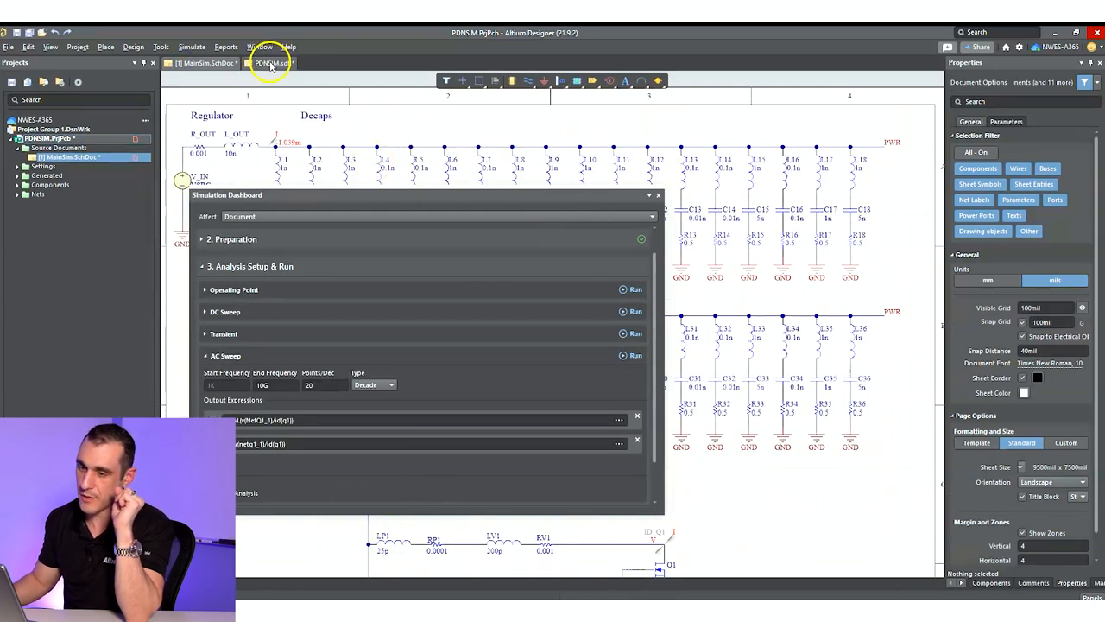
click(632, 356)
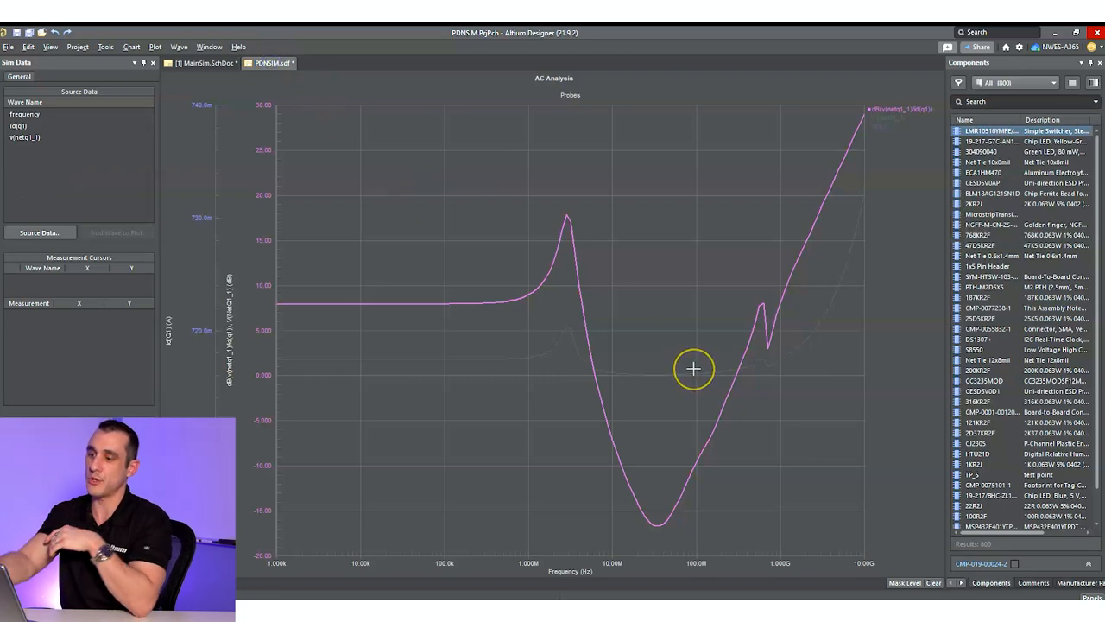
mouse_move(324, 133)
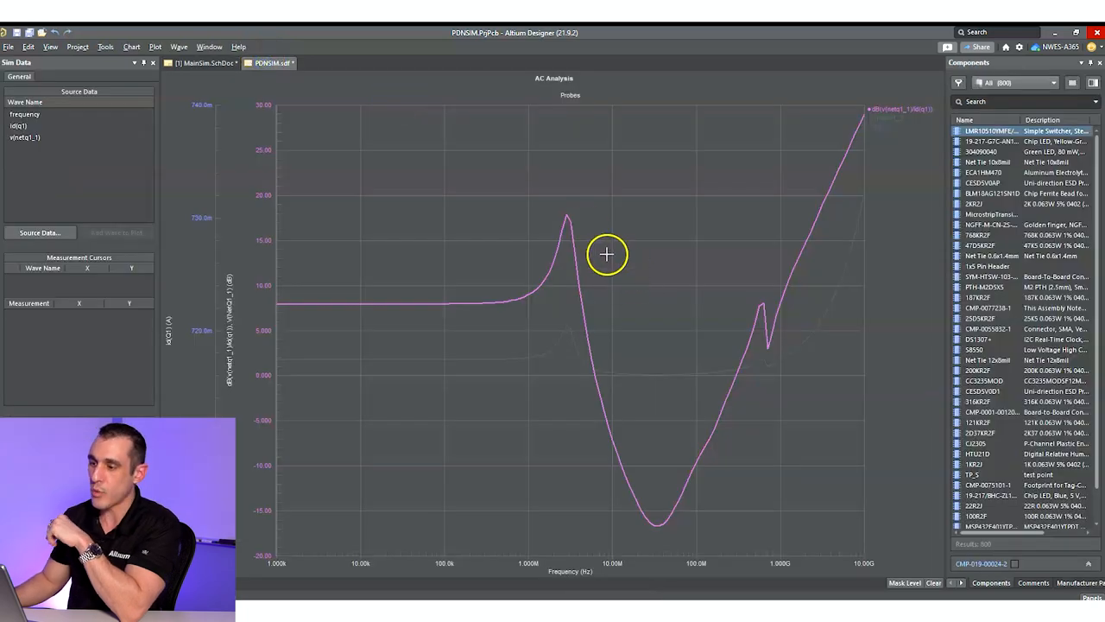
mouse_move(738, 360)
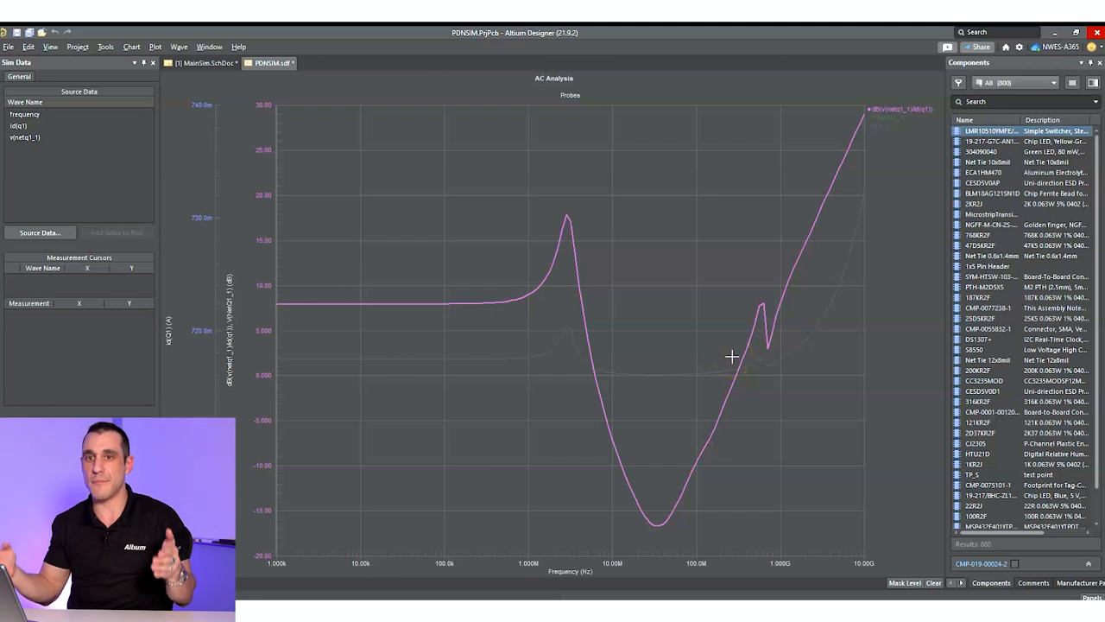
mouse_move(729, 356)
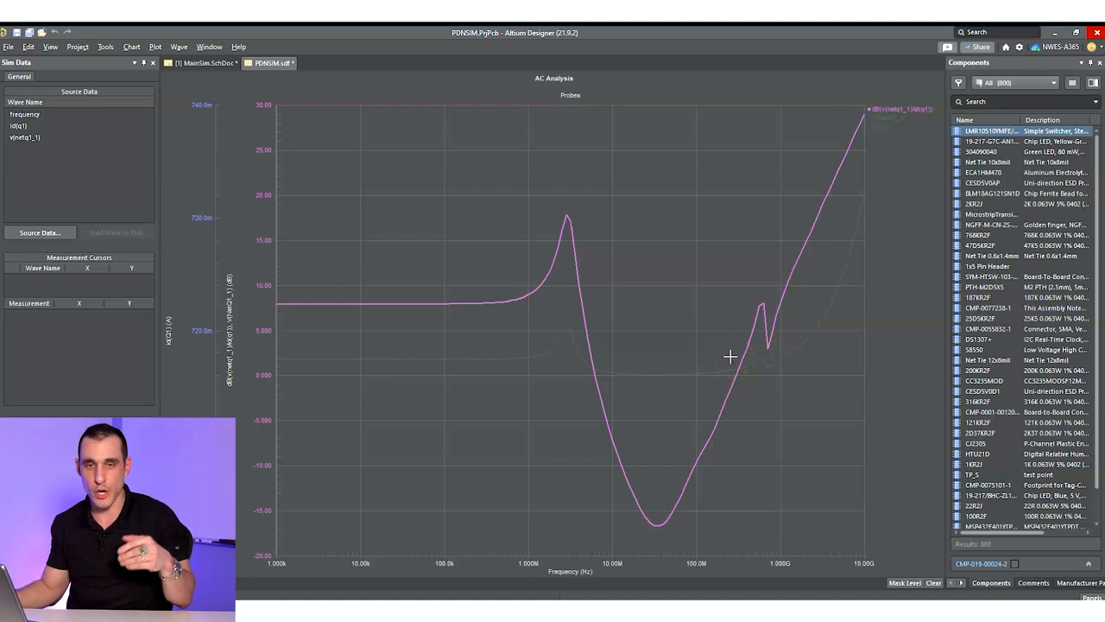
mouse_move(805, 297)
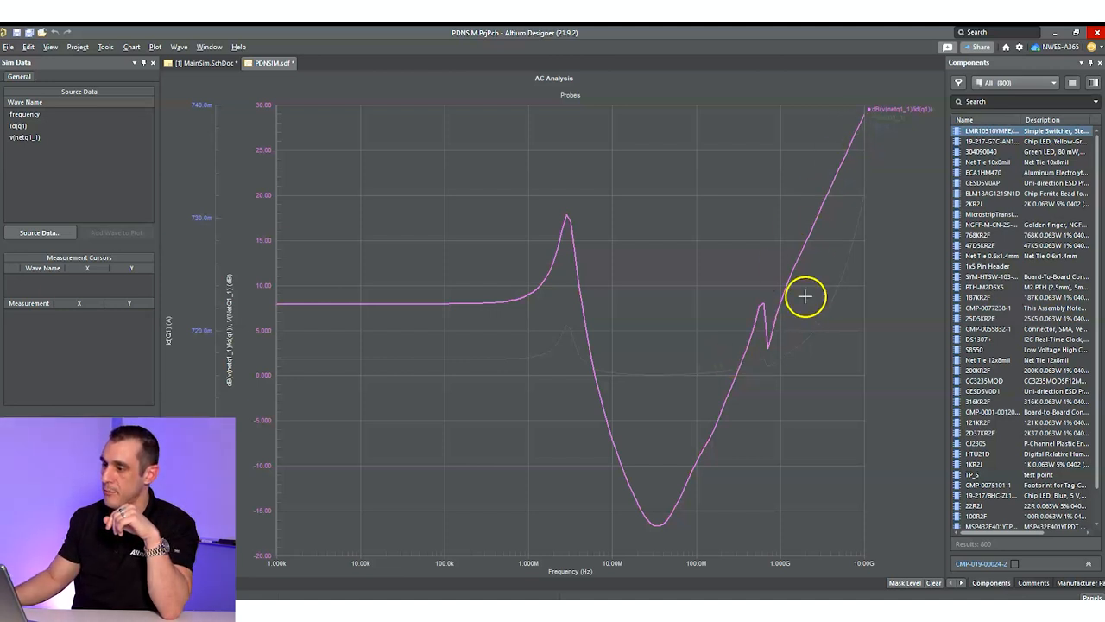
mouse_move(698, 514)
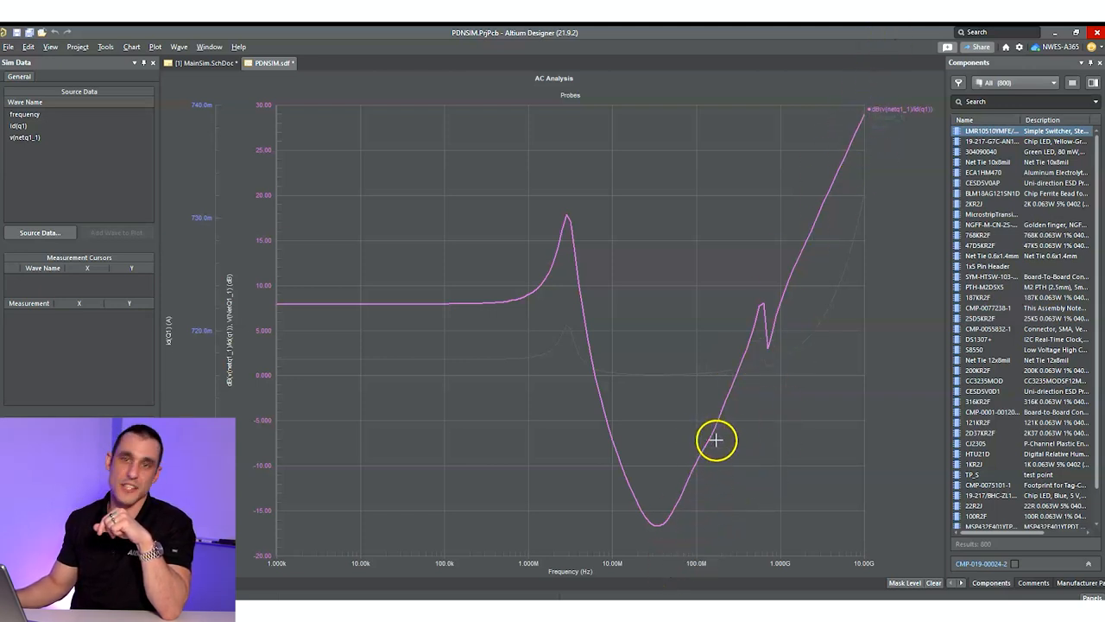
mouse_move(787, 126)
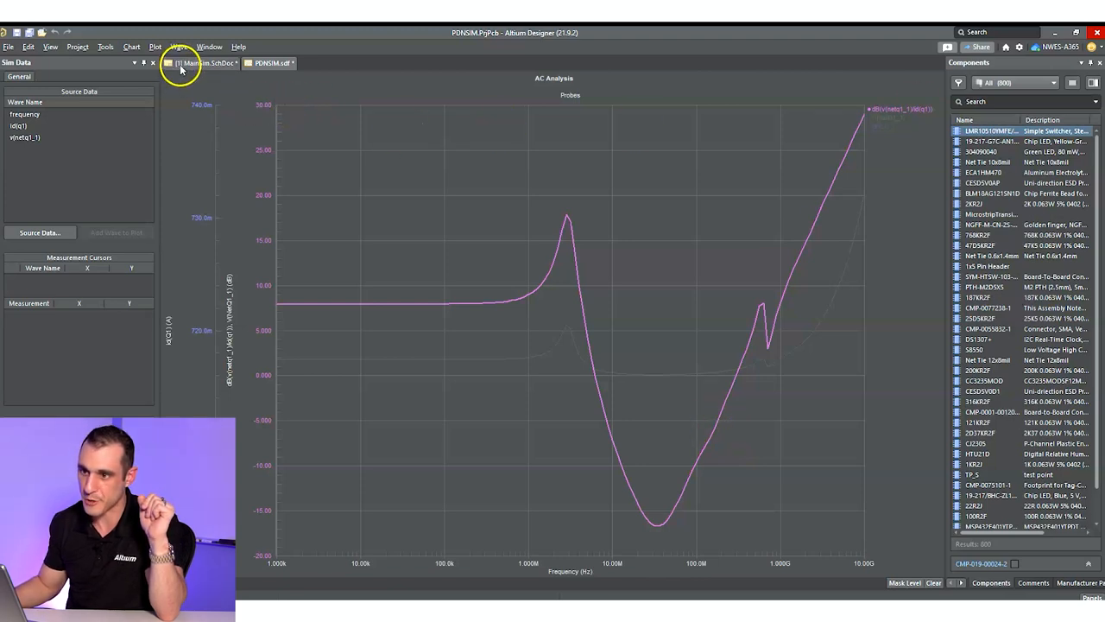
Return to the schematic and run the Transient analysis to plot the rail voltage ripple.
click(193, 62)
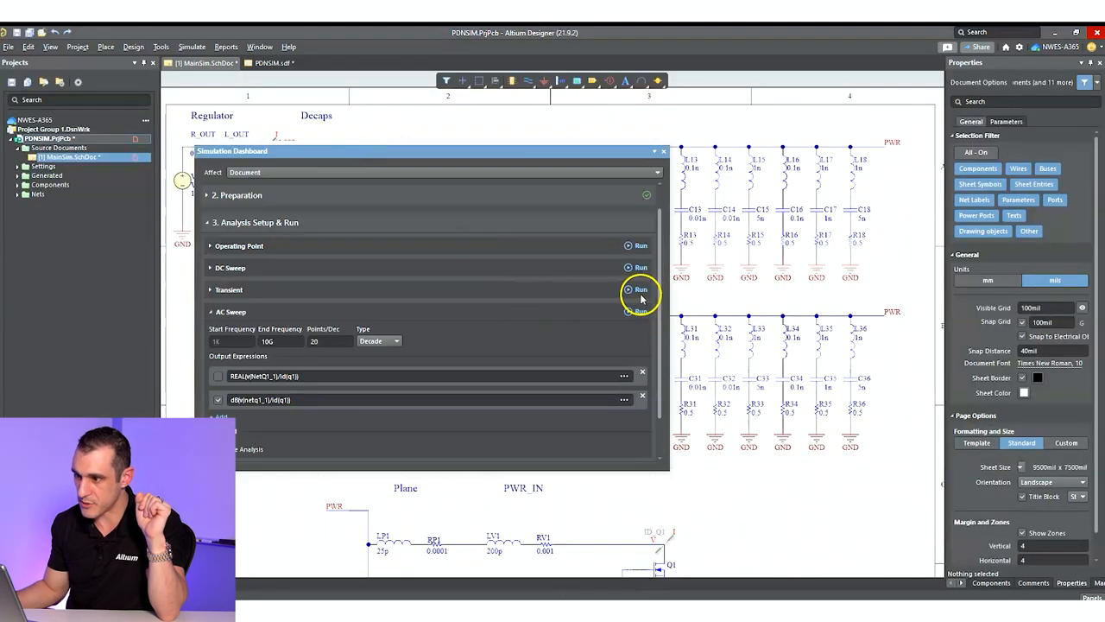
click(629, 290)
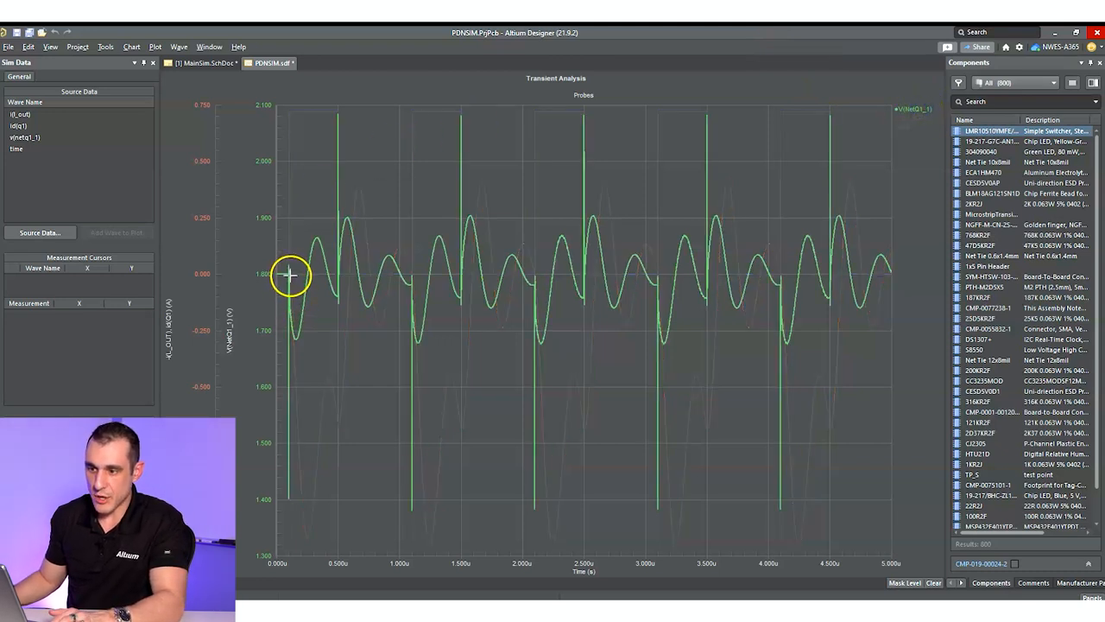
mouse_move(383, 325)
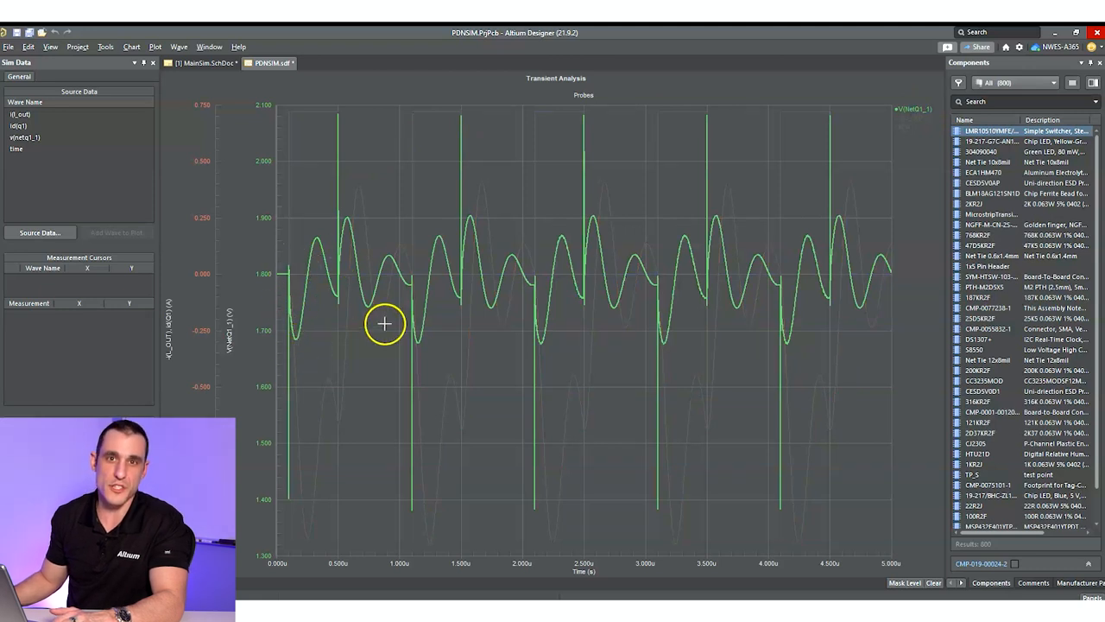
mouse_move(325, 323)
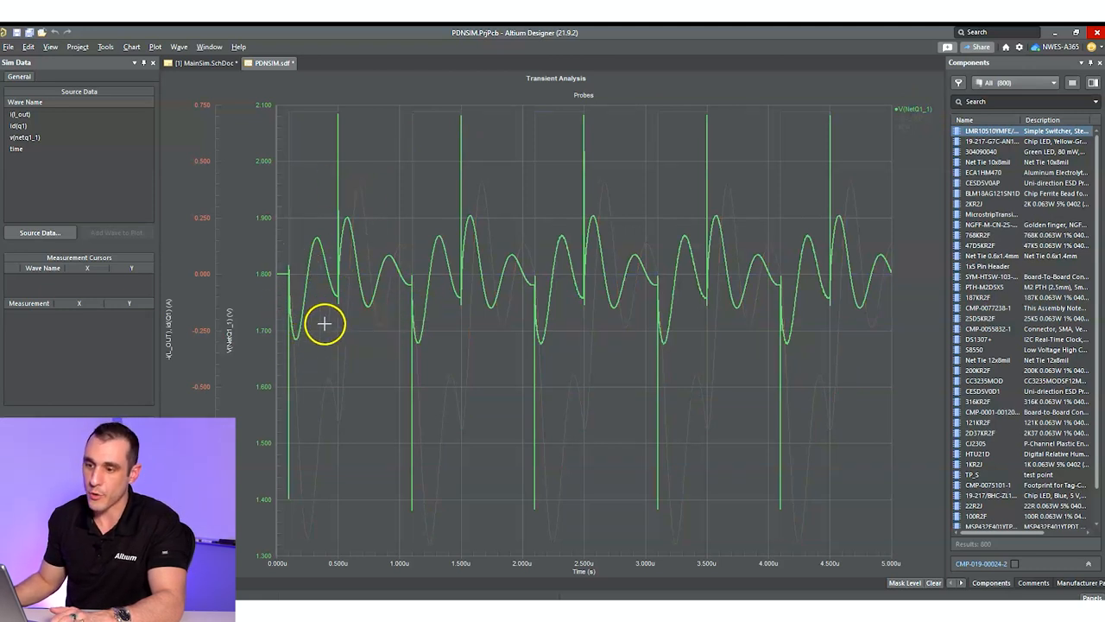
mouse_move(297, 332)
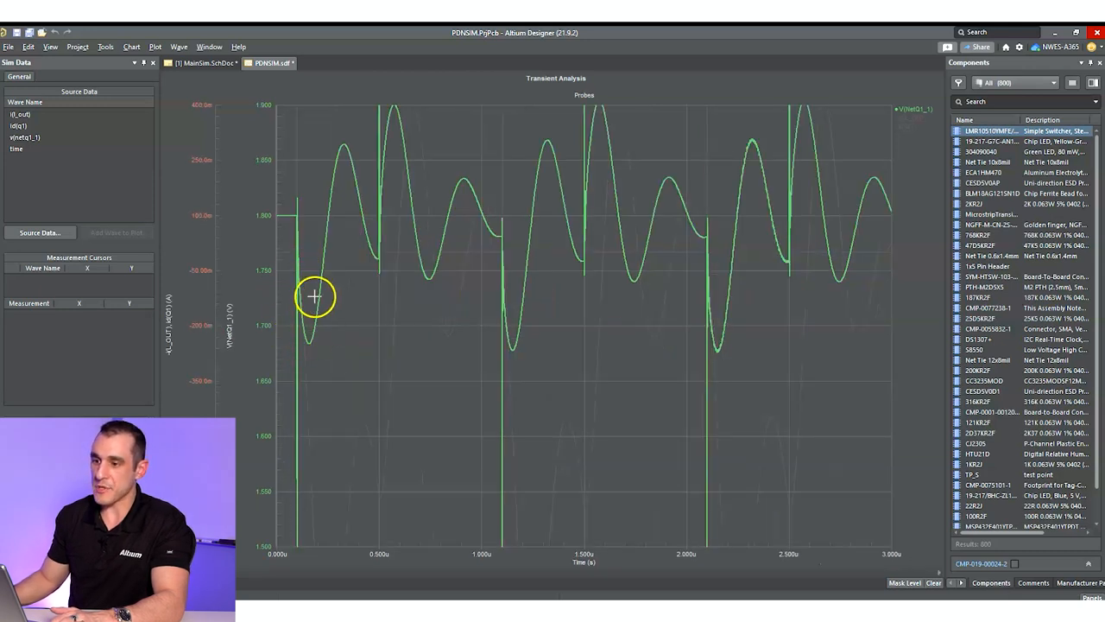
mouse_move(342, 218)
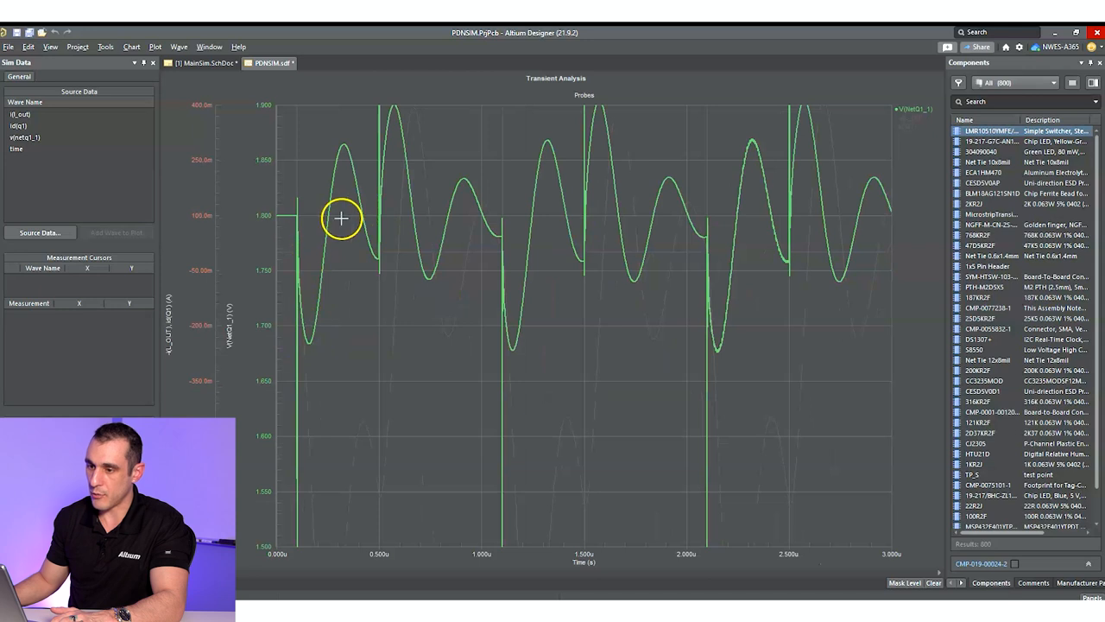
mouse_move(359, 223)
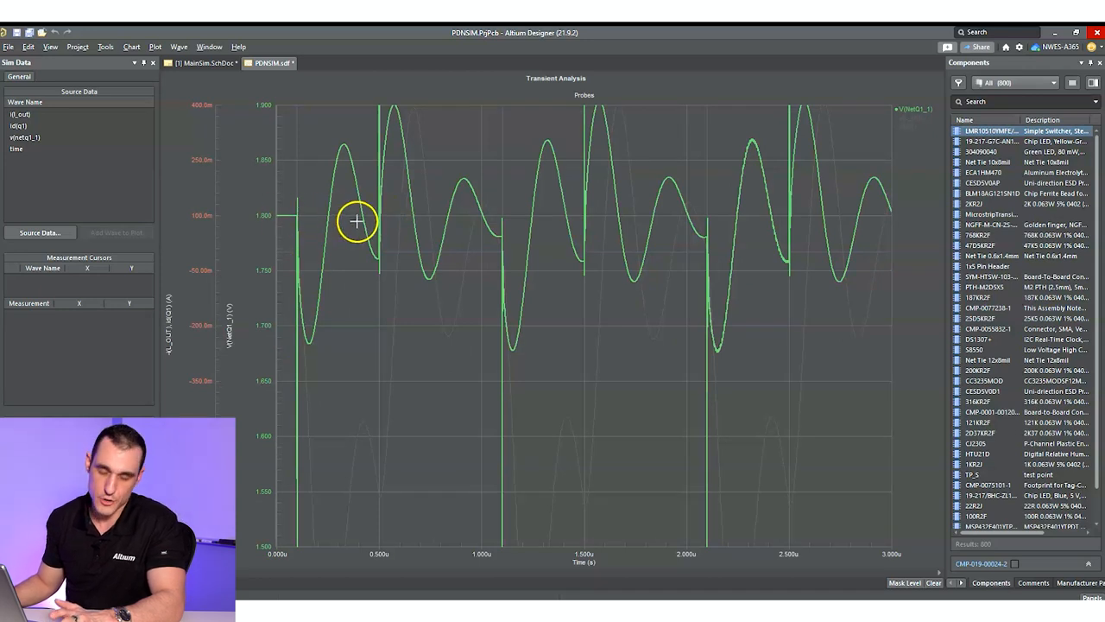
mouse_move(323, 311)
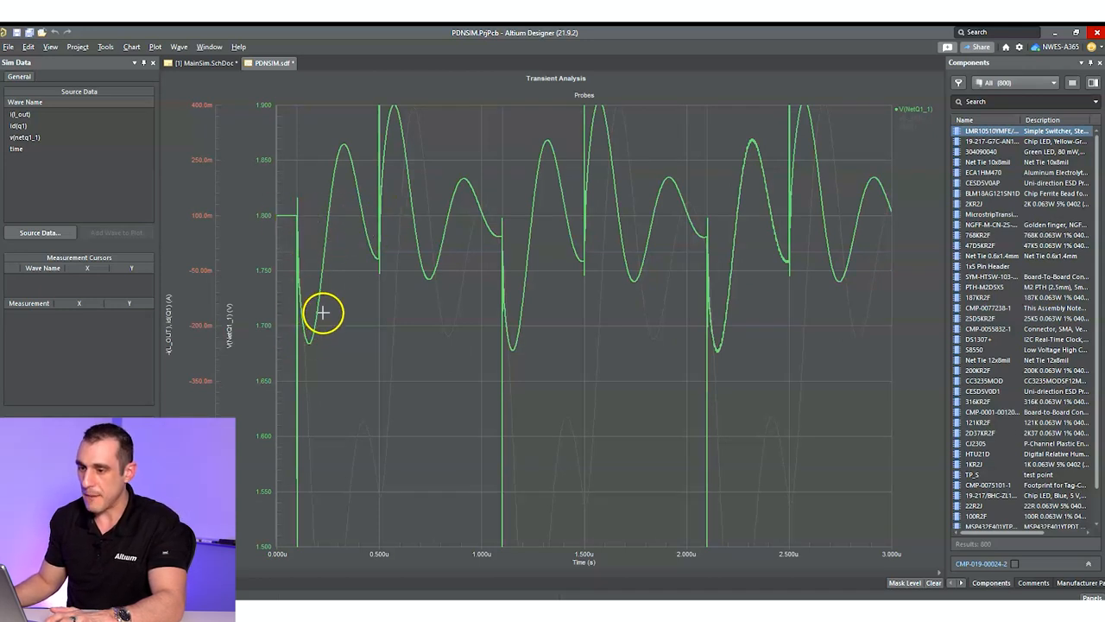
mouse_move(346, 276)
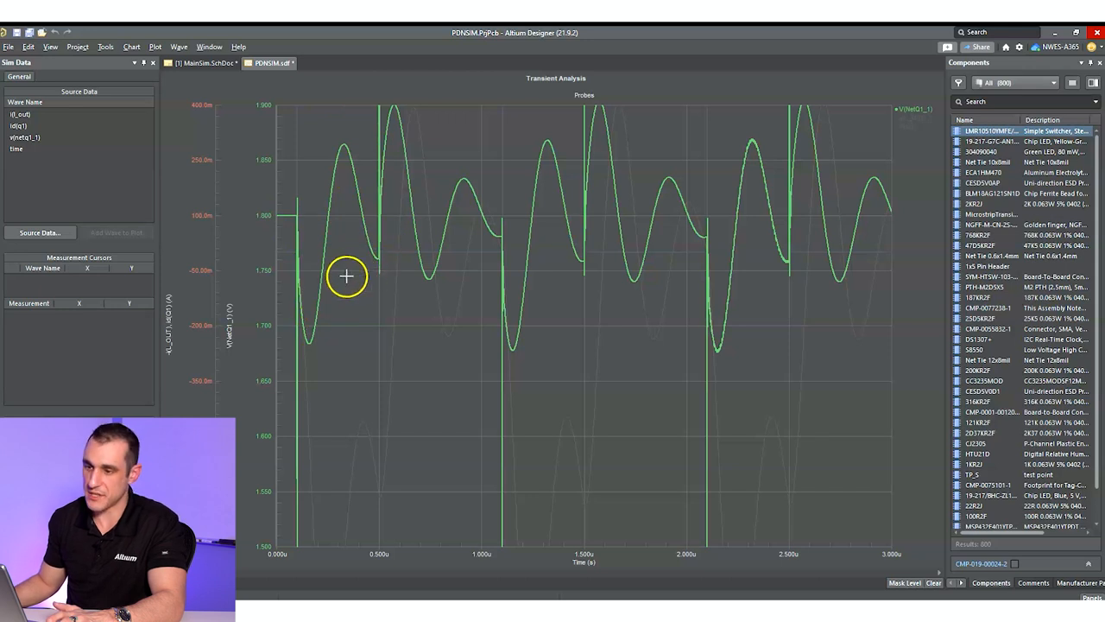
mouse_move(311, 347)
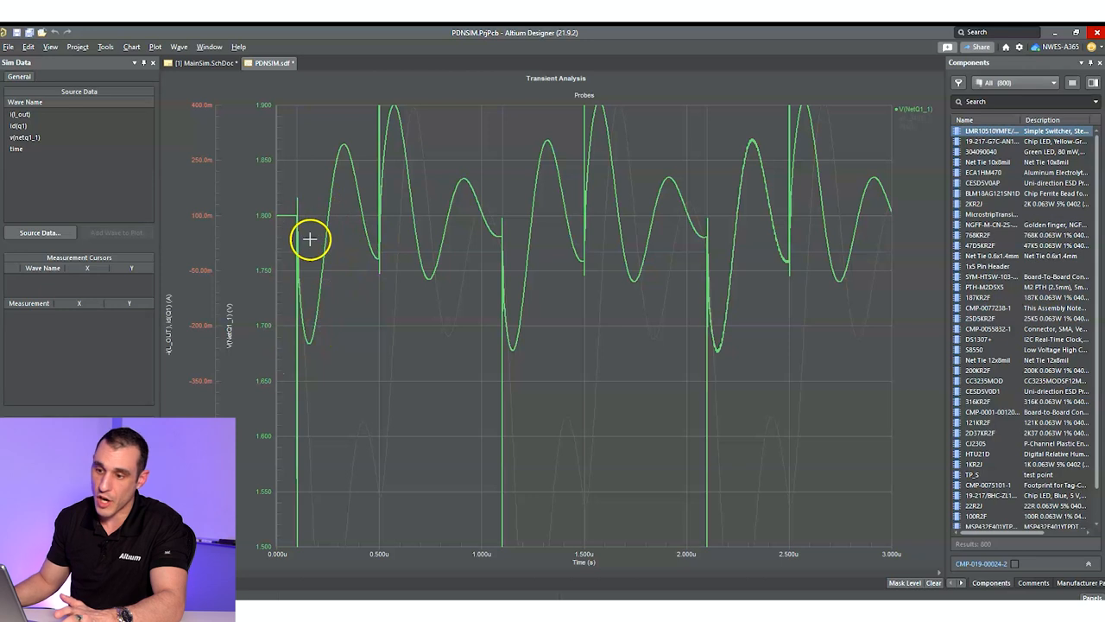
mouse_move(295, 373)
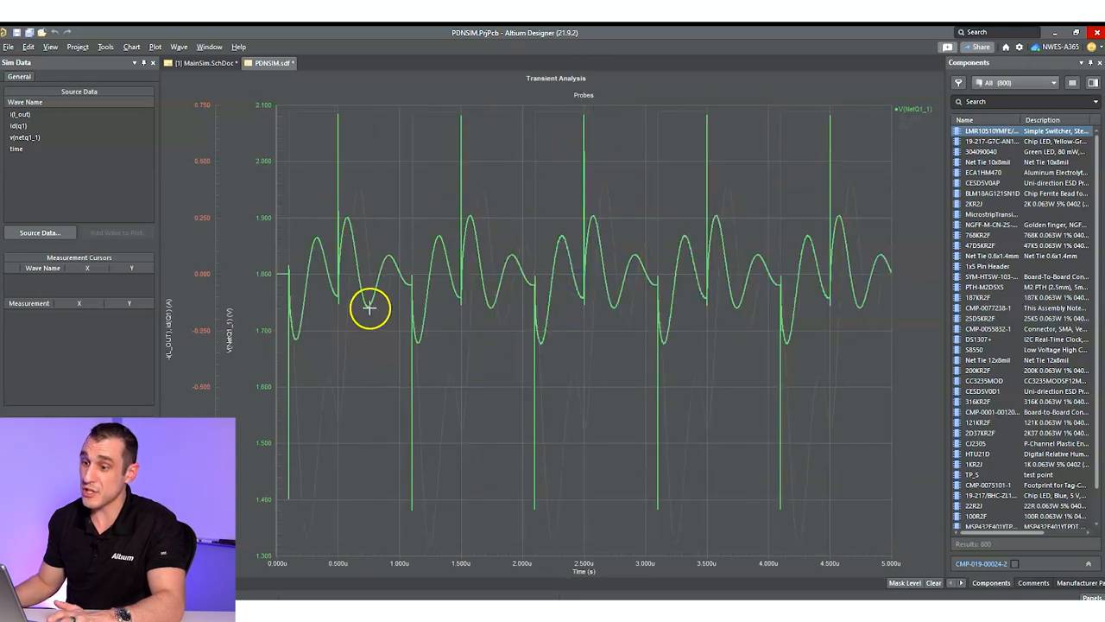
mouse_move(439, 280)
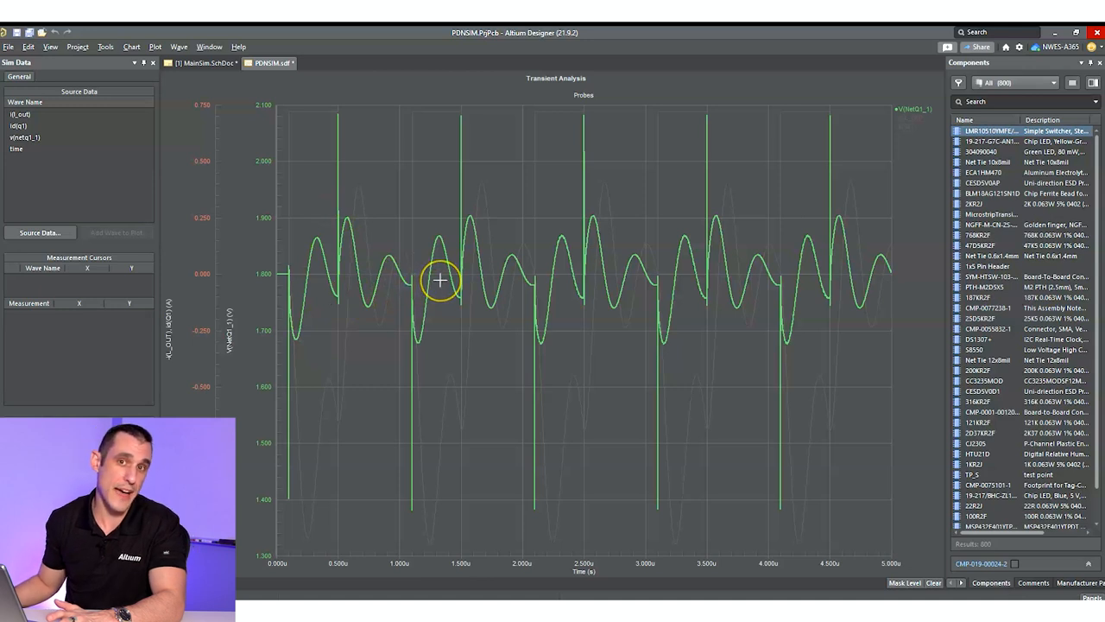
mouse_move(329, 272)
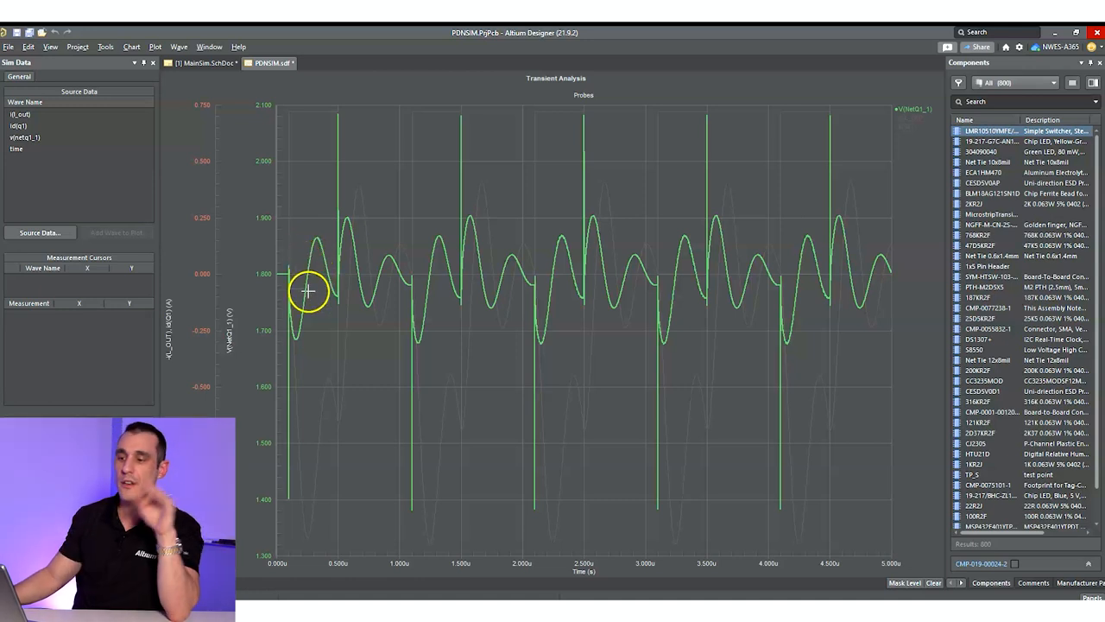
mouse_move(373, 283)
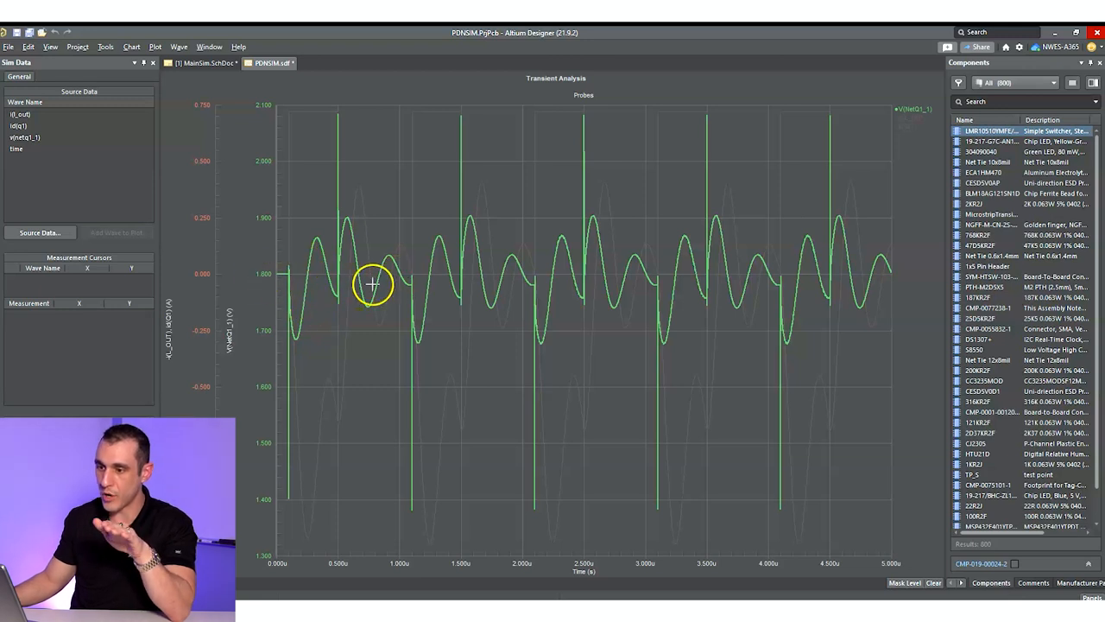
mouse_move(301, 345)
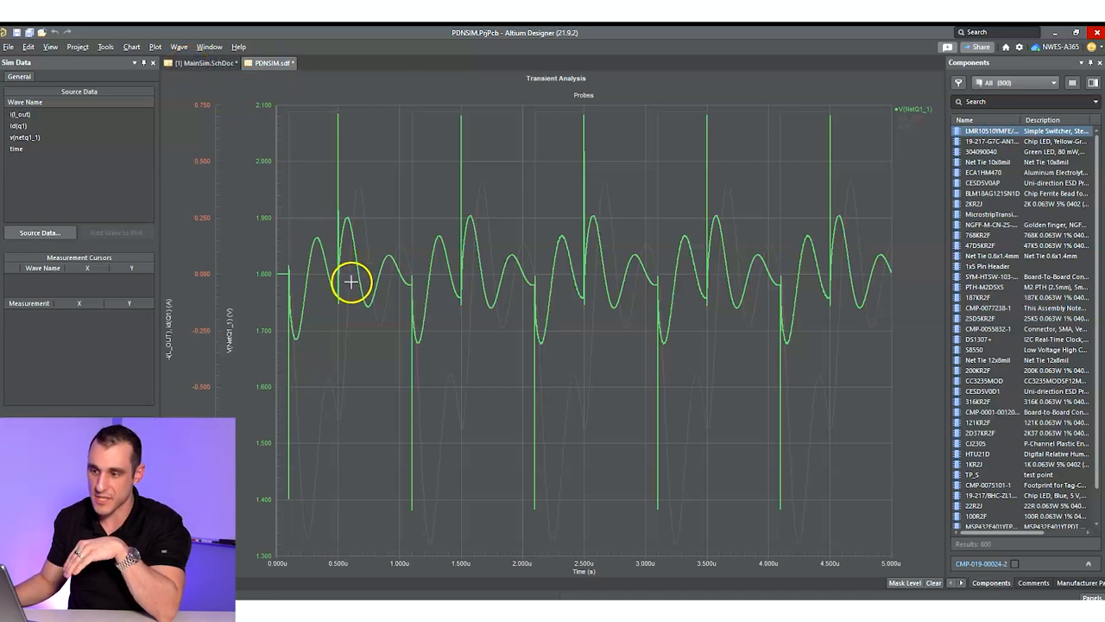
mouse_move(425, 297)
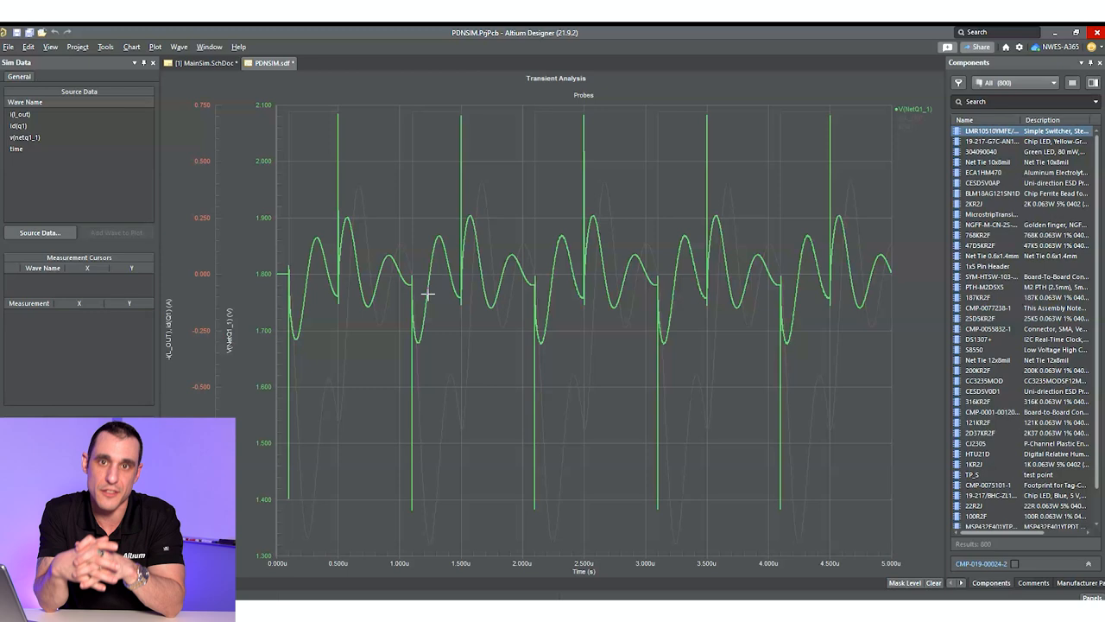
mouse_move(273, 439)
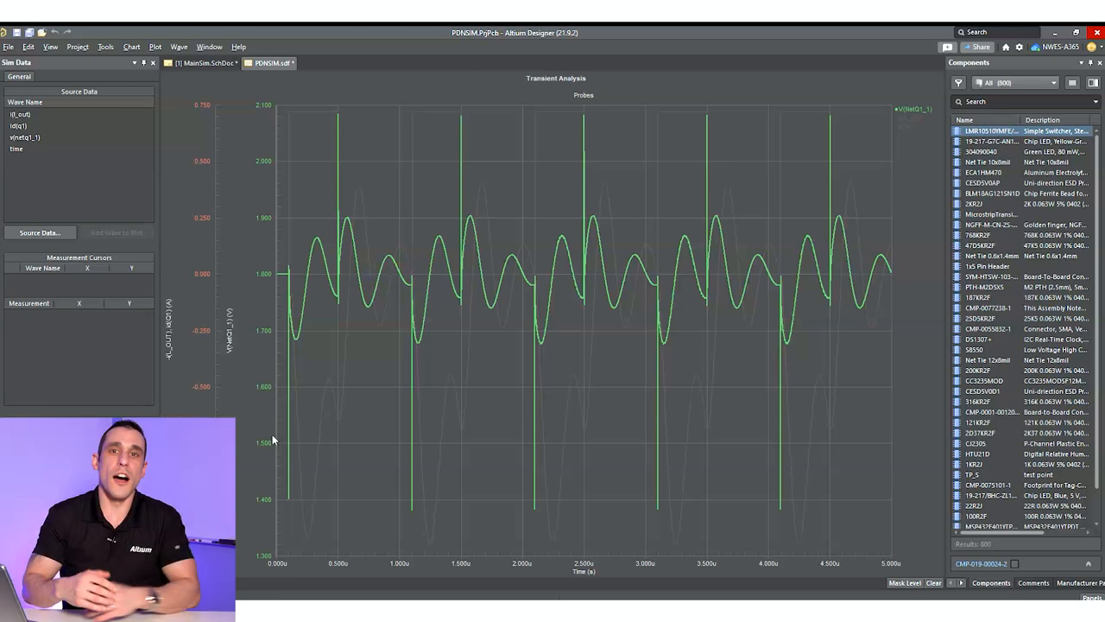